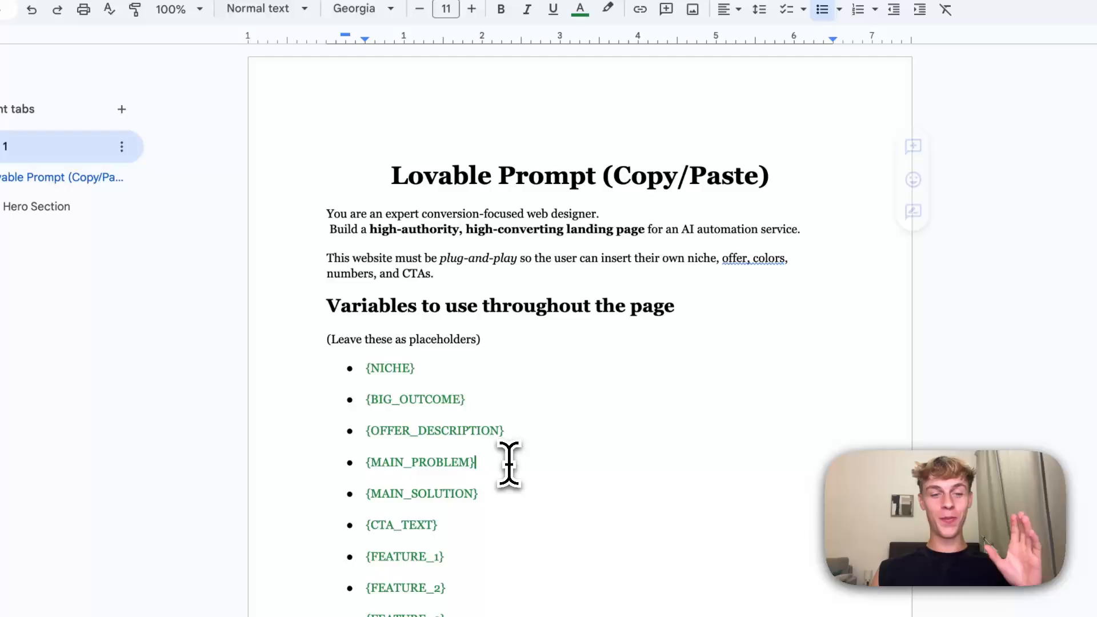
Step: Review the copied prompt and the SystemKit training site before building
scroll("down", 3)
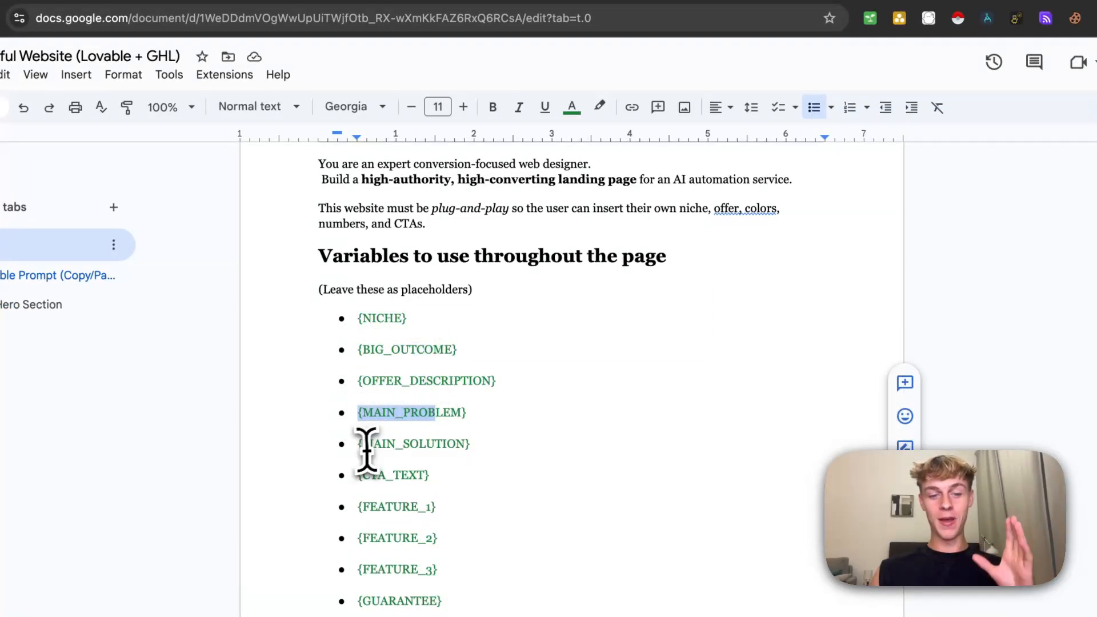
scroll("down", 3)
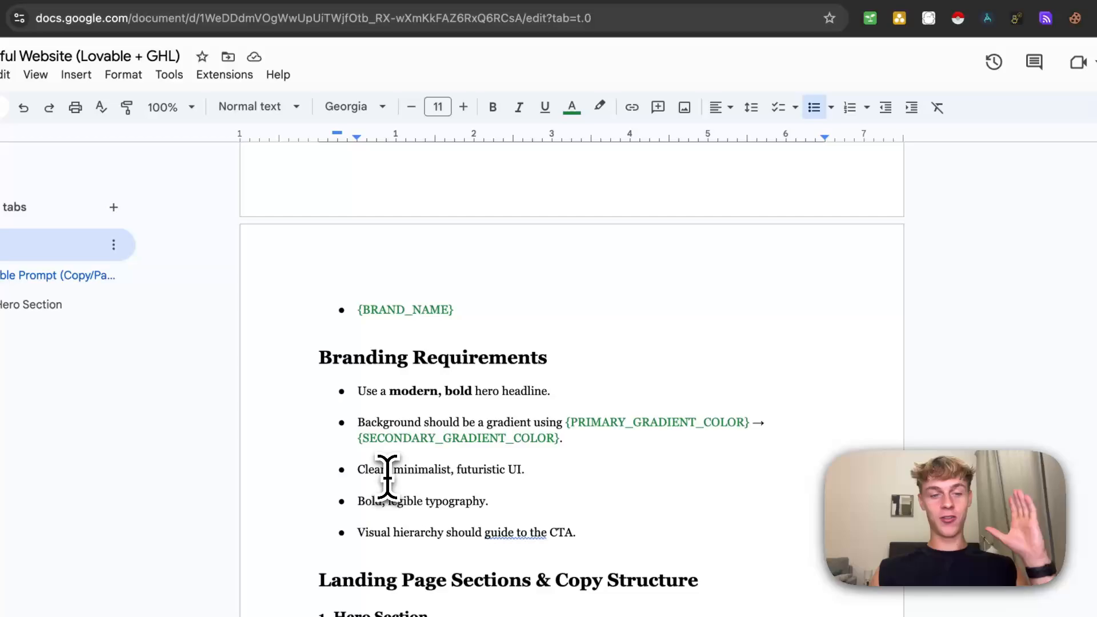
scroll("down", 3)
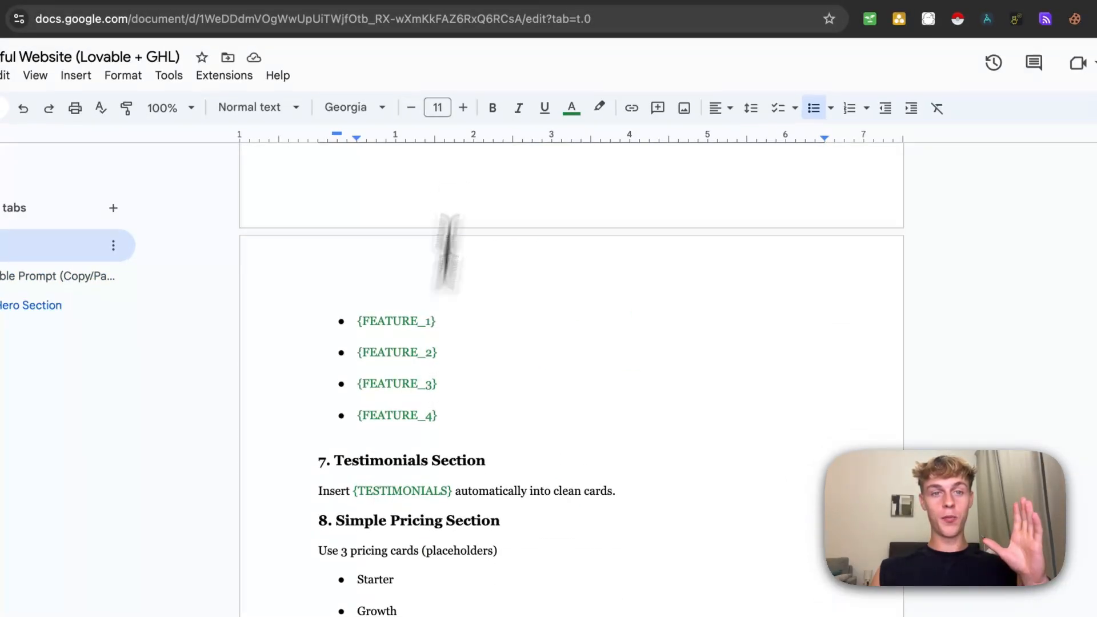
left_click(426, 47)
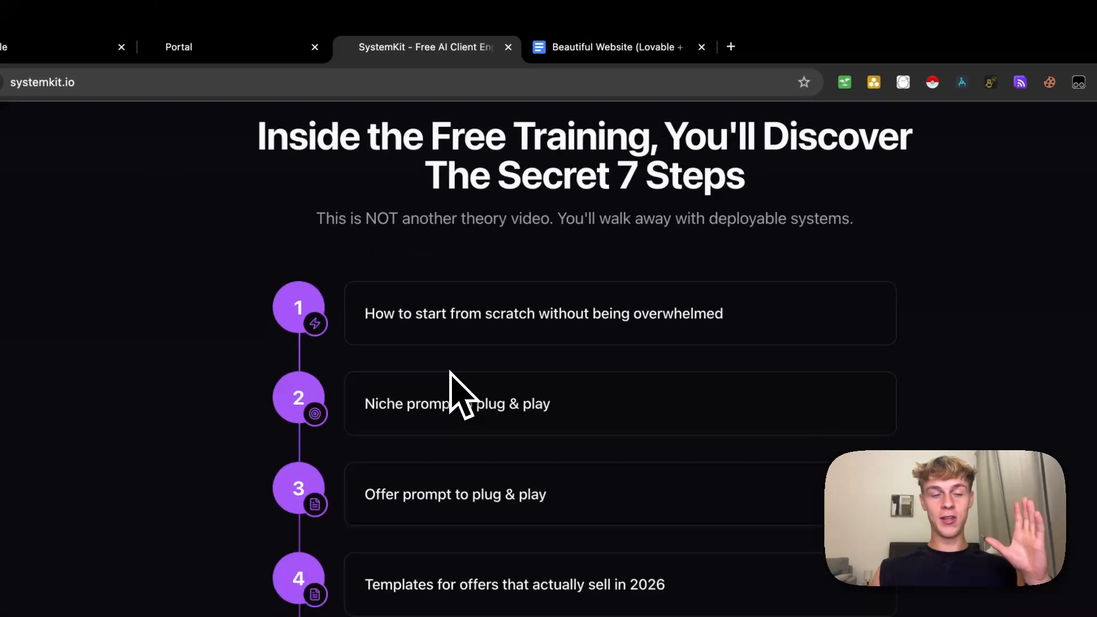
scroll("down", 3)
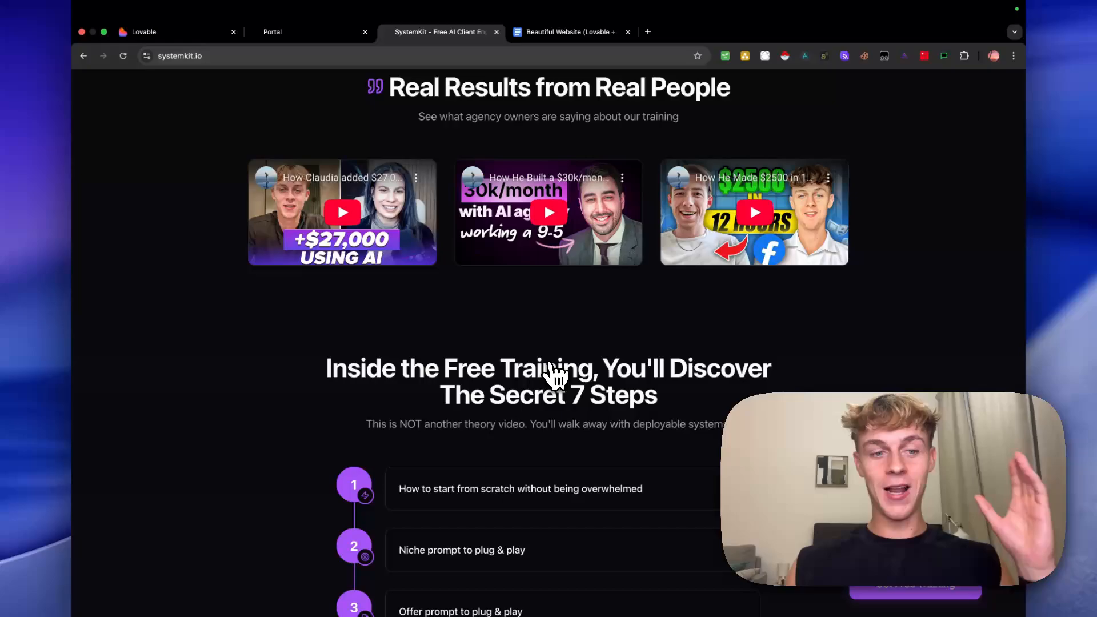
scroll("up", 3)
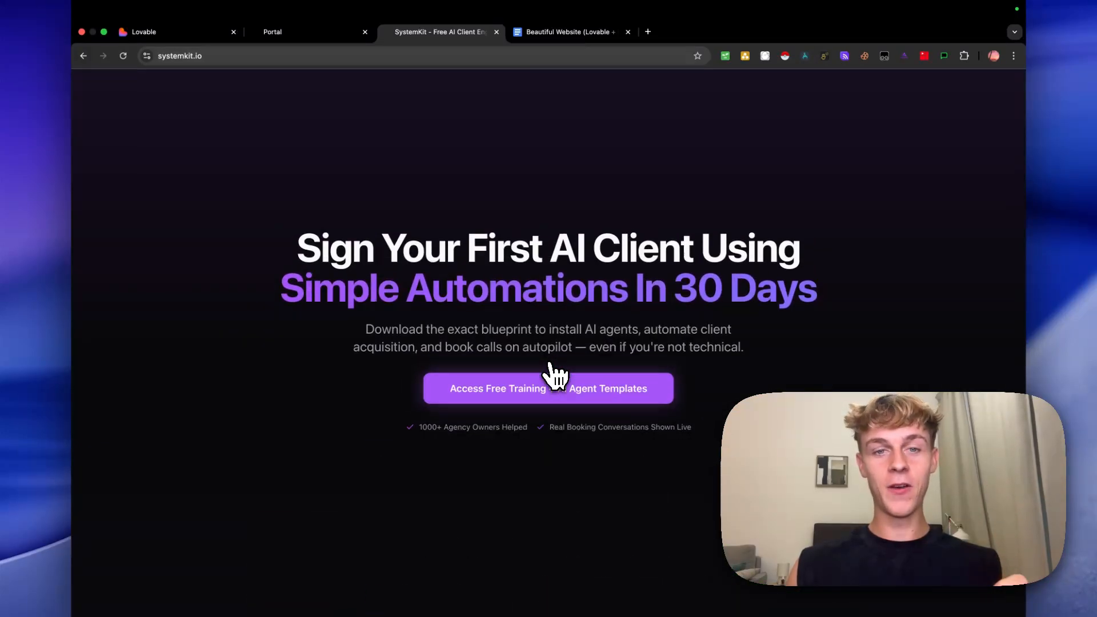
Step: Place the landing-page prompt with its placeholder variables into Lovable's build chat box
left_click(144, 32)
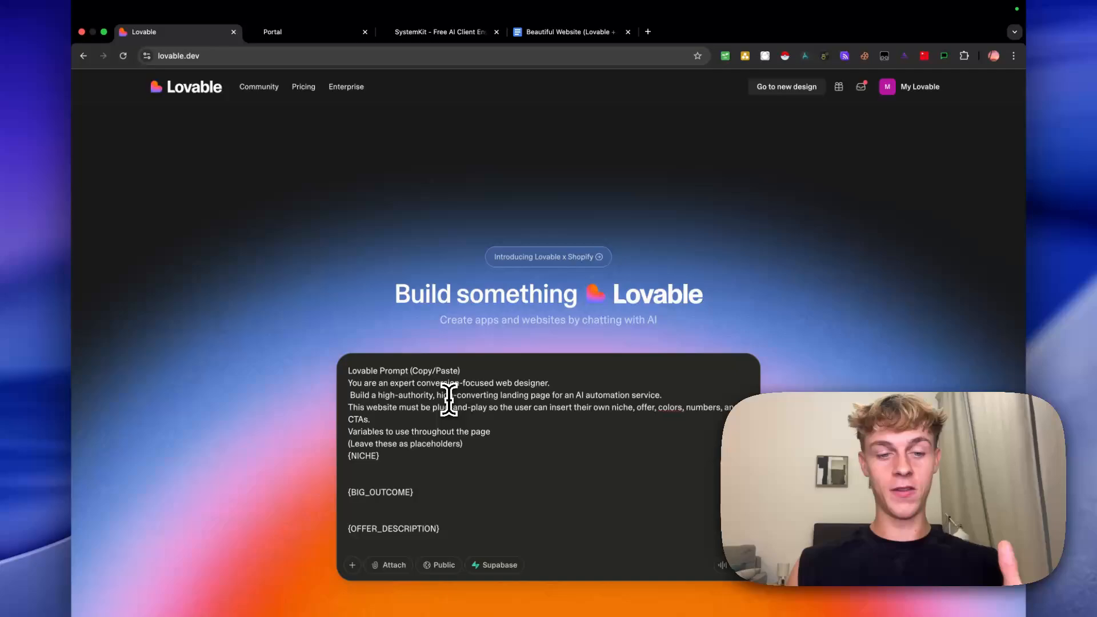
scroll("down", 3)
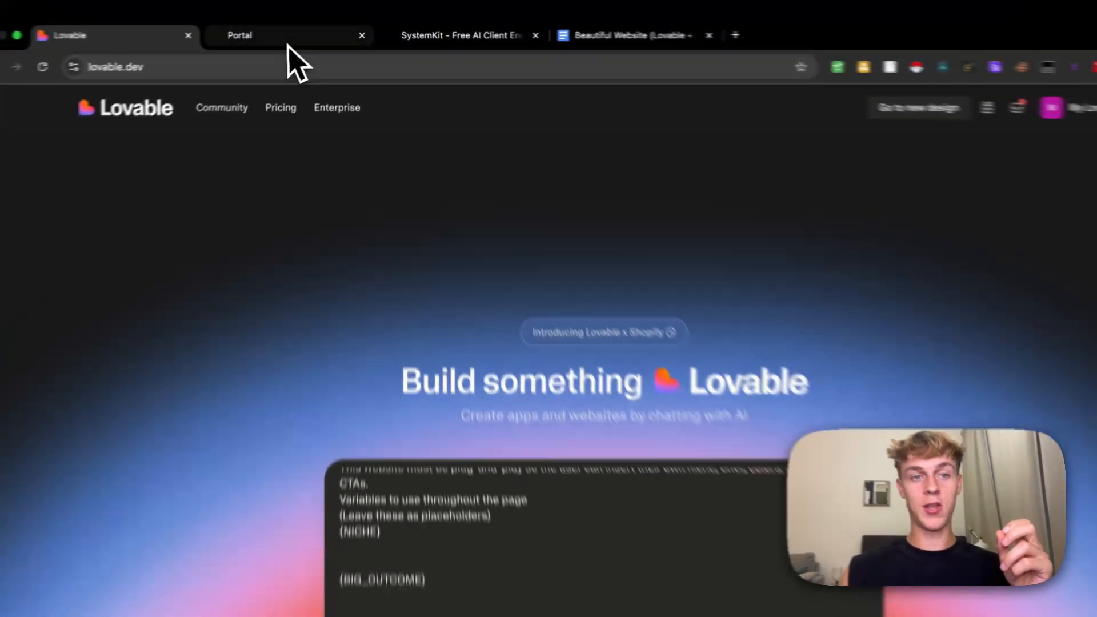
Step: Show the GoHighLevel portal on the Sites > Funnels list
left_click(286, 36)
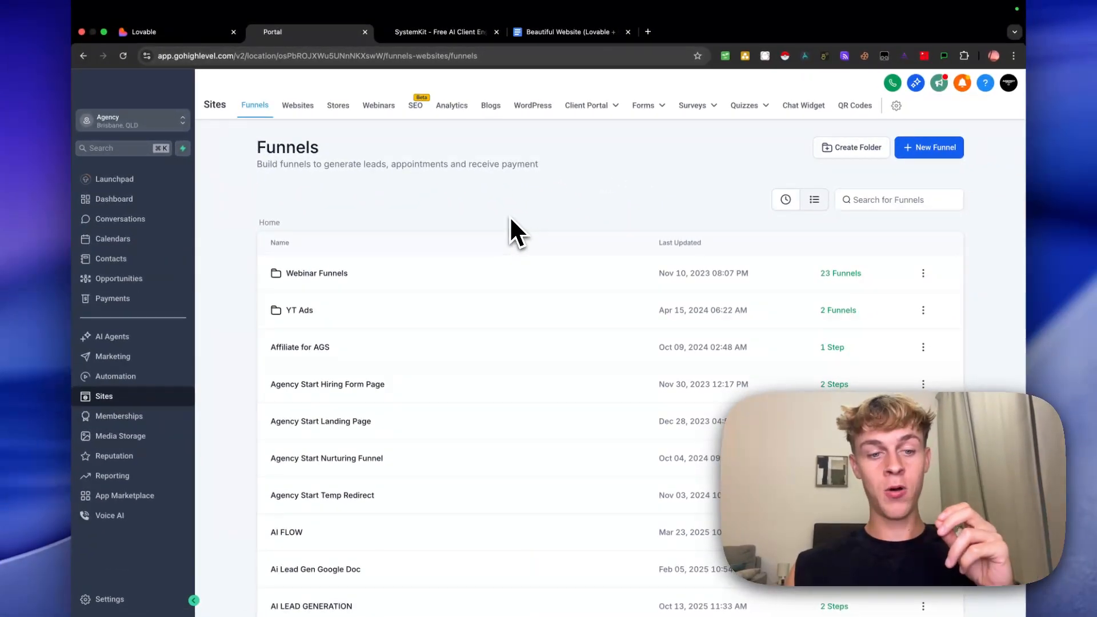
mouse_move(526, 213)
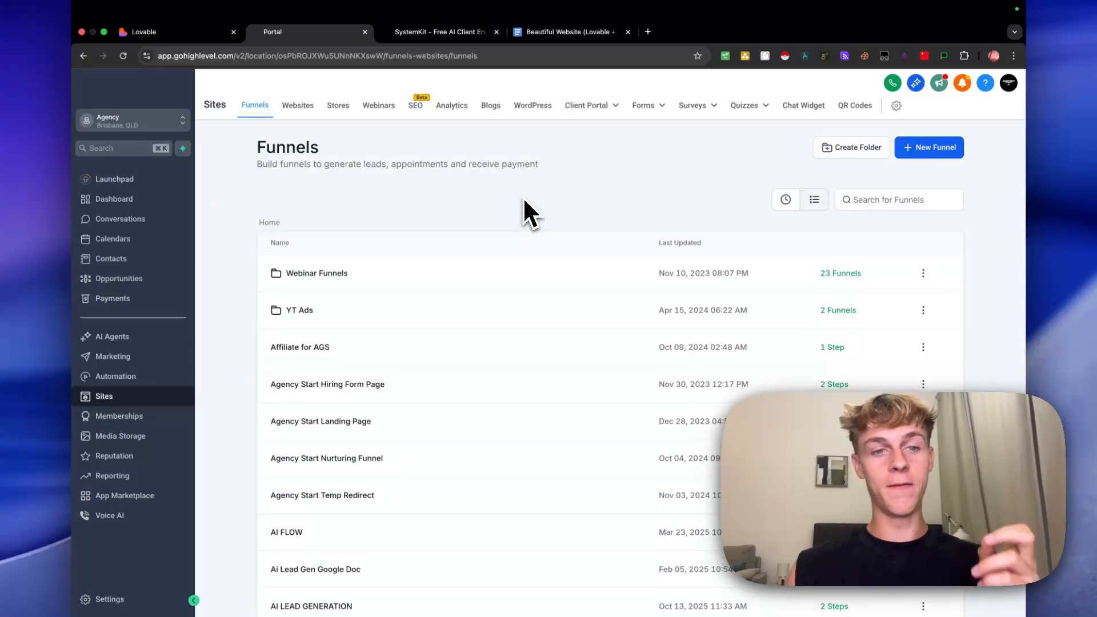
mouse_move(371, 112)
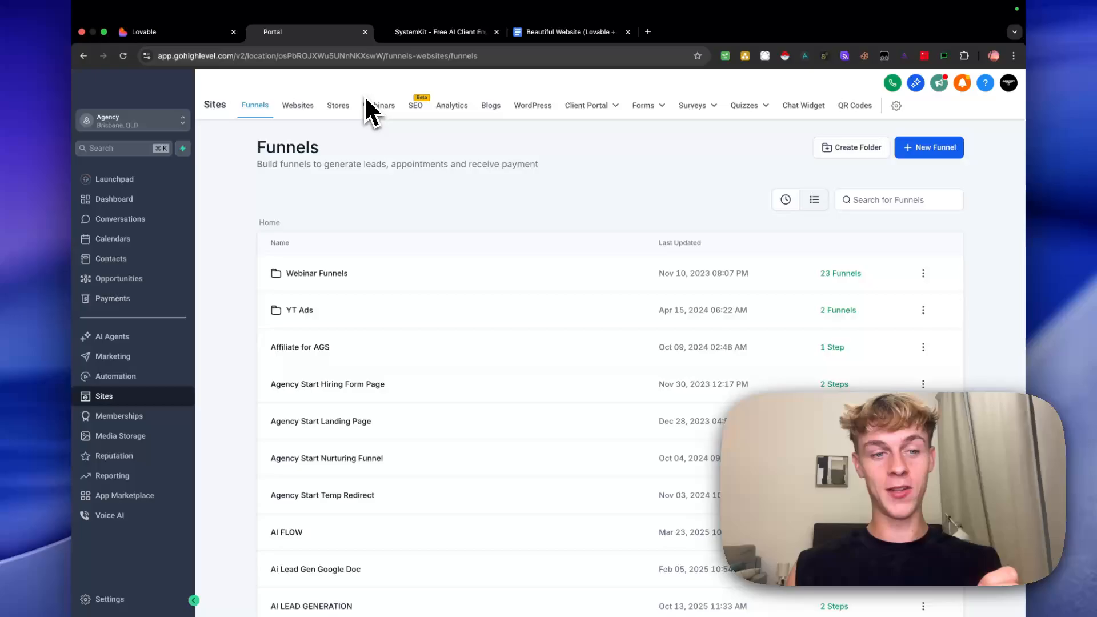
mouse_move(400, 218)
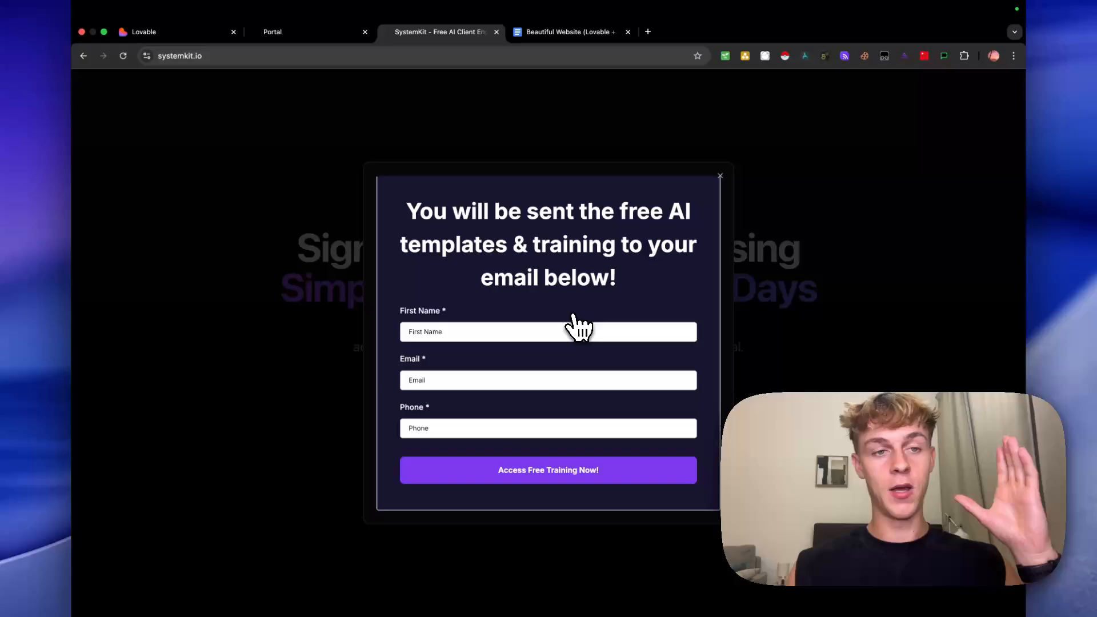
Step: Return to the Lovable build page with the real-estate prompt
left_click(144, 32)
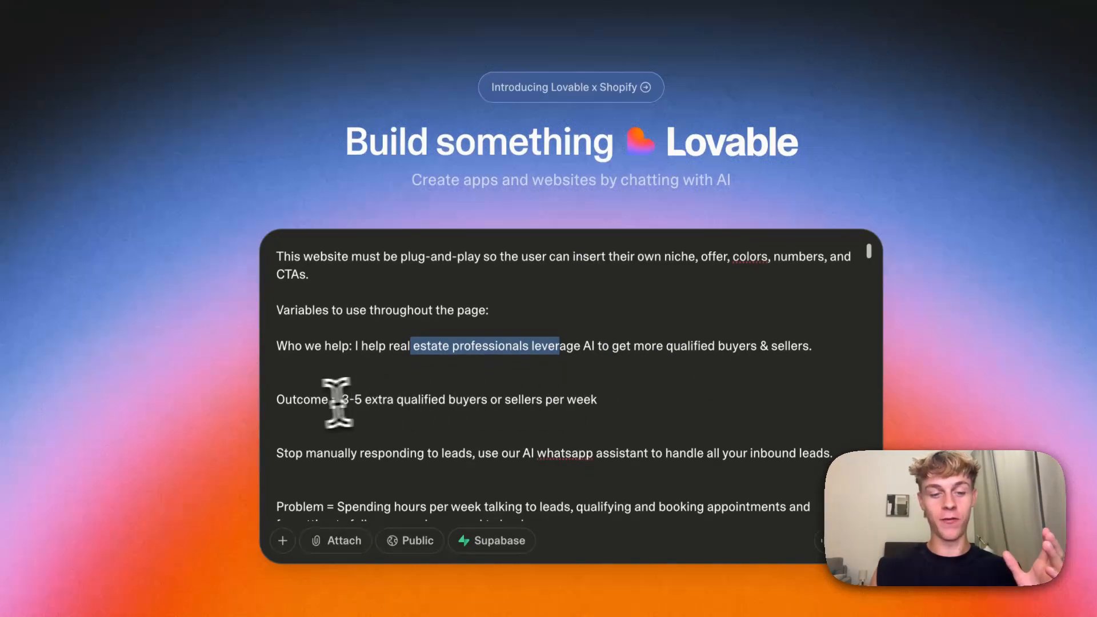
Step: Review the filled real-estate niche, outcome, problem, solution and free demo CTA lines
scroll("down", 3)
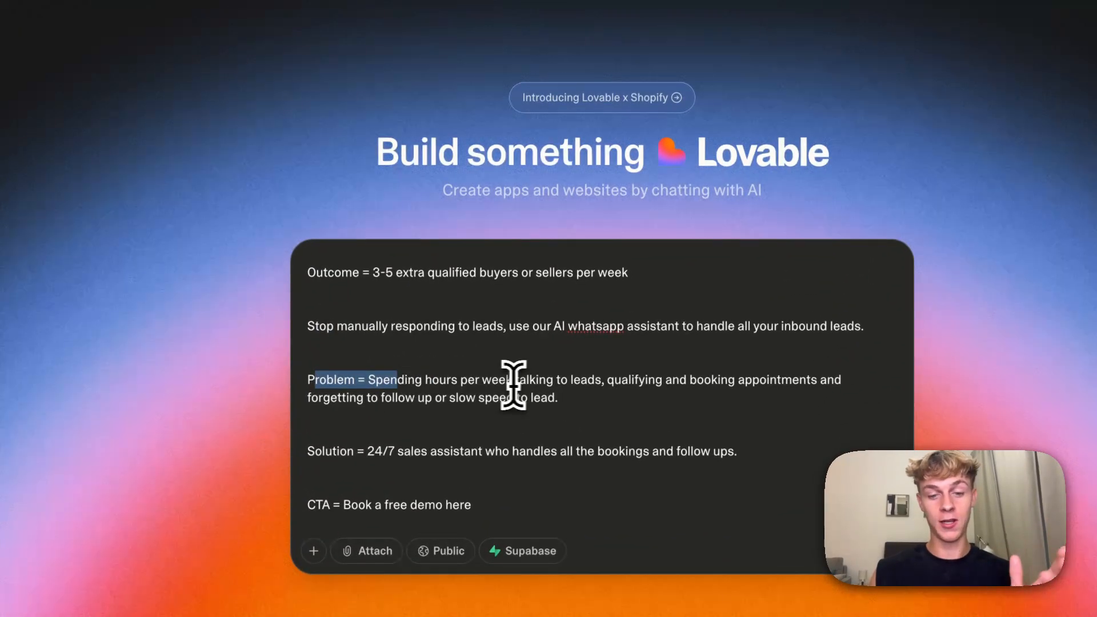
mouse_move(640, 388)
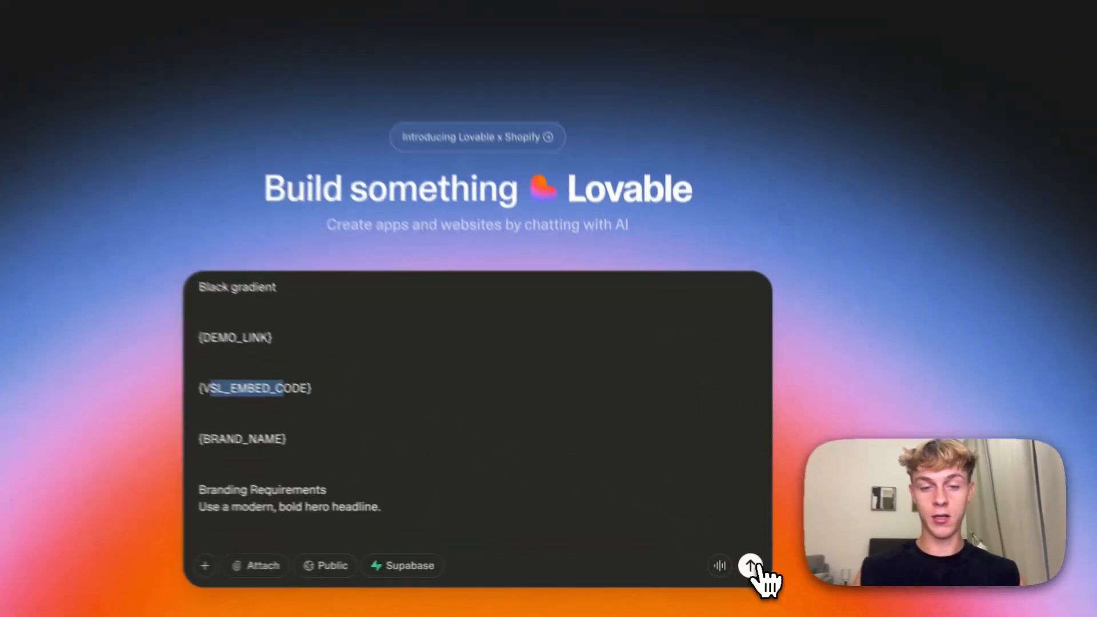
Step: Submit the filled prompt so Lovable generates the real estate AI automation landing page
left_click(751, 565)
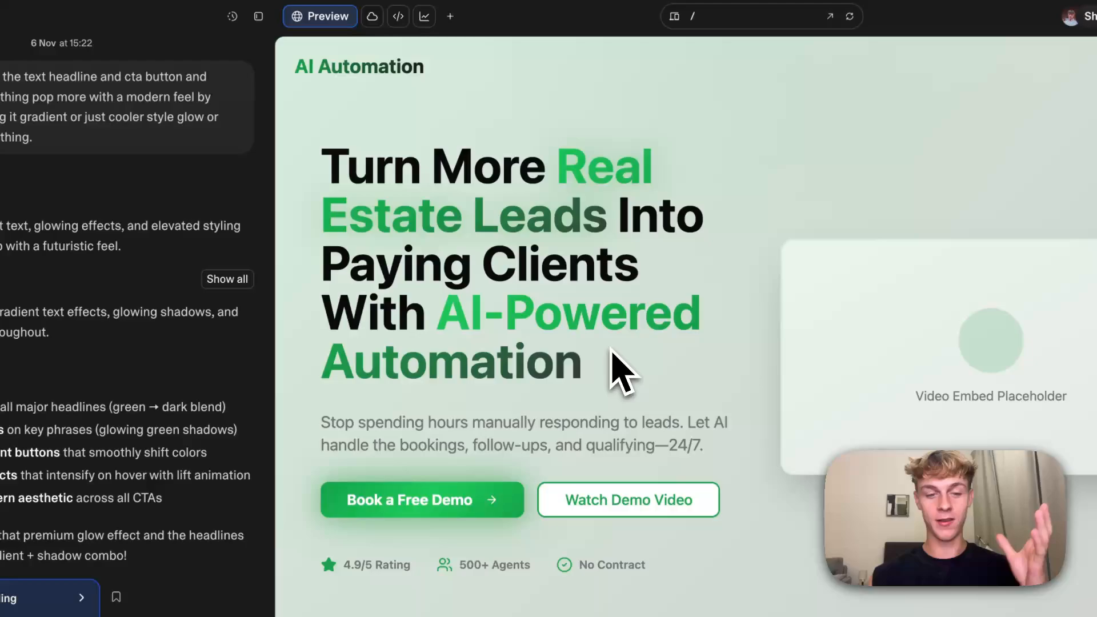
left_click_drag(329, 165, 561, 322)
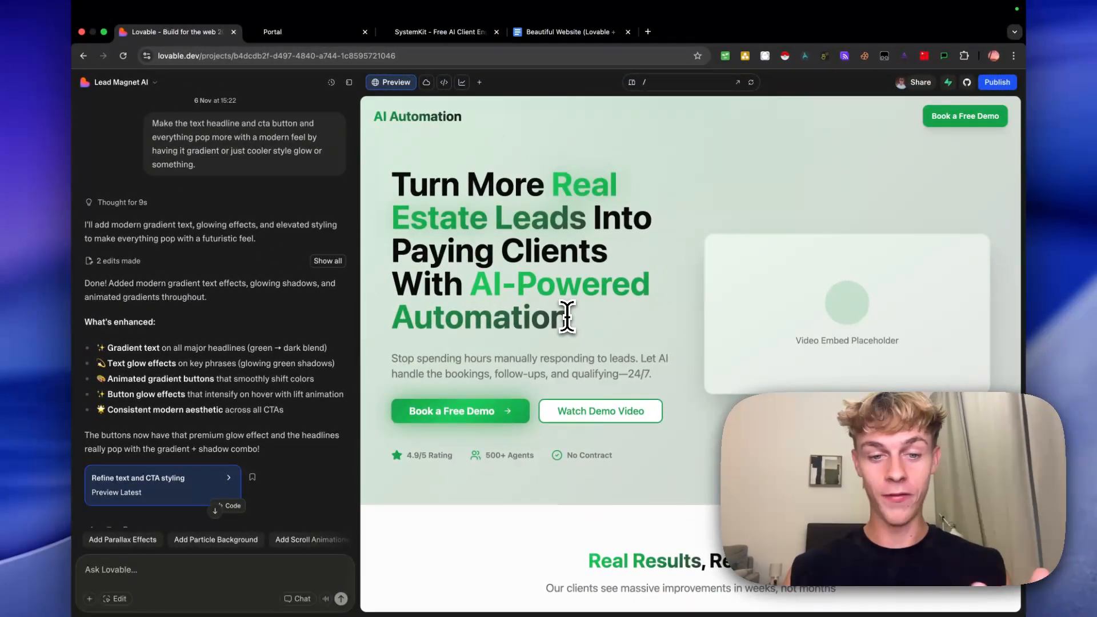
scroll("down", 3)
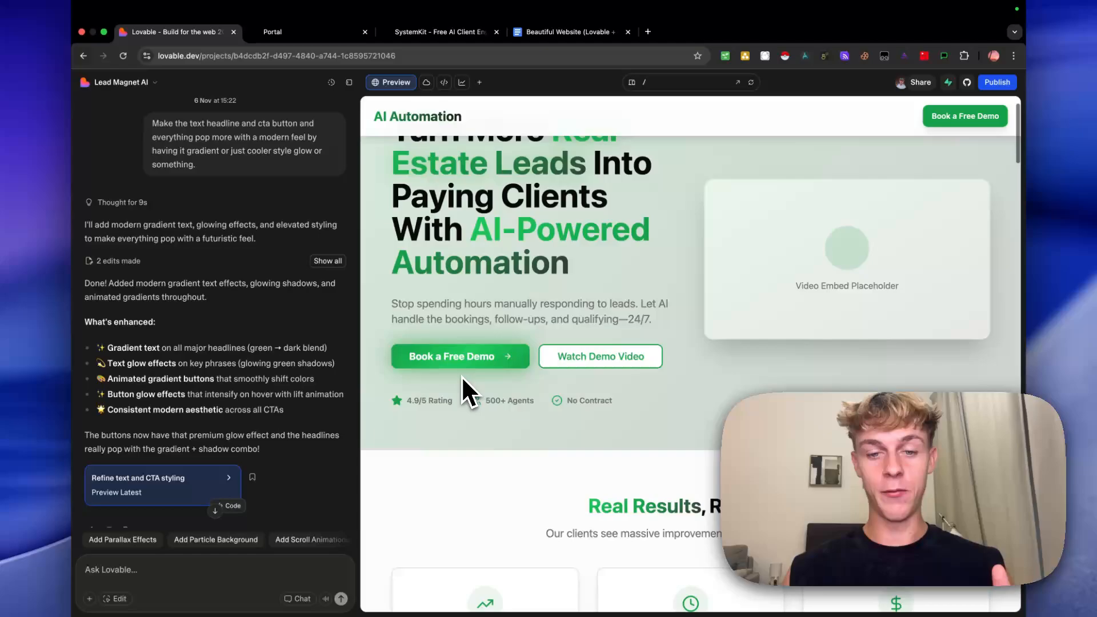
scroll("down", 3)
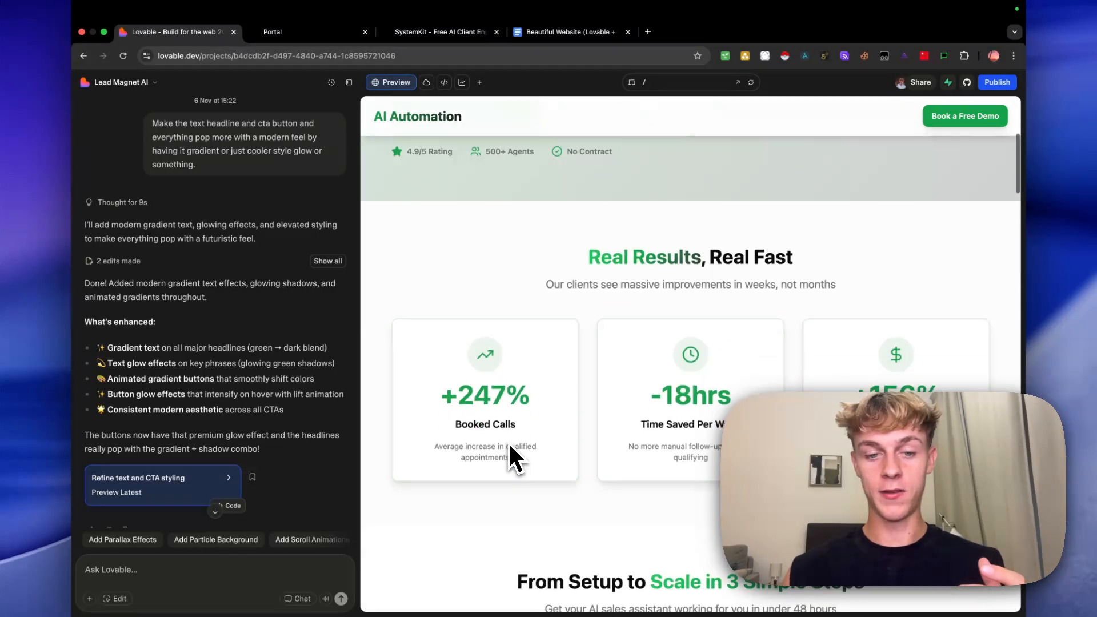
scroll("down", 3)
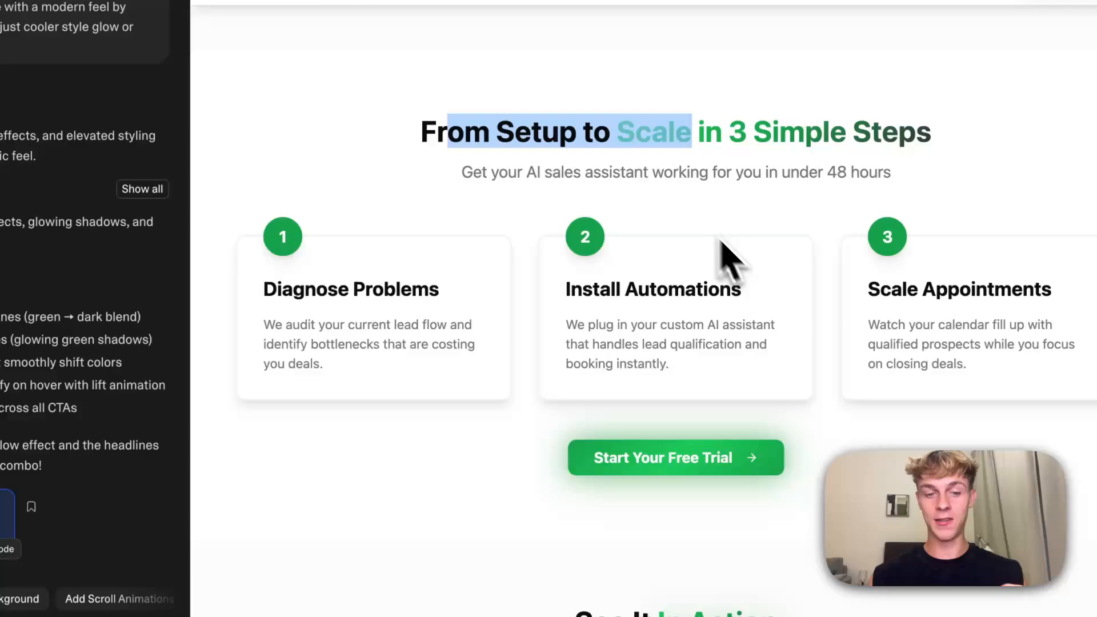
scroll("down", 3)
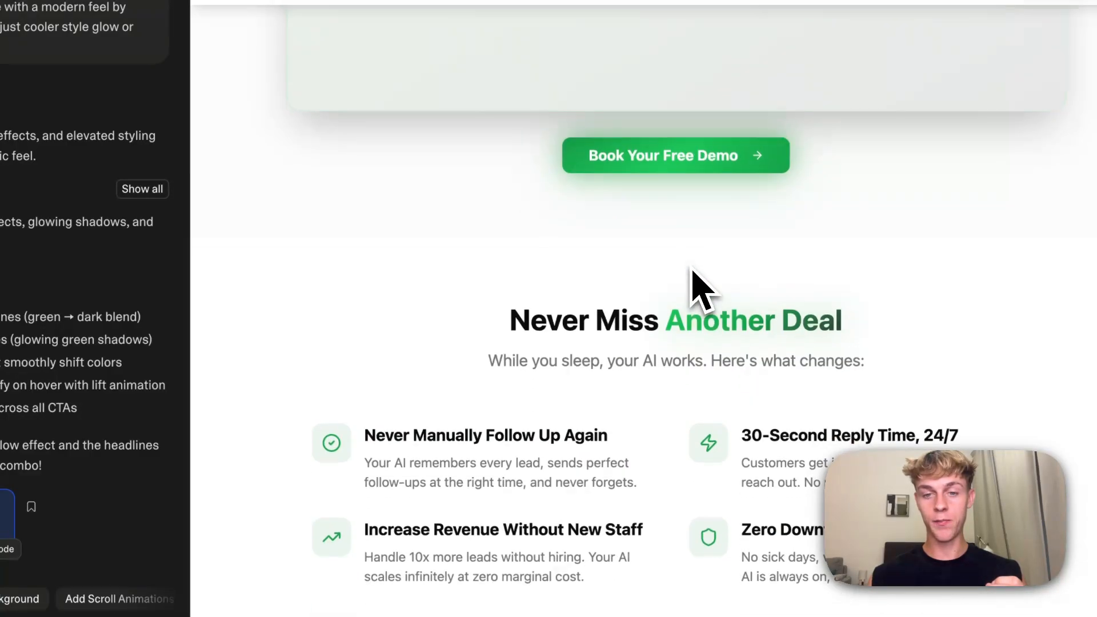
scroll("down", 3)
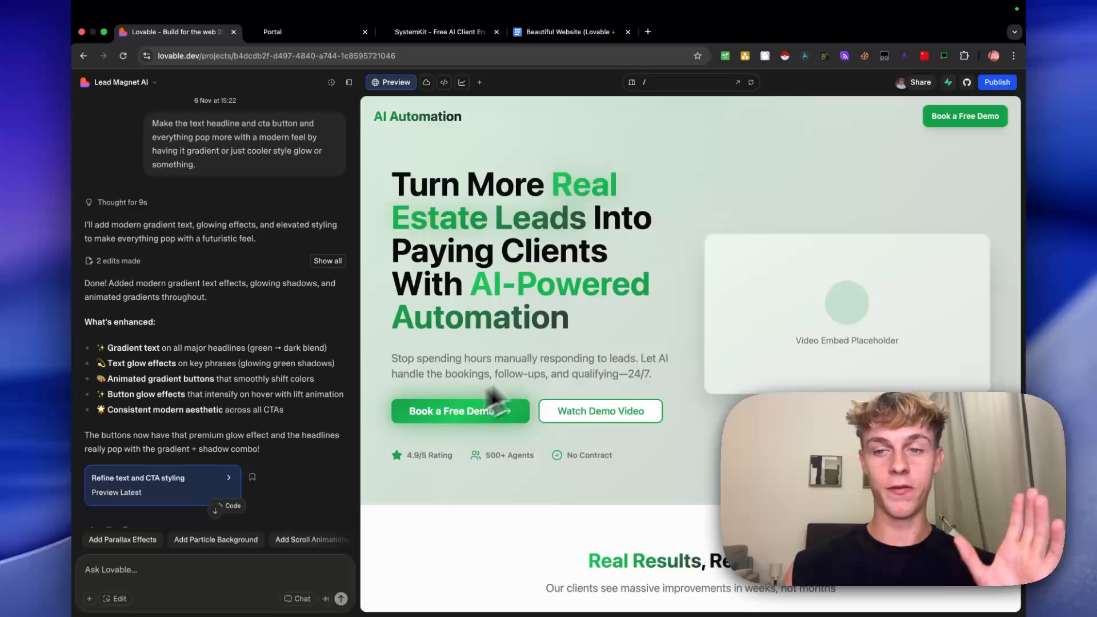
mouse_move(718, 301)
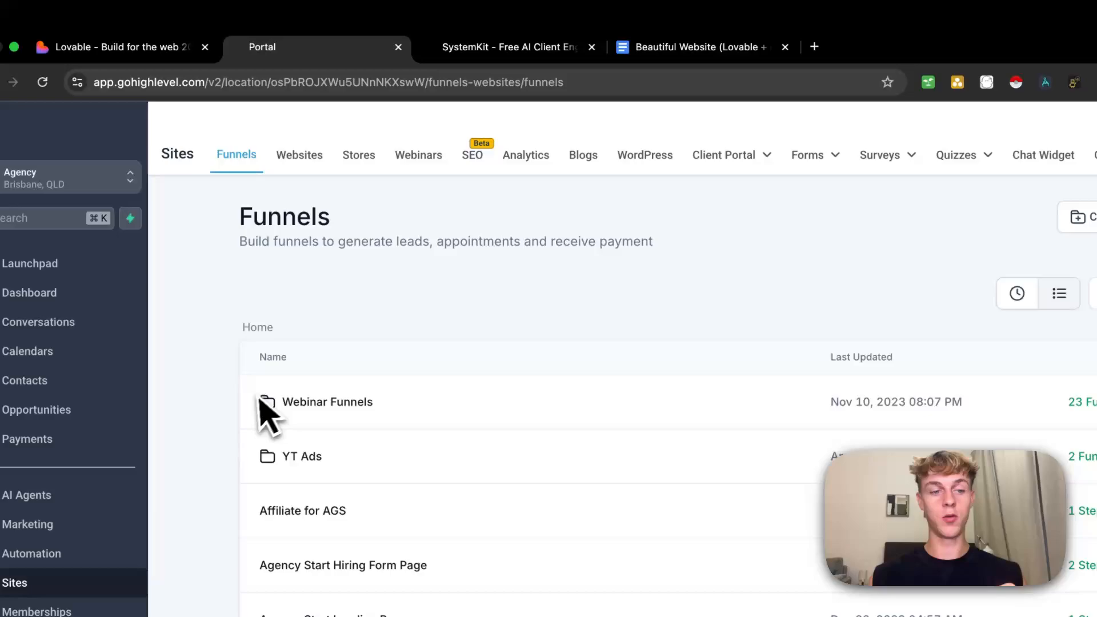
mouse_move(439, 329)
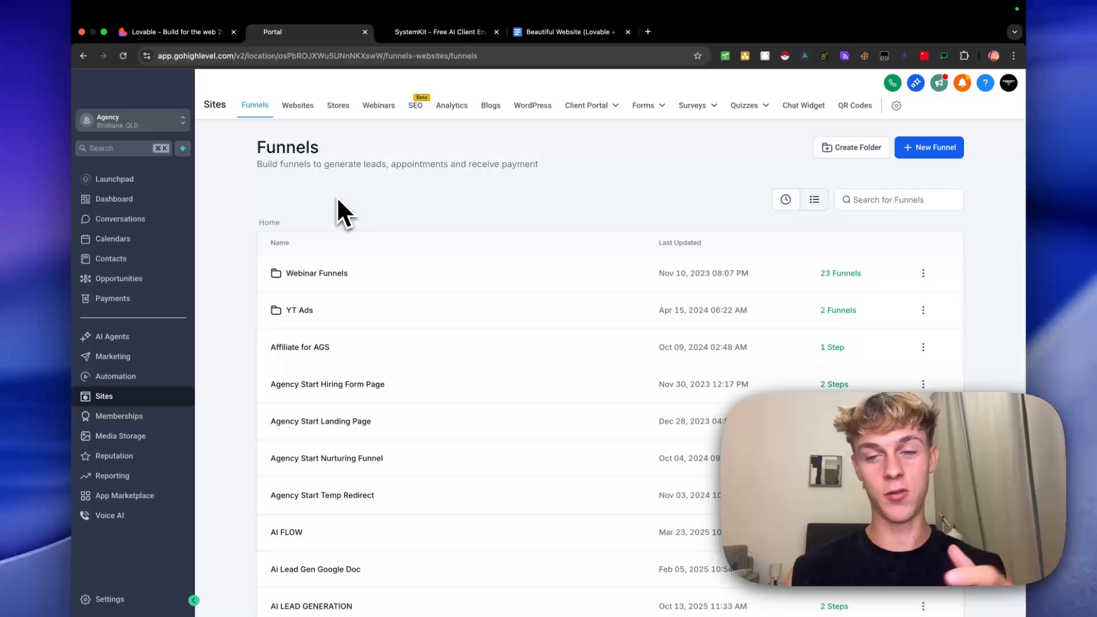
mouse_move(459, 241)
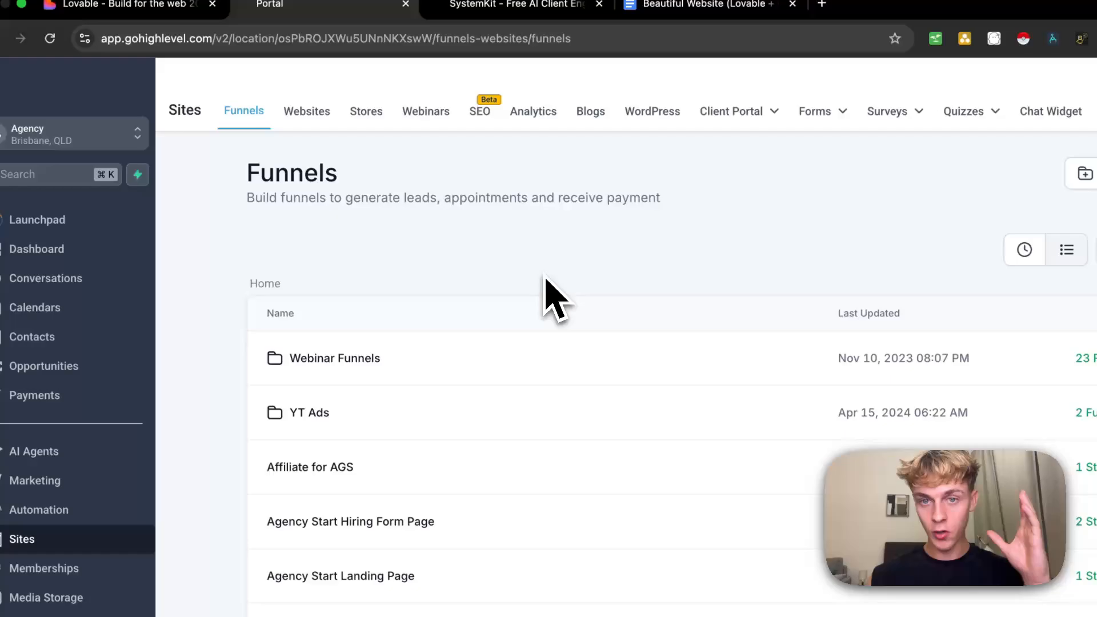
Step: Start a new GoHighLevel form from the template library
left_click(642, 105)
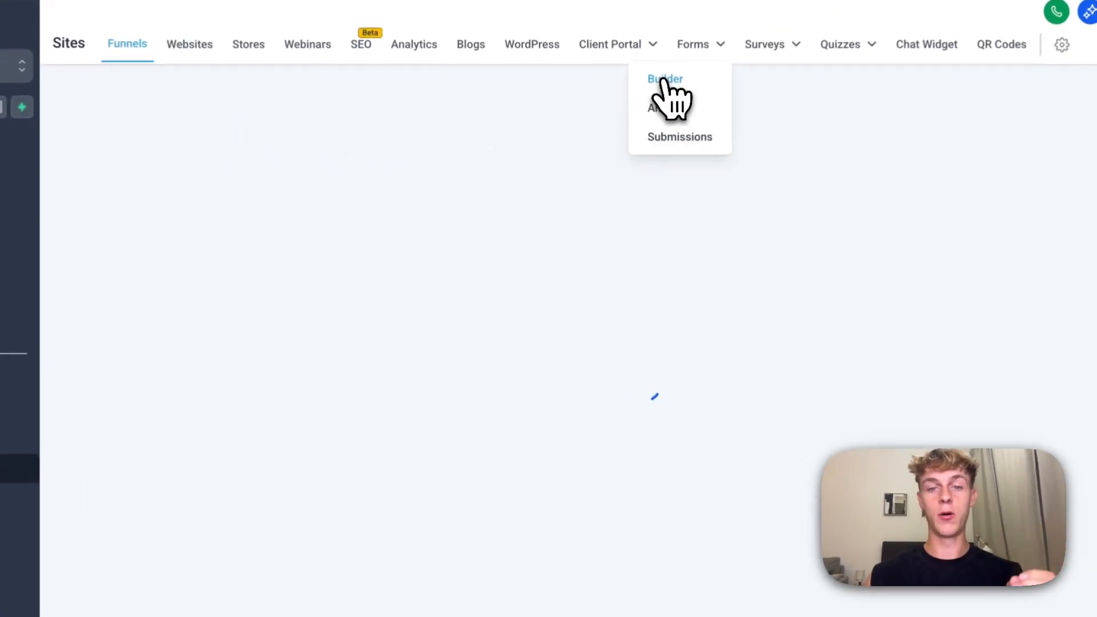
left_click(664, 79)
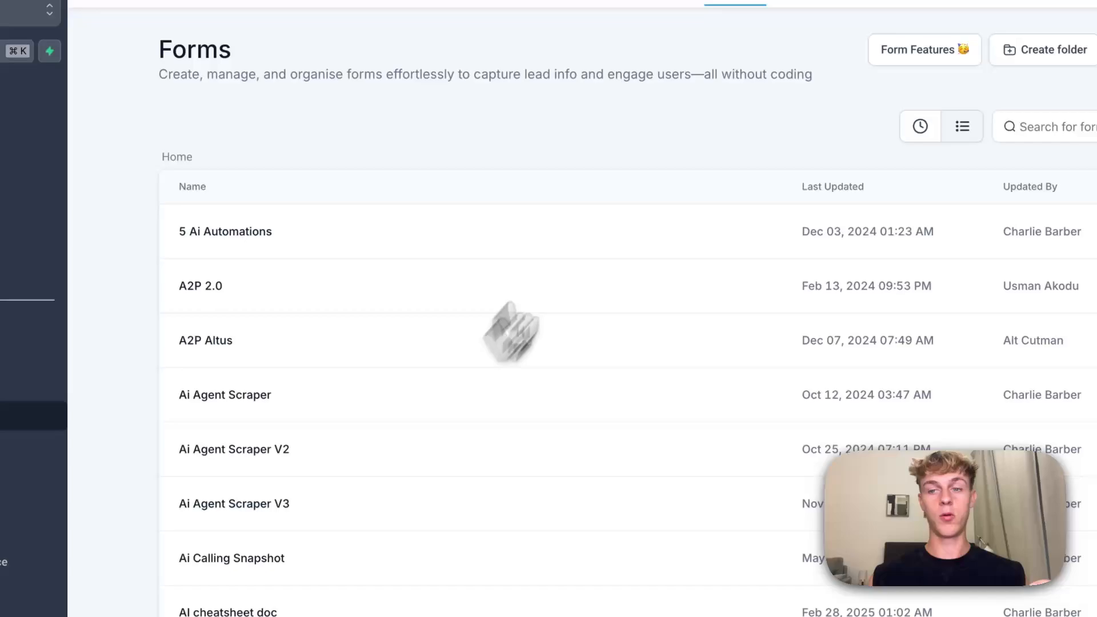
left_click(959, 171)
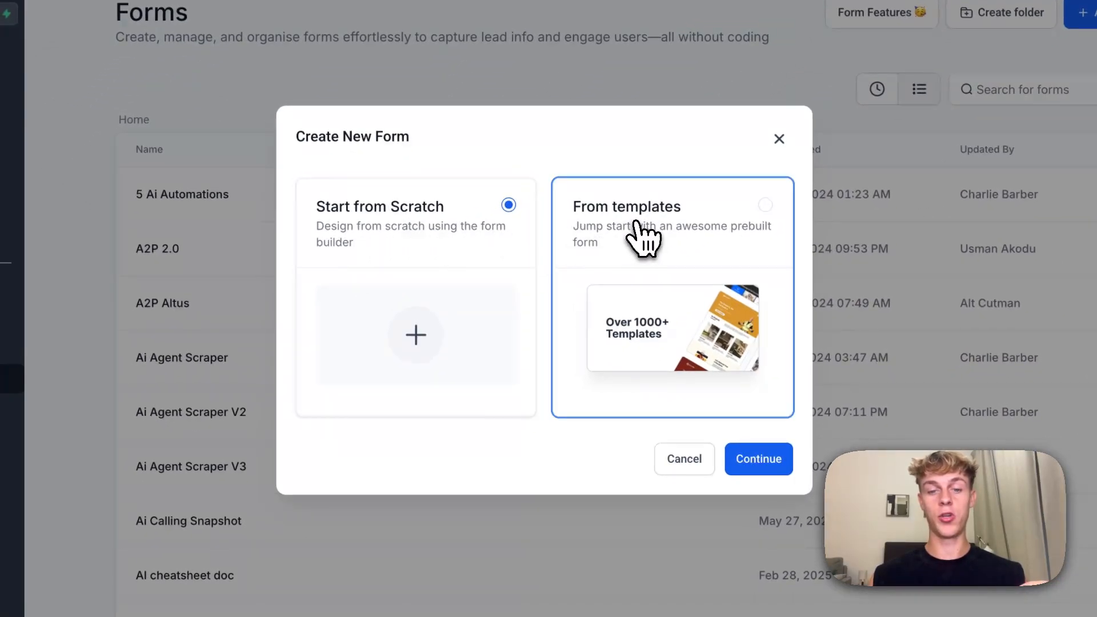
left_click(672, 224)
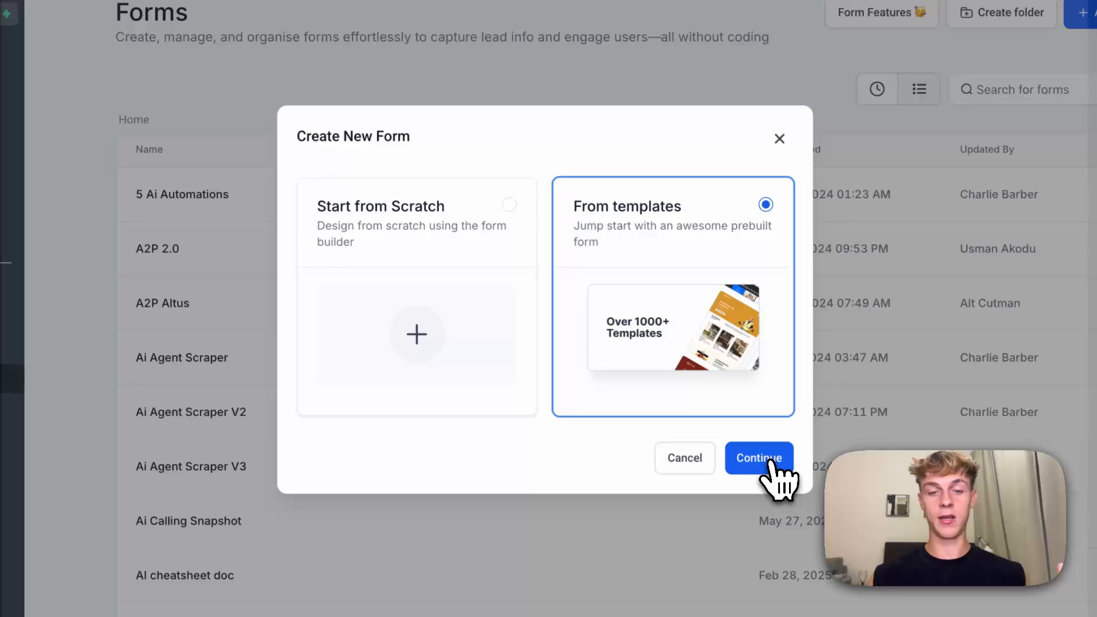
left_click(759, 457)
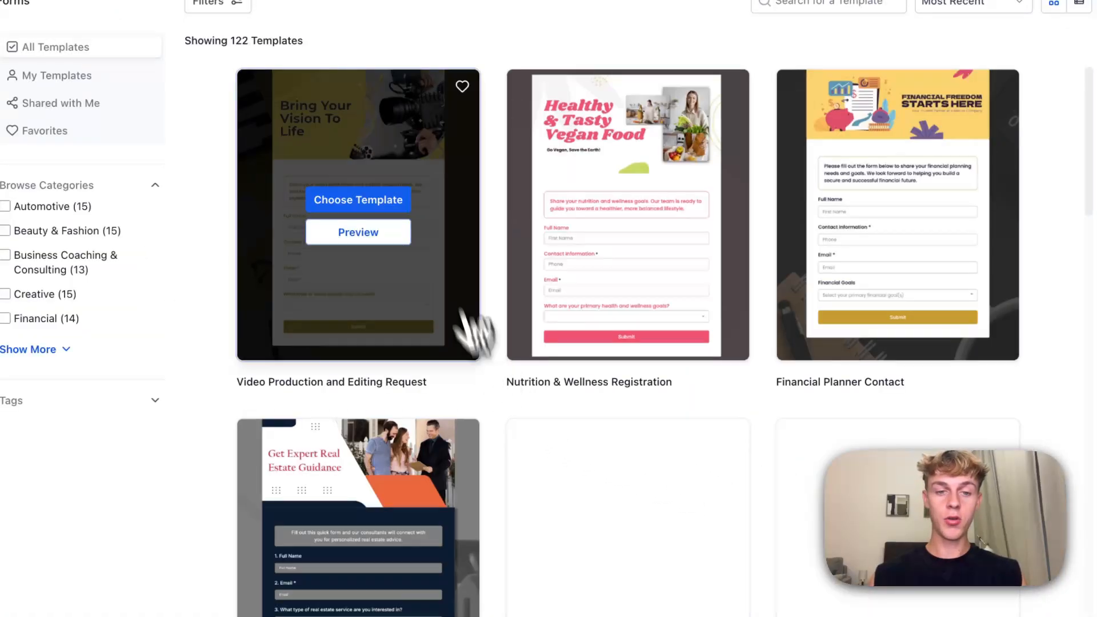
Step: Browse the form templates, close the library without choosing one and move to the SystemKit site
scroll("down", 3)
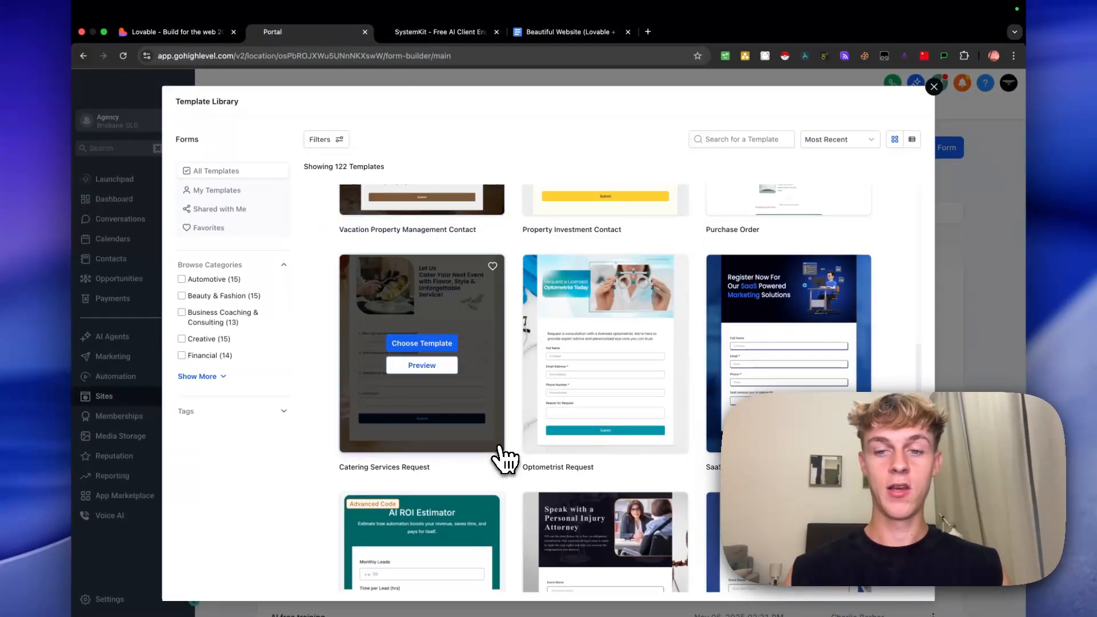
scroll("down", 3)
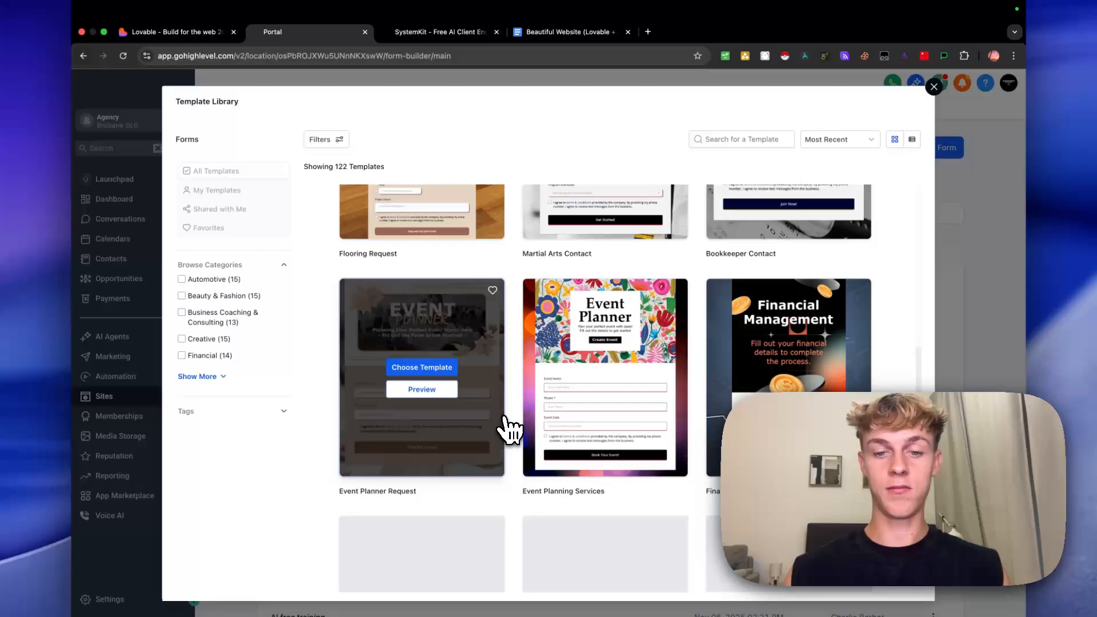
scroll("down", 3)
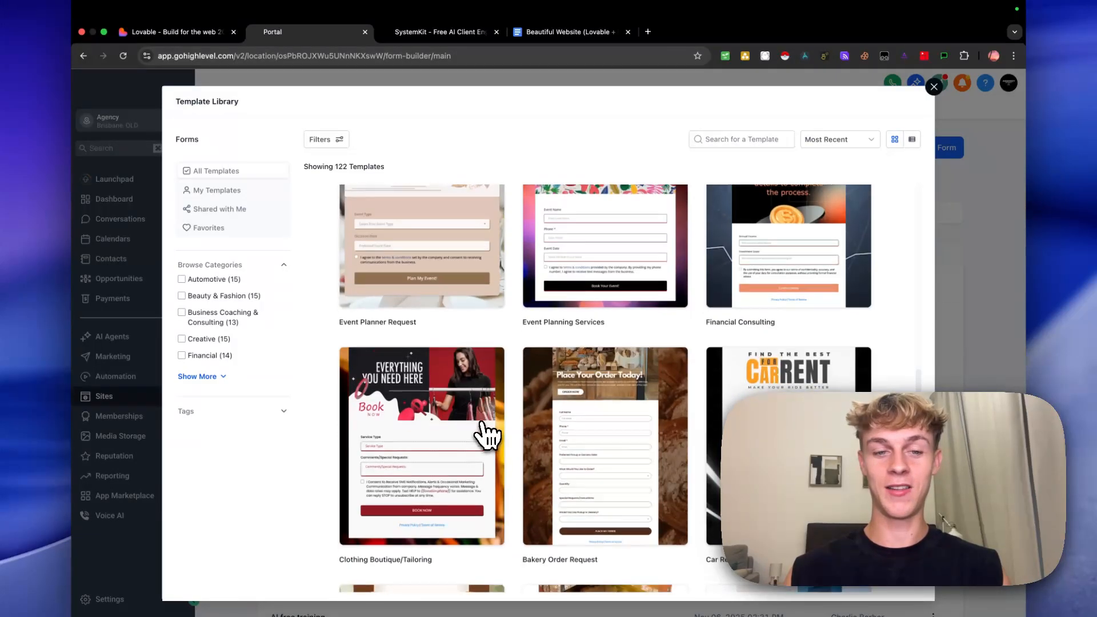
scroll("down", 3)
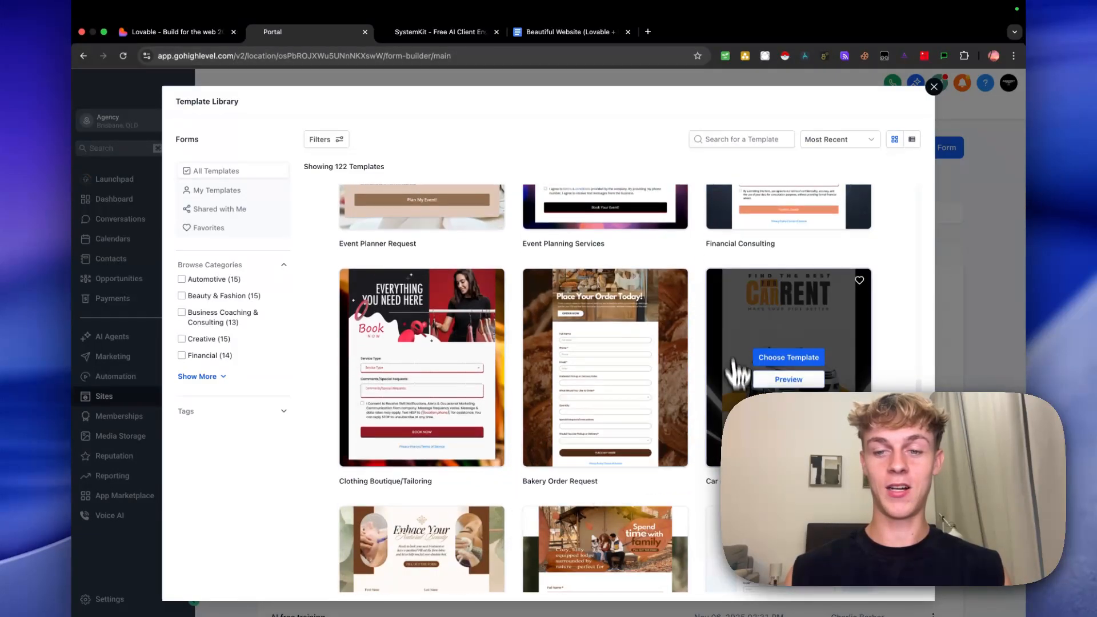
scroll("down", 3)
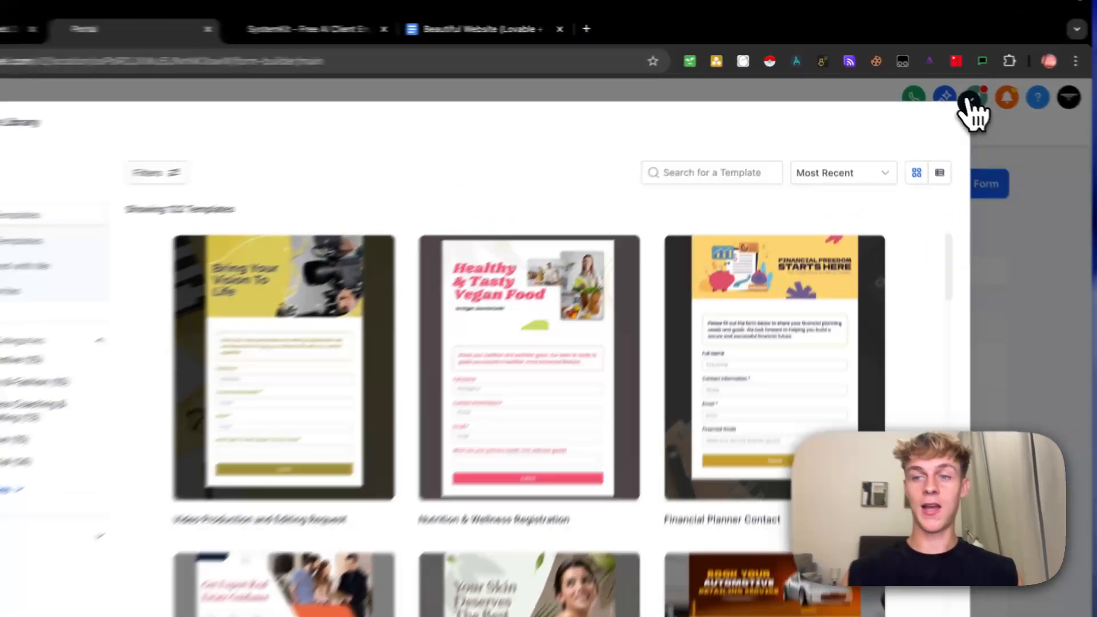
left_click(986, 183)
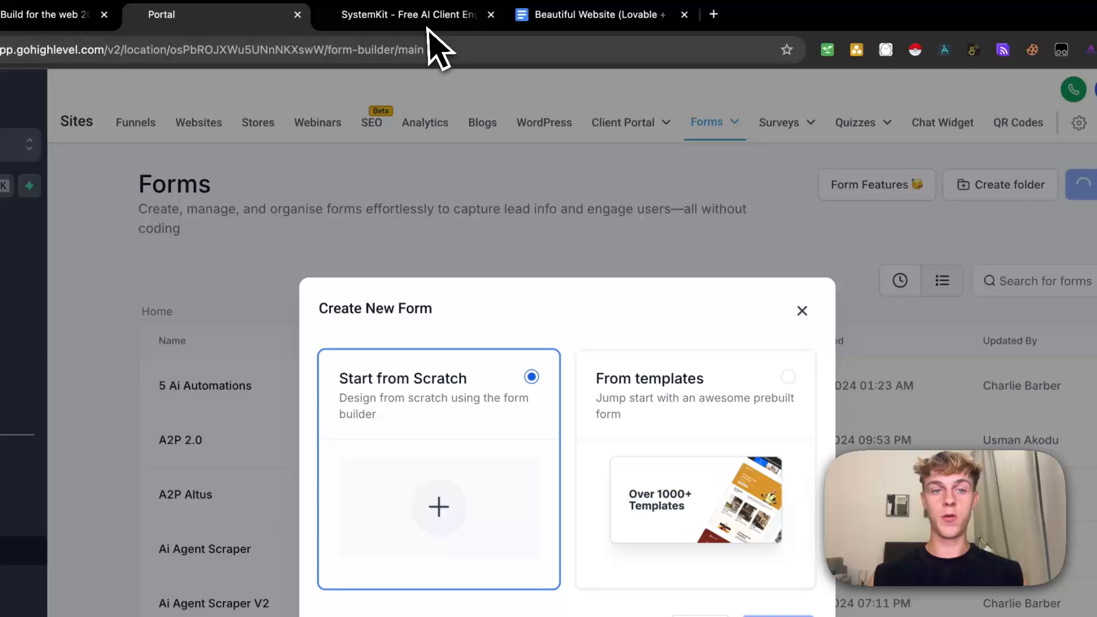
left_click(413, 14)
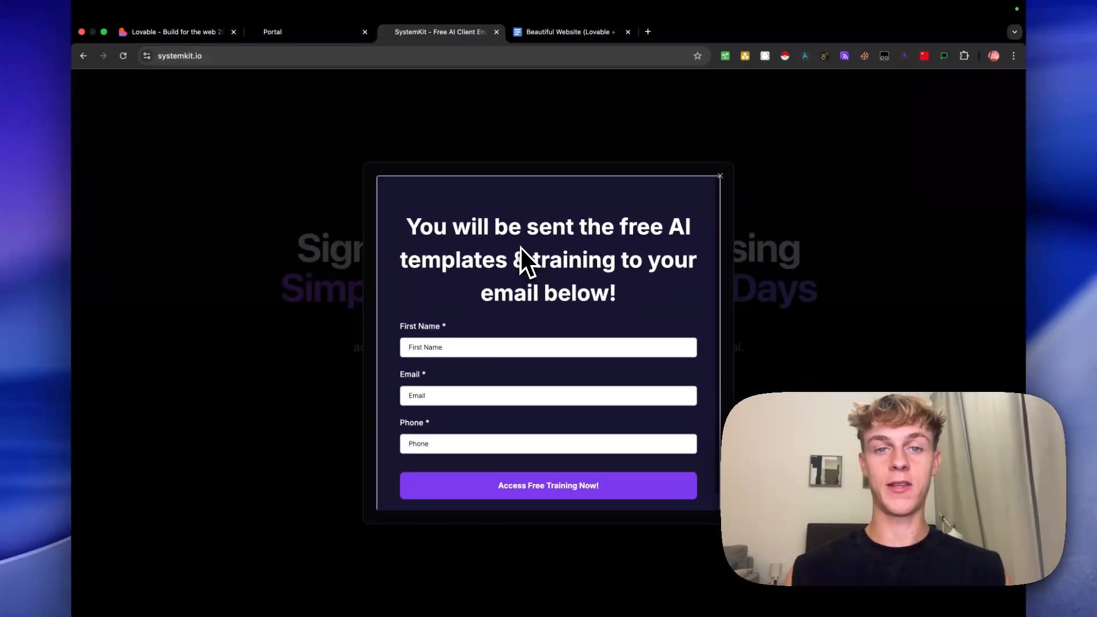
mouse_move(571, 32)
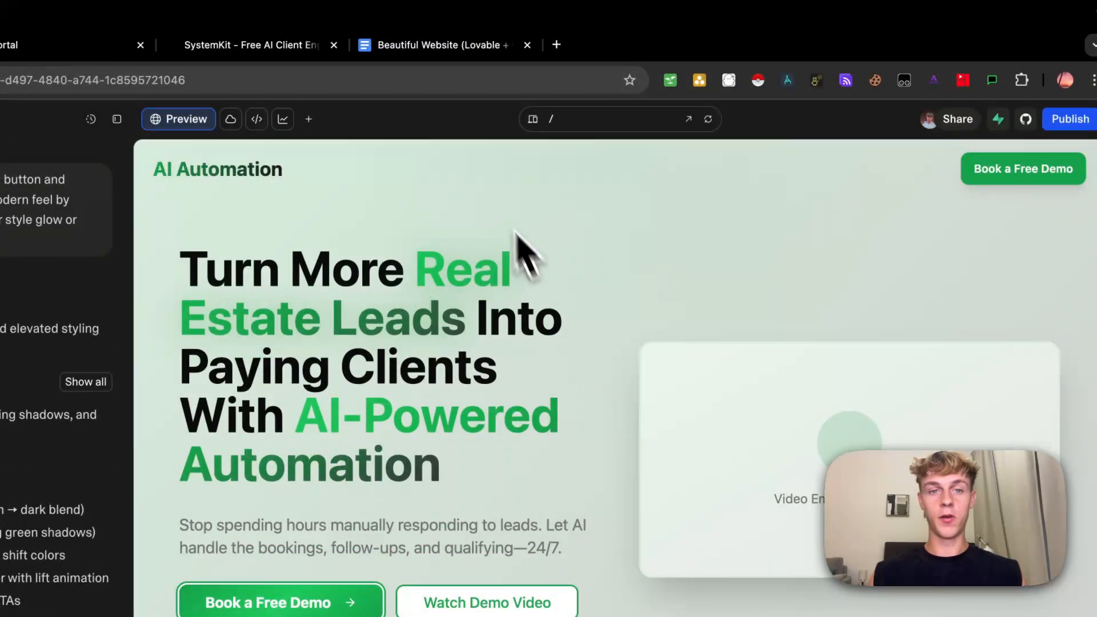
Step: Start a fresh ChatGPT chat in a new tab
left_click(556, 44)
type("chatgpt.com")
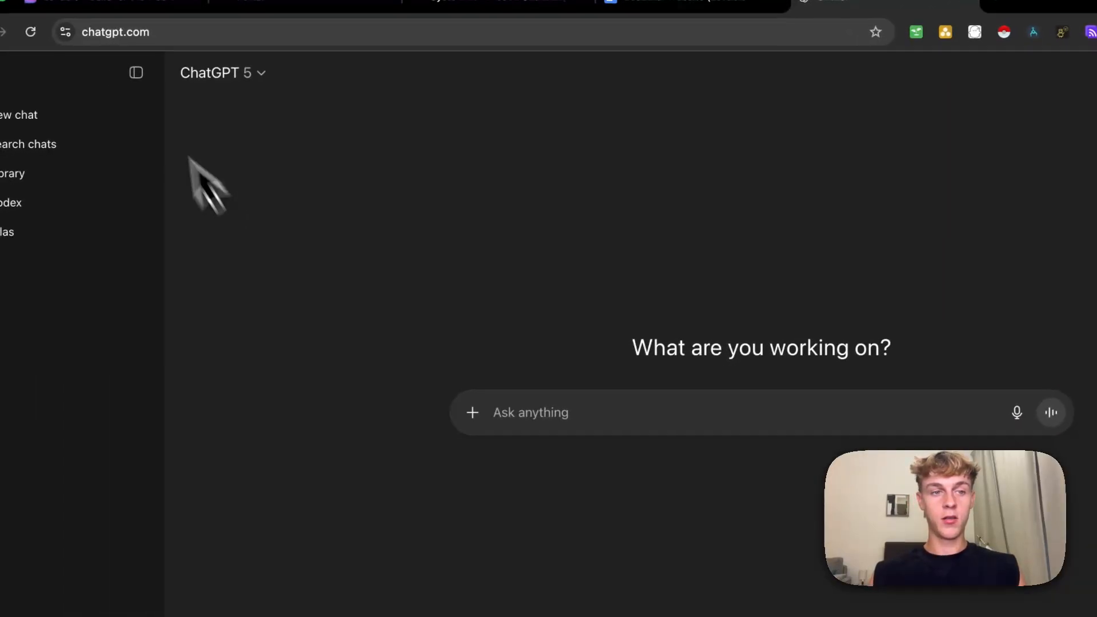
Step: Attach the landing-page screenshot from Photos to the ChatGPT message
left_click(472, 413)
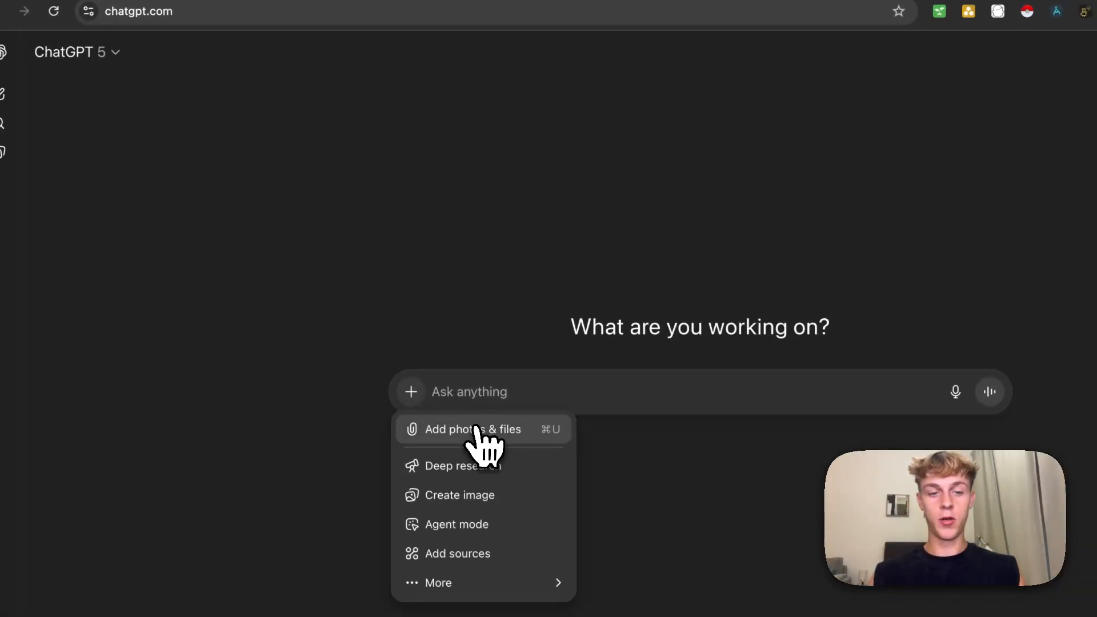
left_click(471, 428)
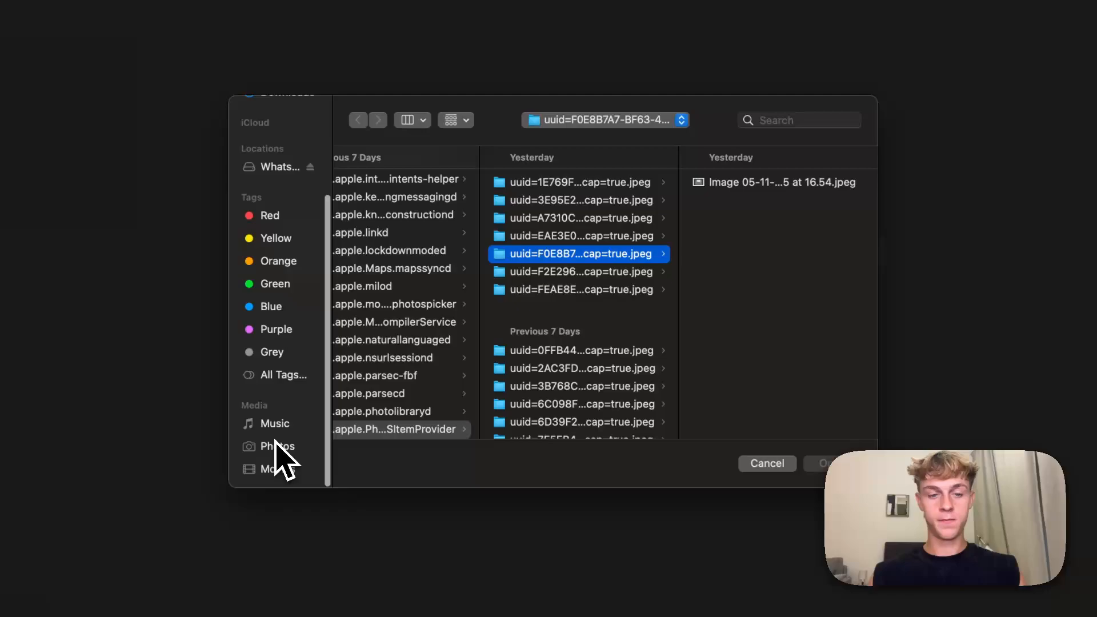
left_click(276, 446)
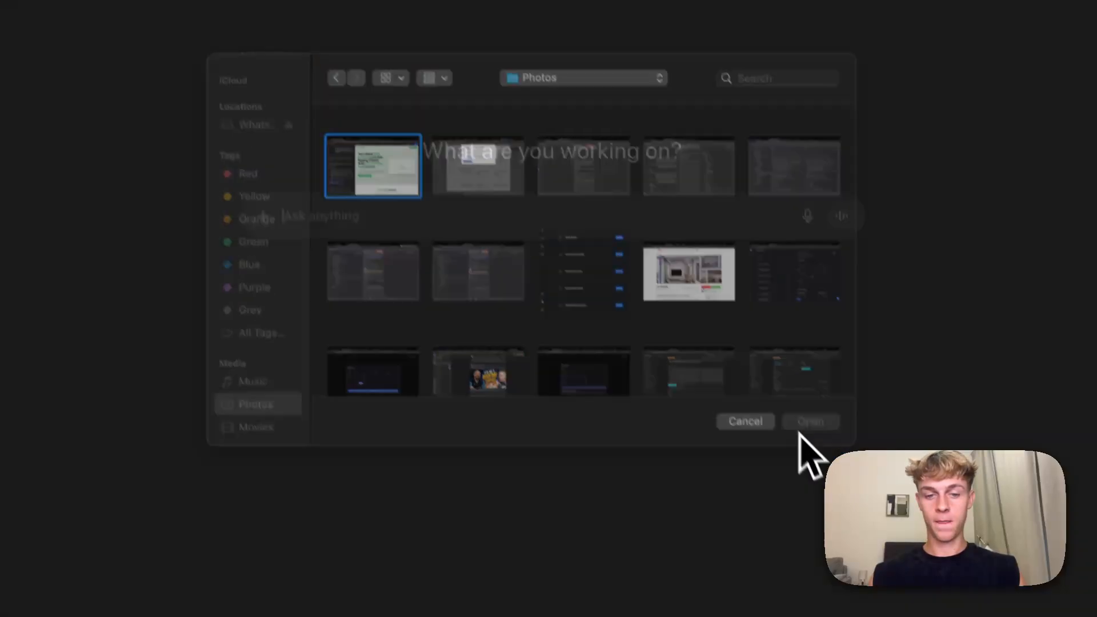
left_click(810, 421)
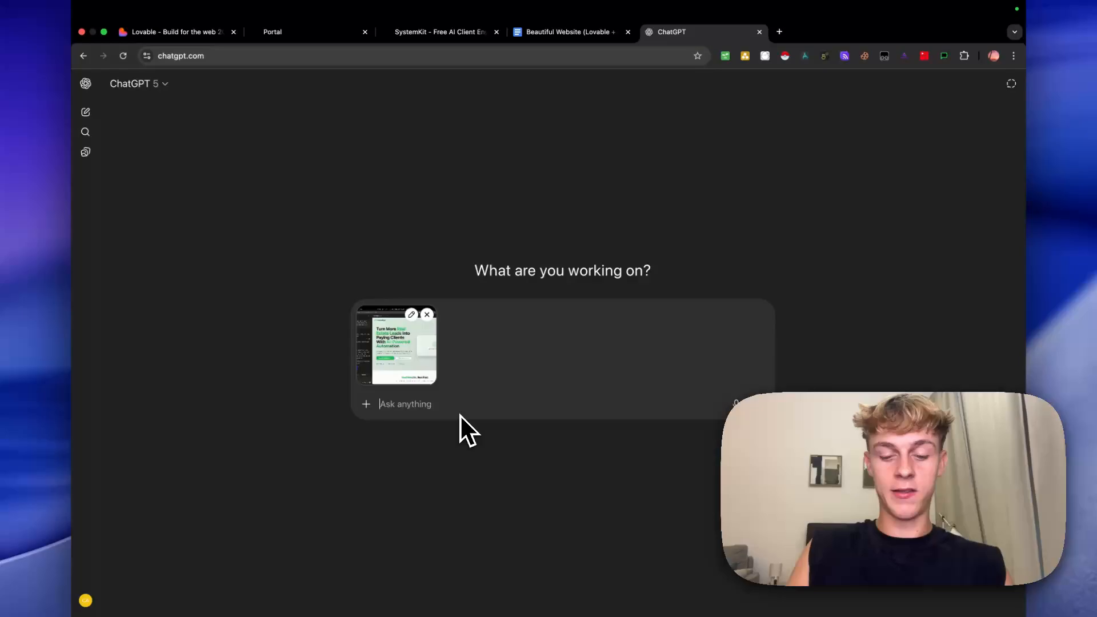
Step: Ask ChatGPT to create a colour code for the form to put on the website
type("Please create a custom")
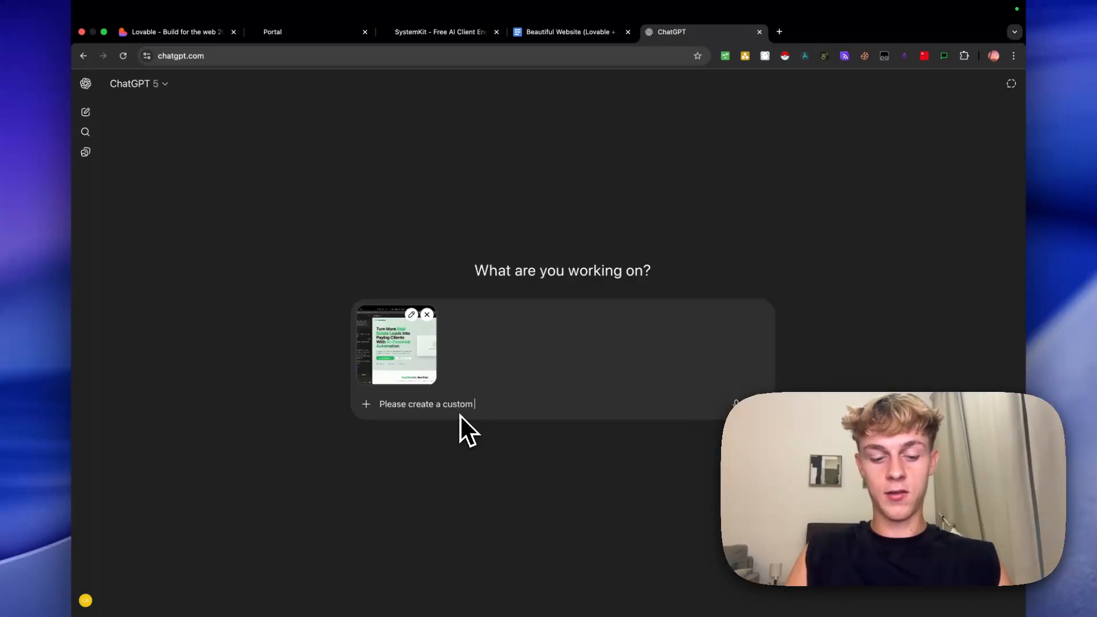
type("colour code")
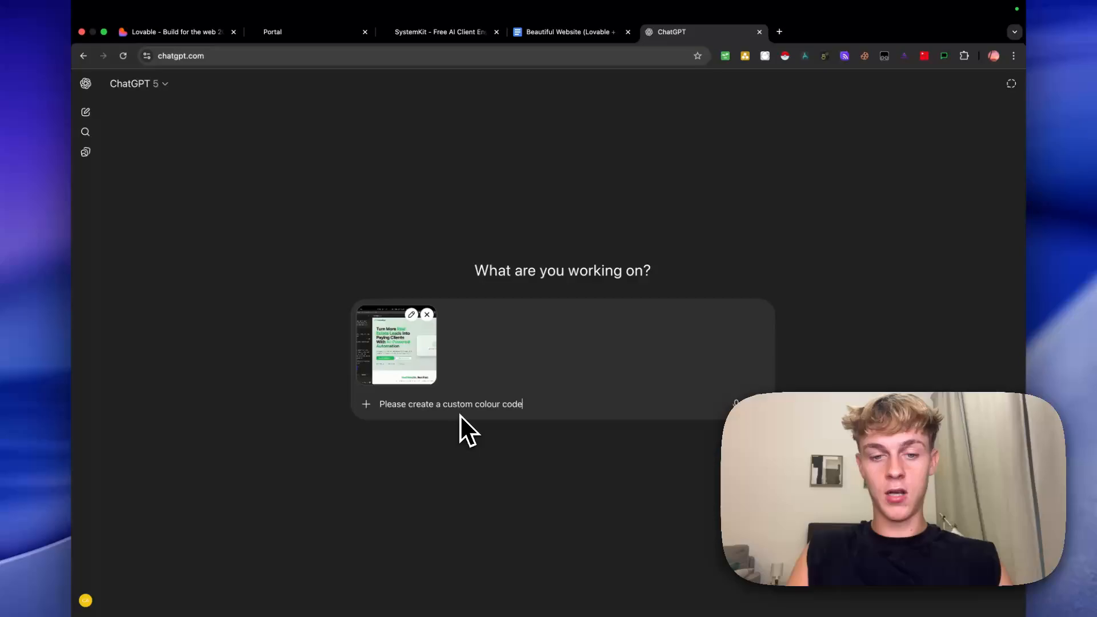
type("for my form")
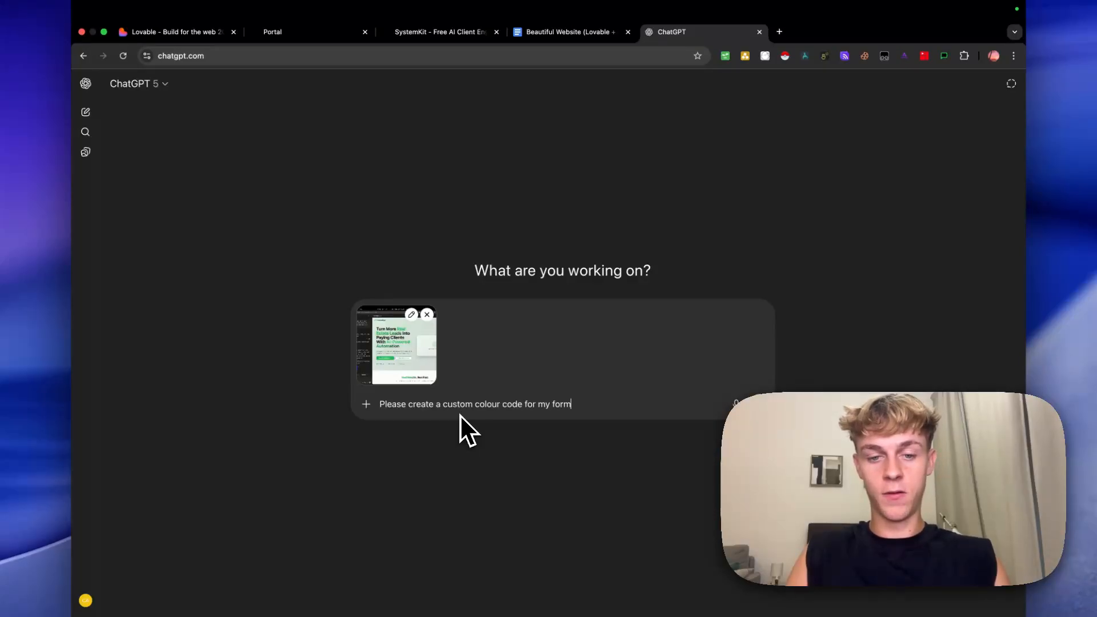
type("to put on the we")
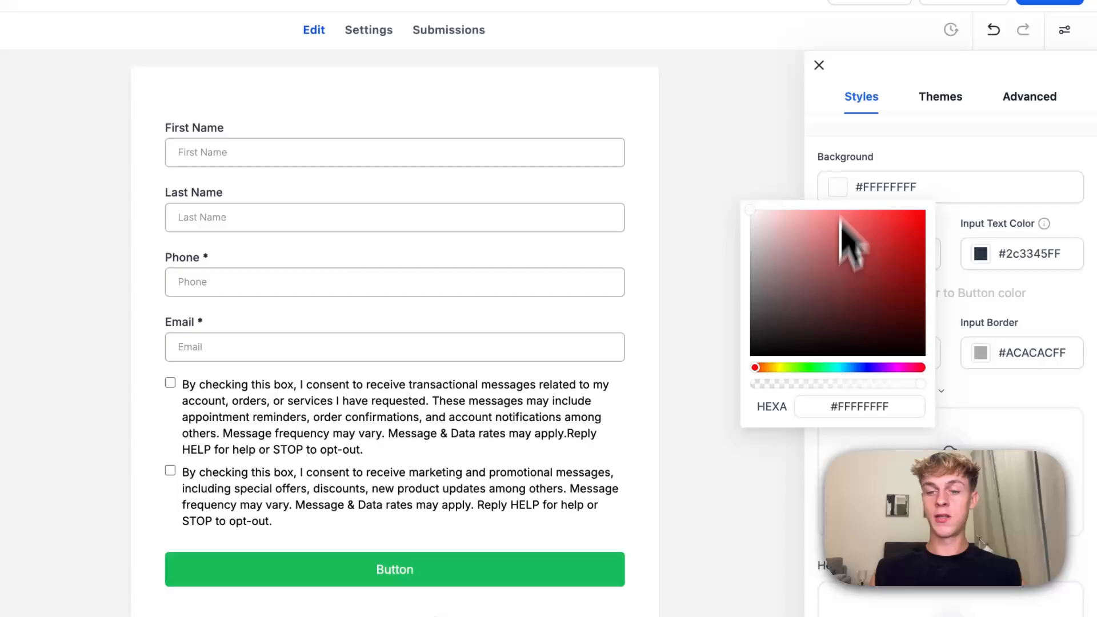
Step: Give the form a soft mint background of #E9F5EFFF and move to the form elements
left_click(860, 407)
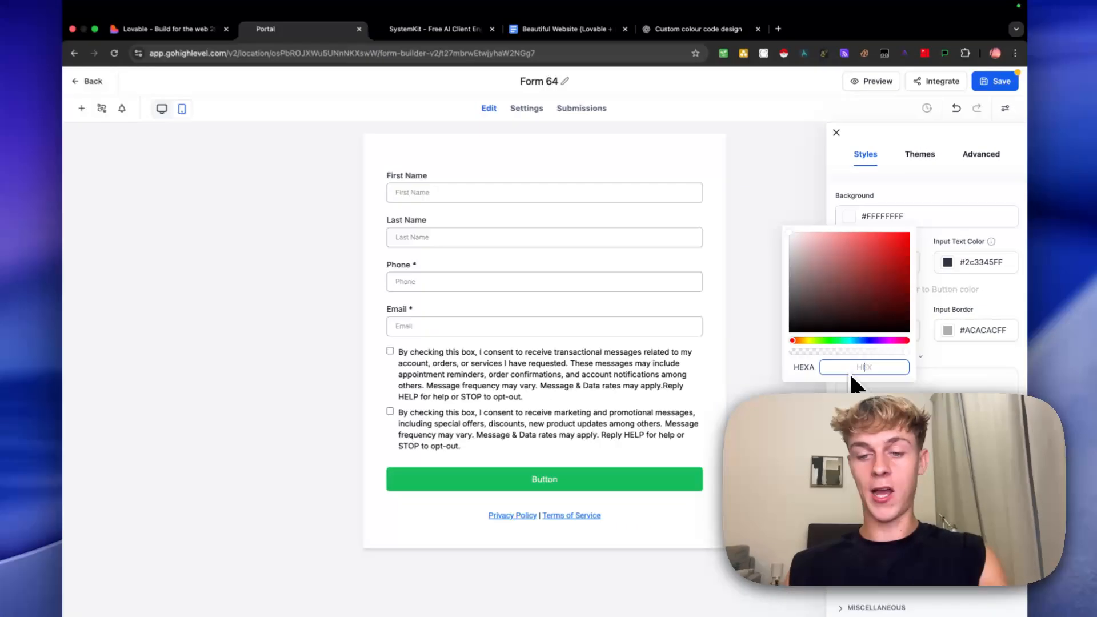
type("#E9F5EFFF")
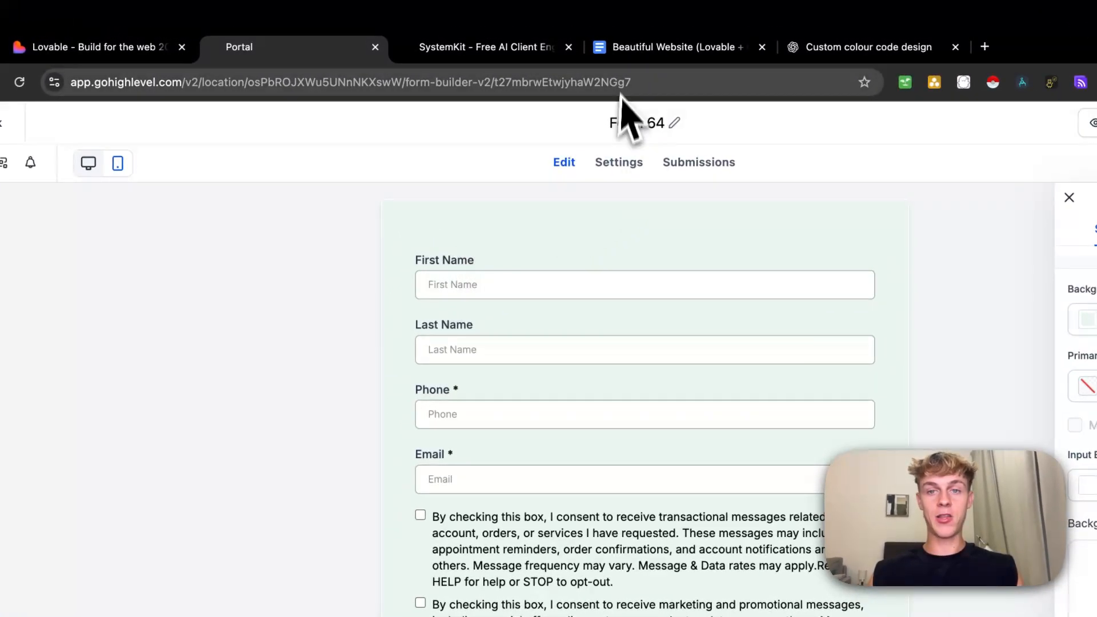
left_click(105, 47)
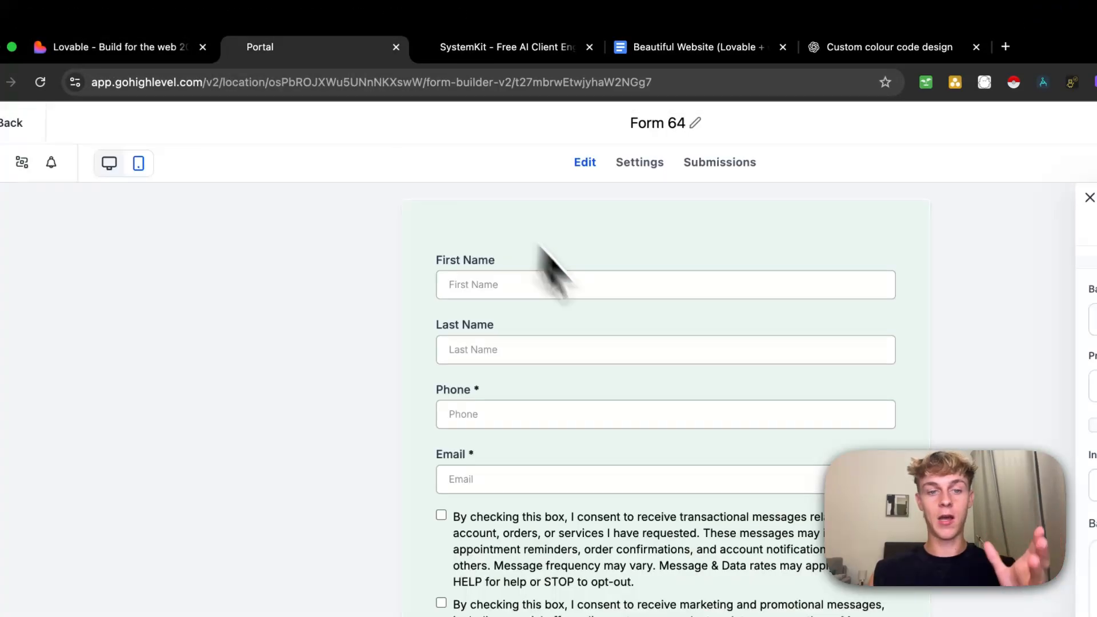
mouse_move(661, 381)
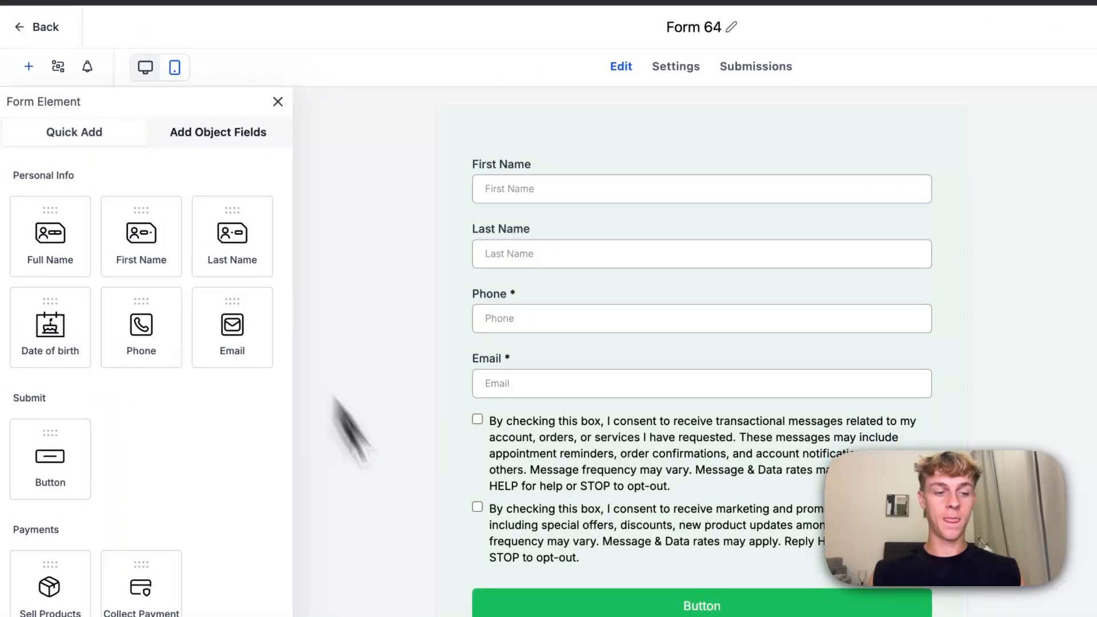
scroll("down", 3)
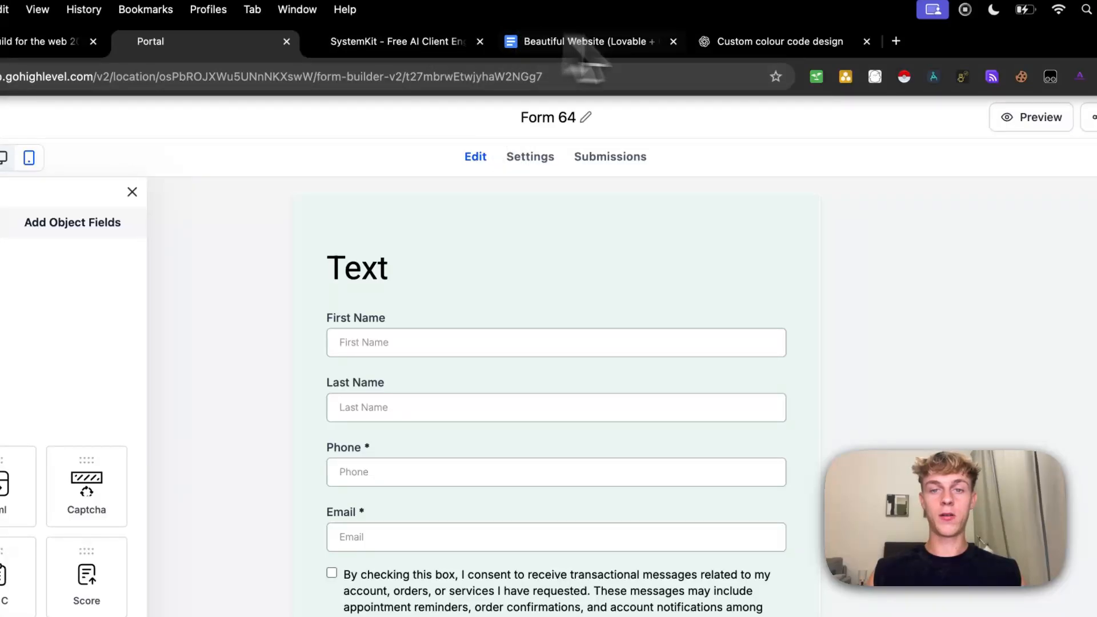
Step: Review ChatGPT's colour suggestions and ask what font the website uses
left_click(779, 41)
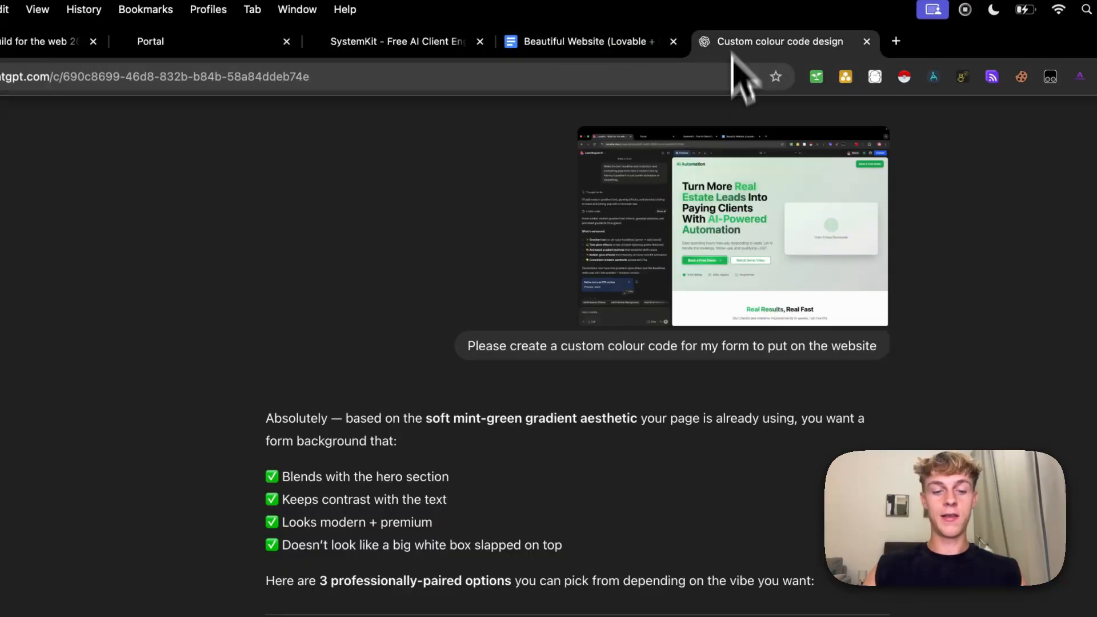
scroll("down", 3)
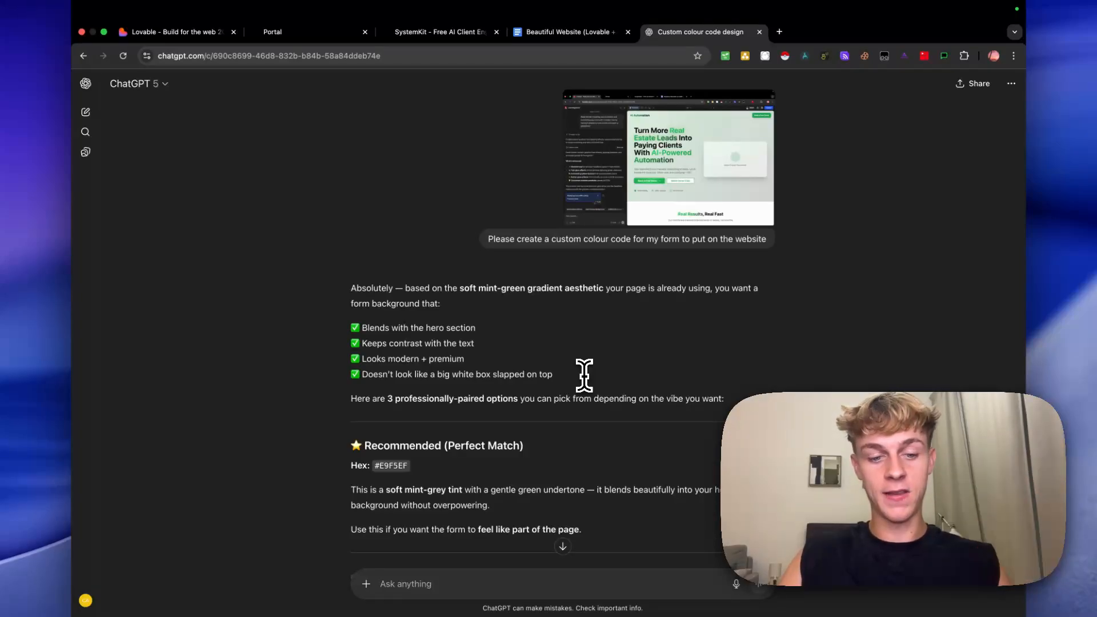
type("what is")
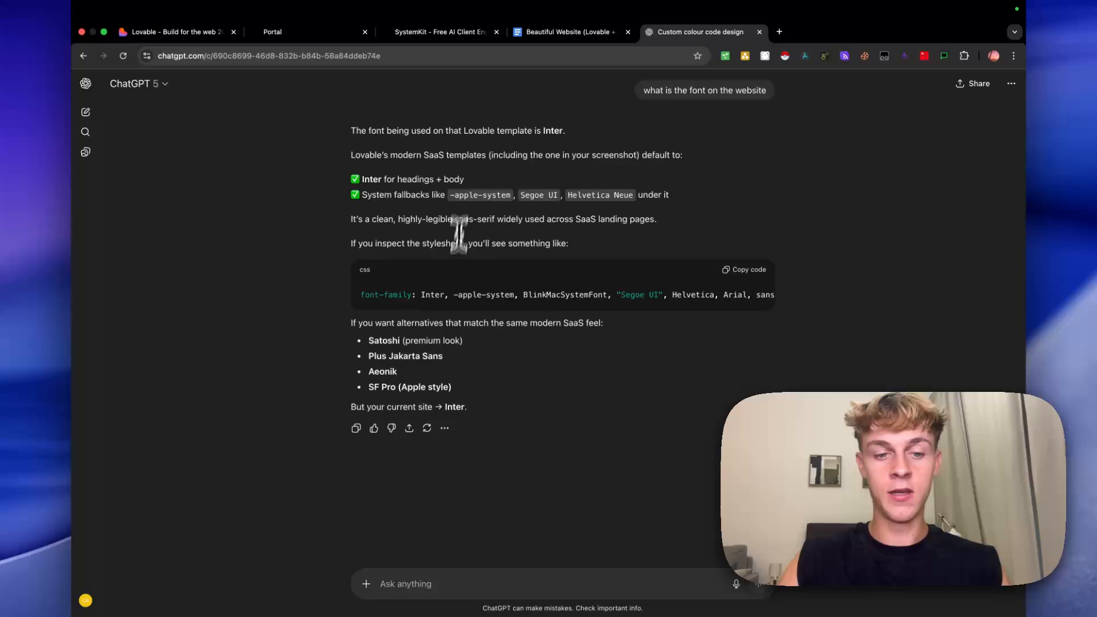
mouse_move(476, 339)
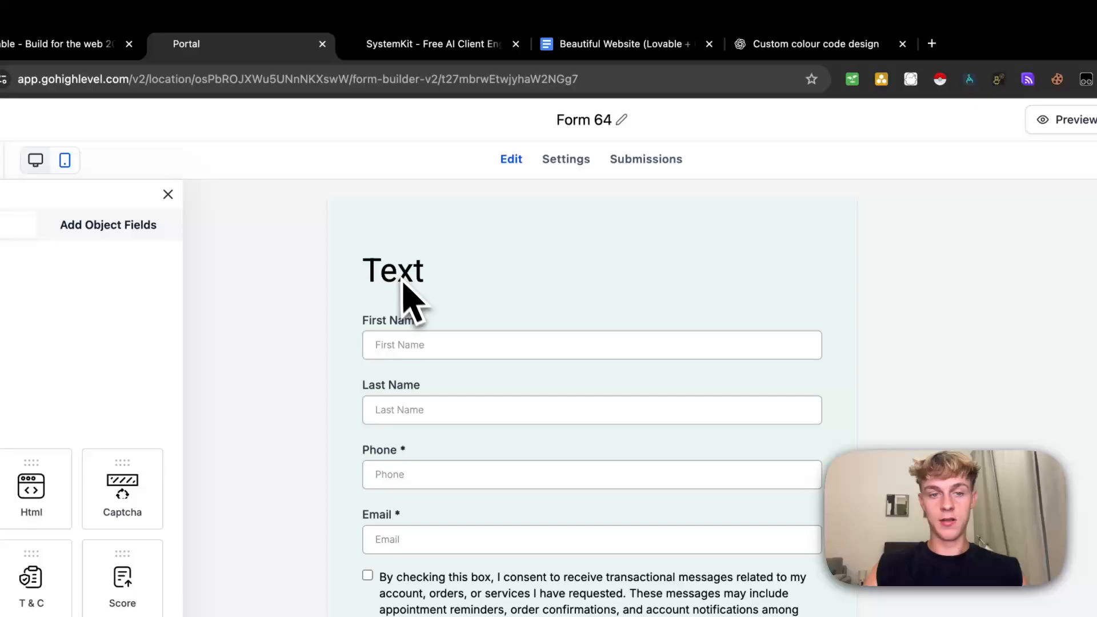
Step: Replace the form heading text with "We will send the free demo to your email & number!"
left_click(392, 271)
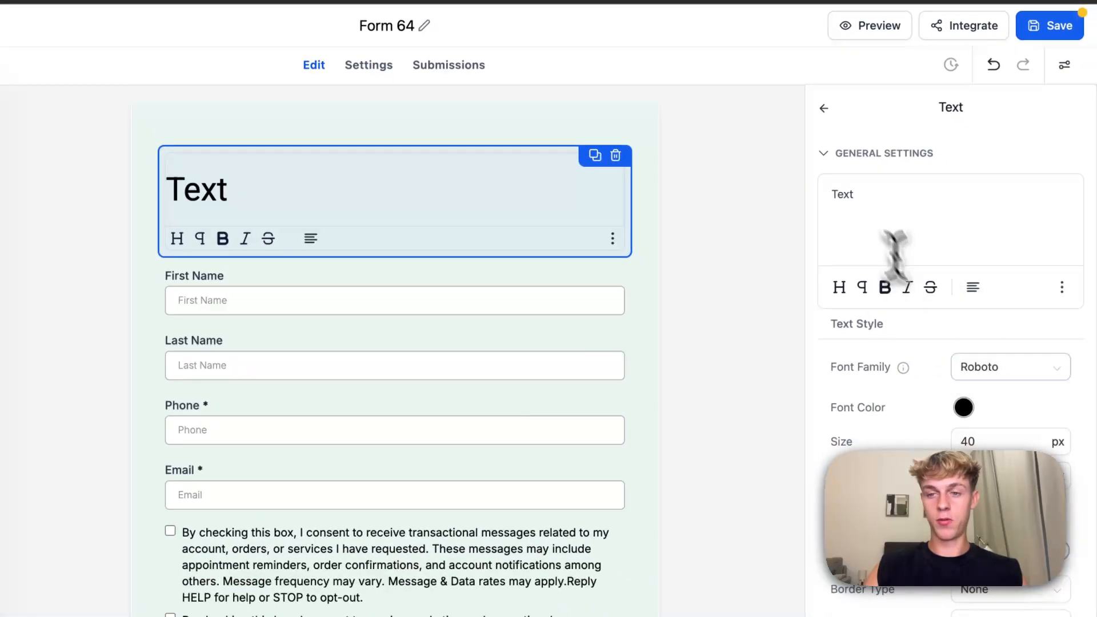
double_click(843, 194)
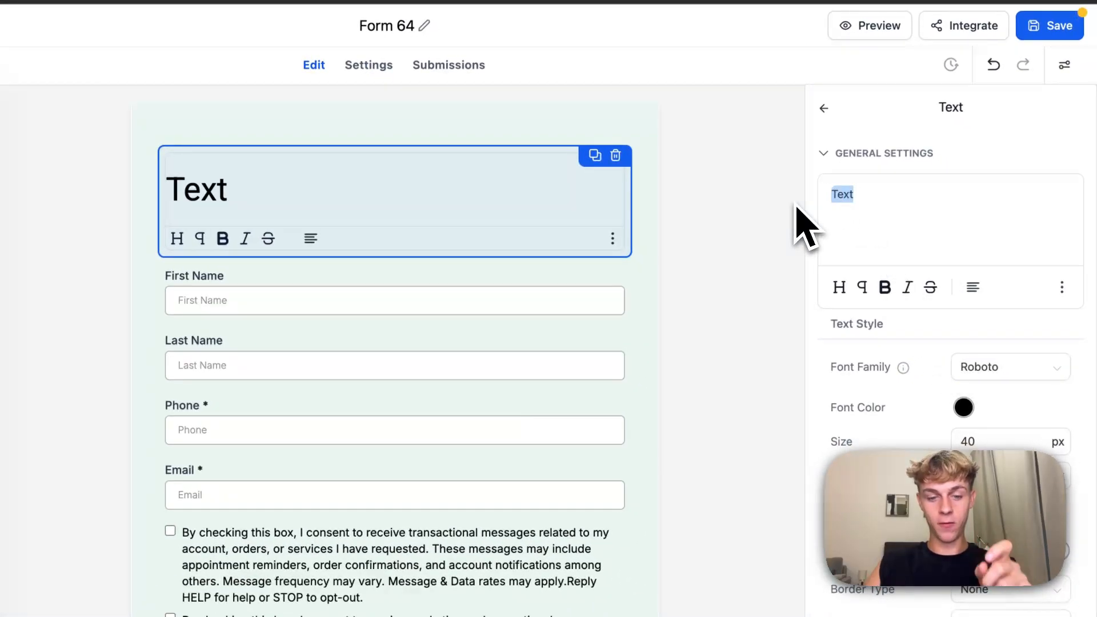
type("We will send the")
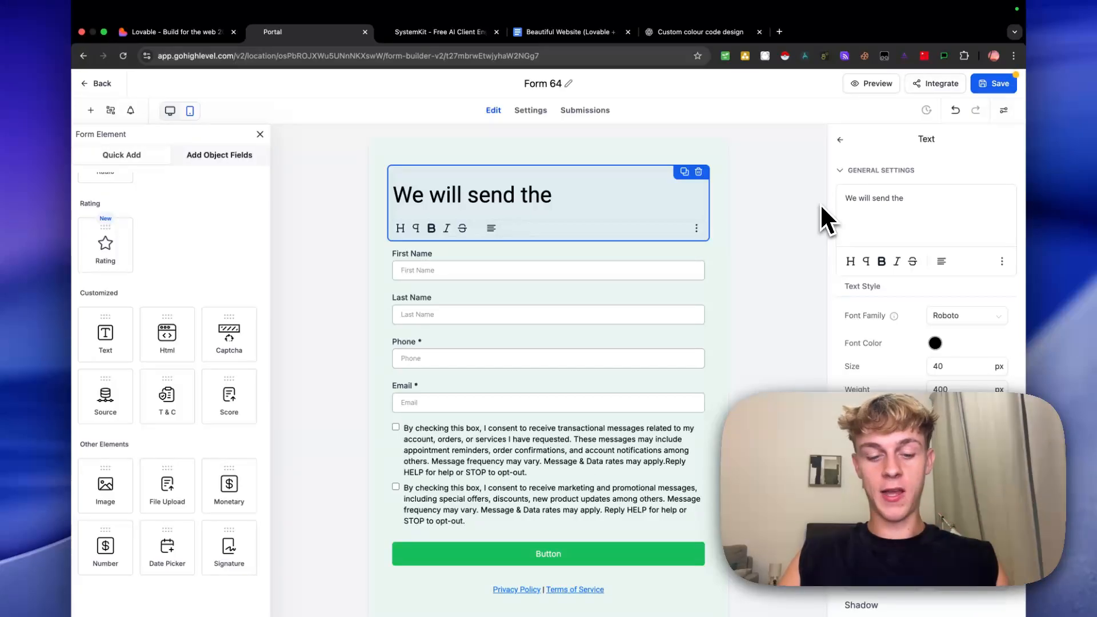
type("x")
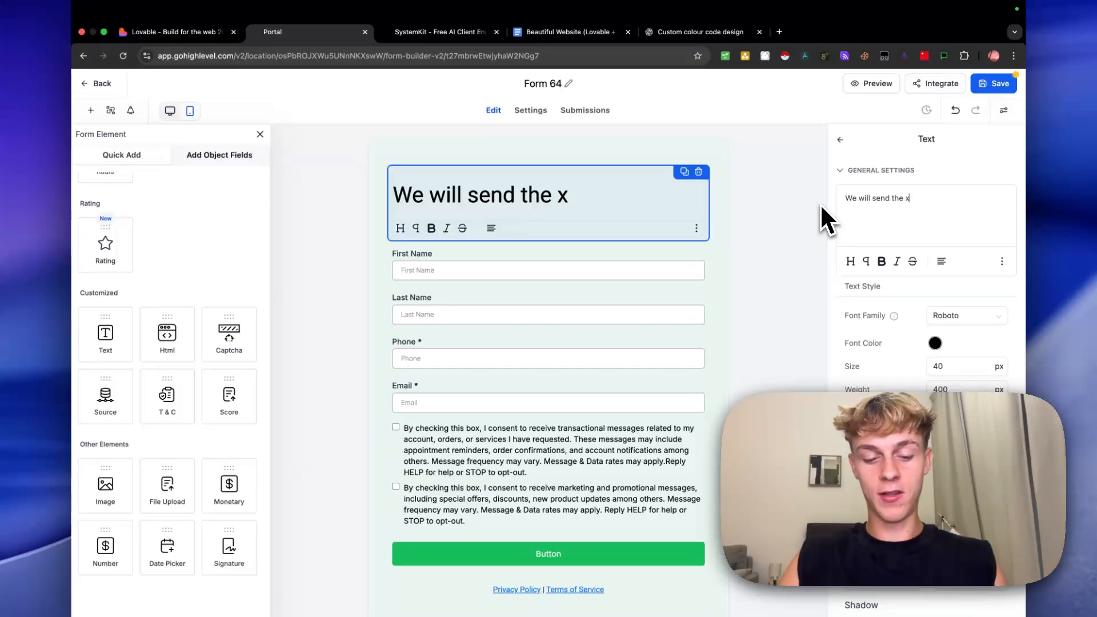
key("Backspace")
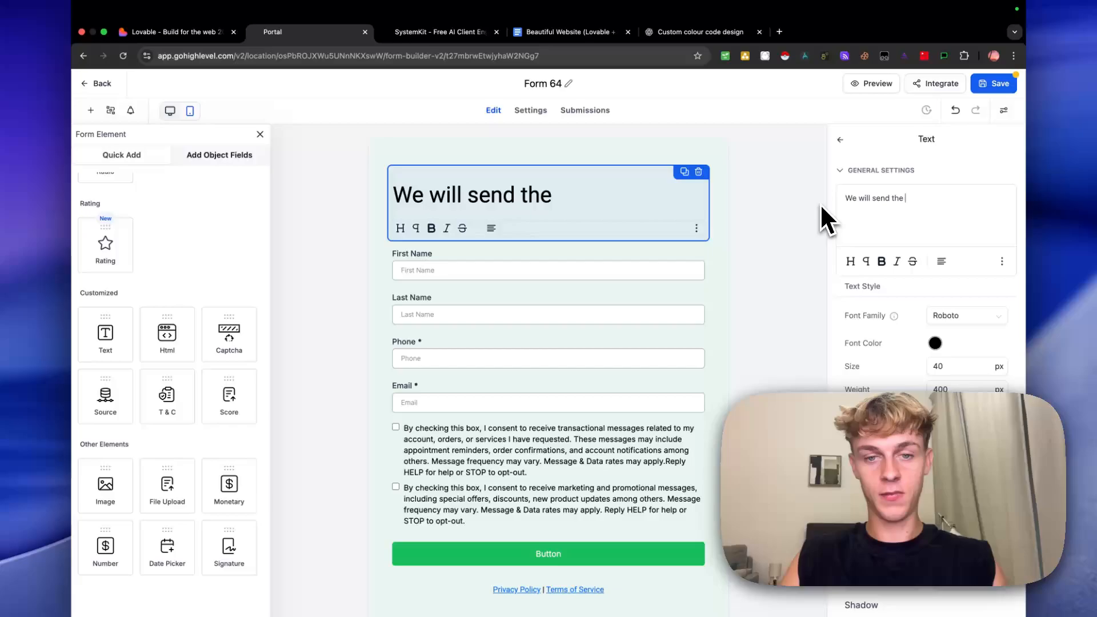
type("free demo")
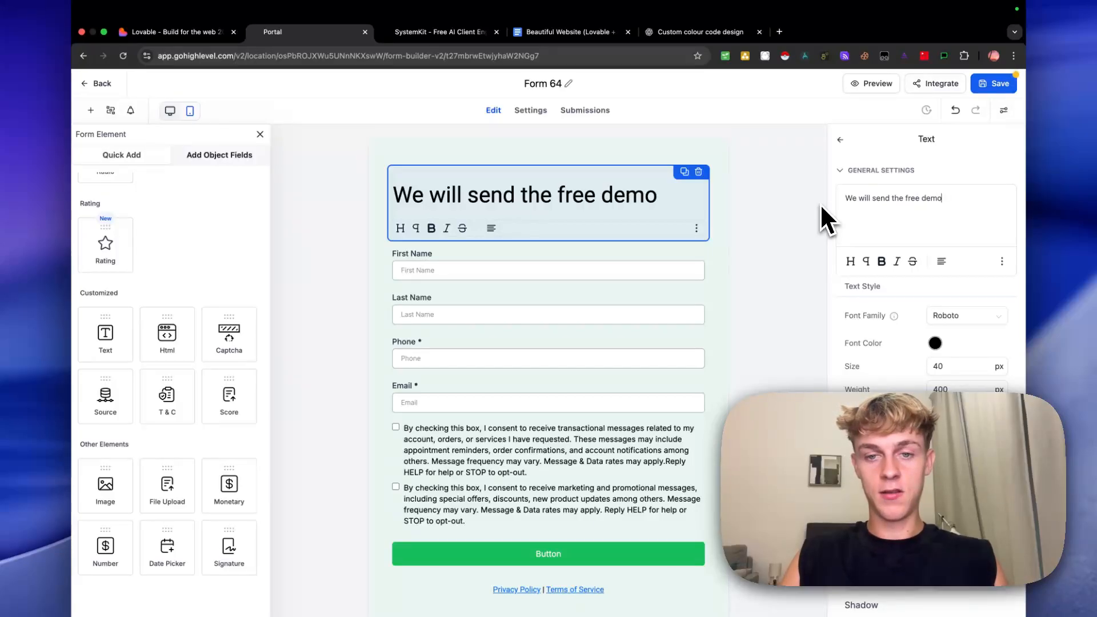
type("to your email & n")
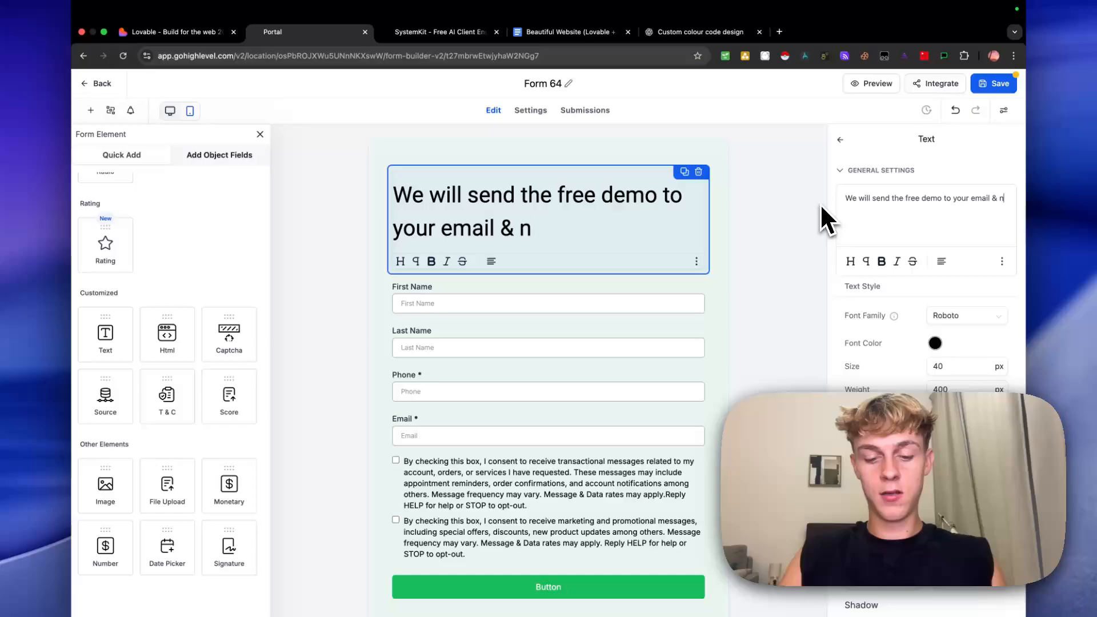
type("umber!")
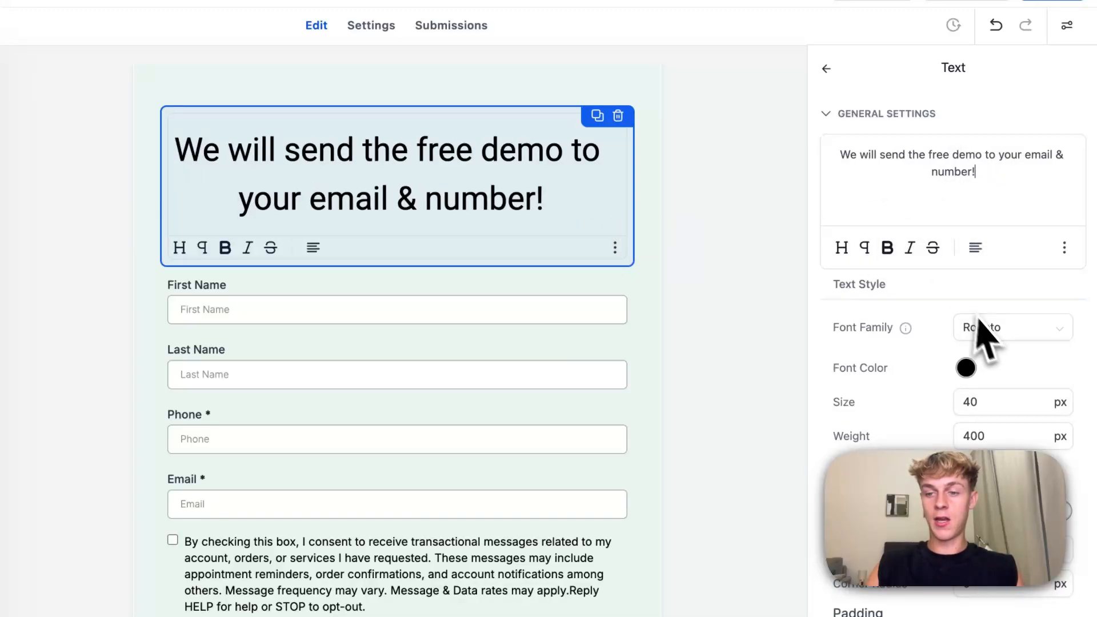
Step: Style the heading with Inter font family and weight 700
left_click(1012, 327)
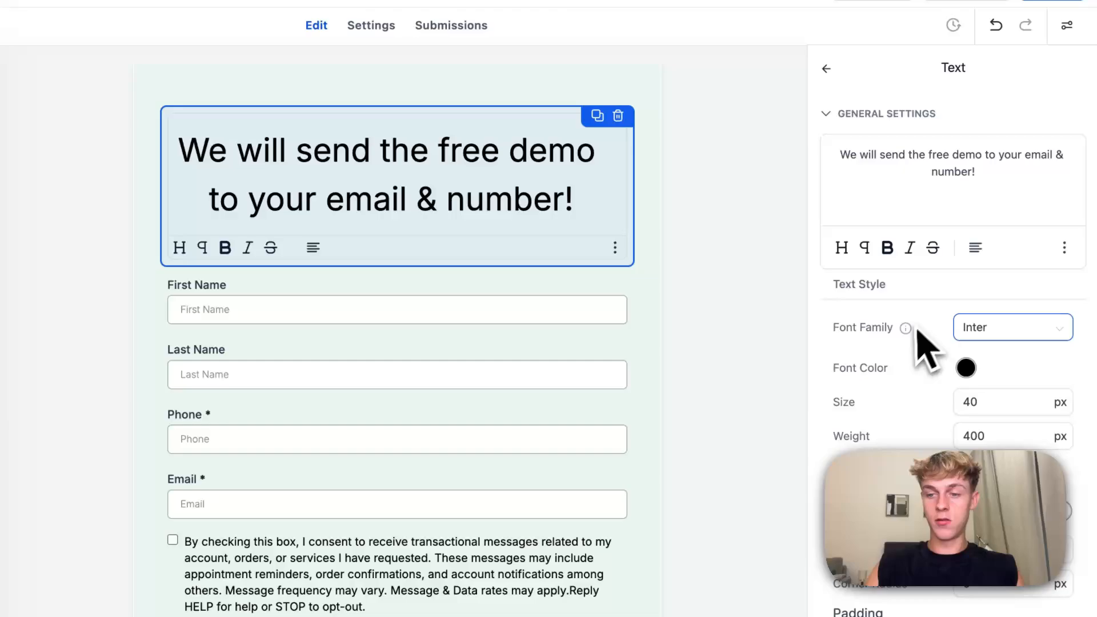
left_click(1012, 435)
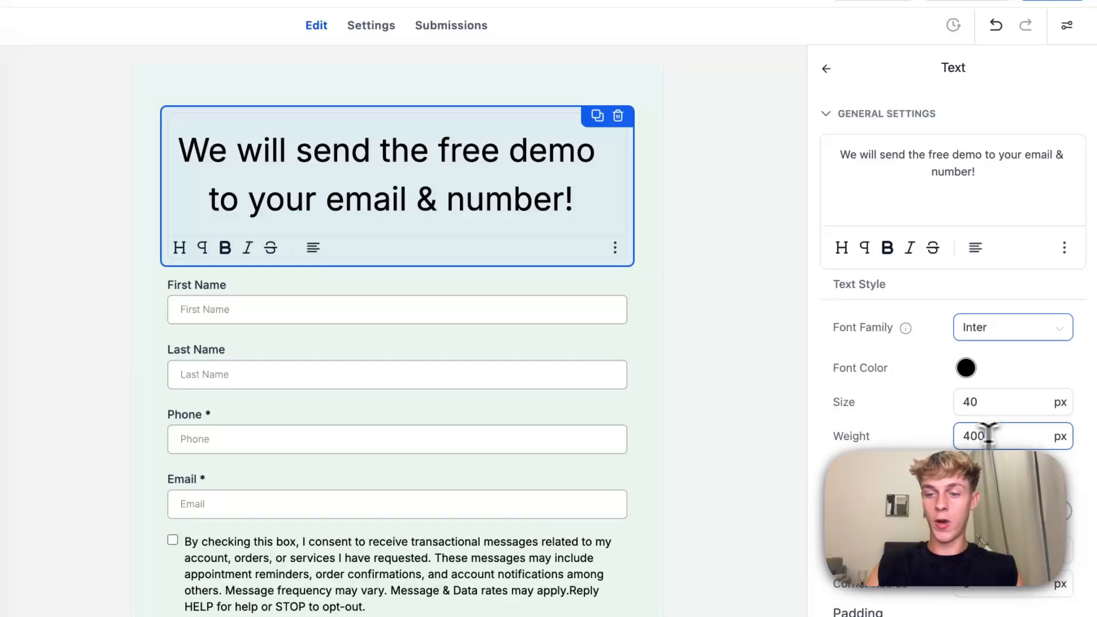
type("700")
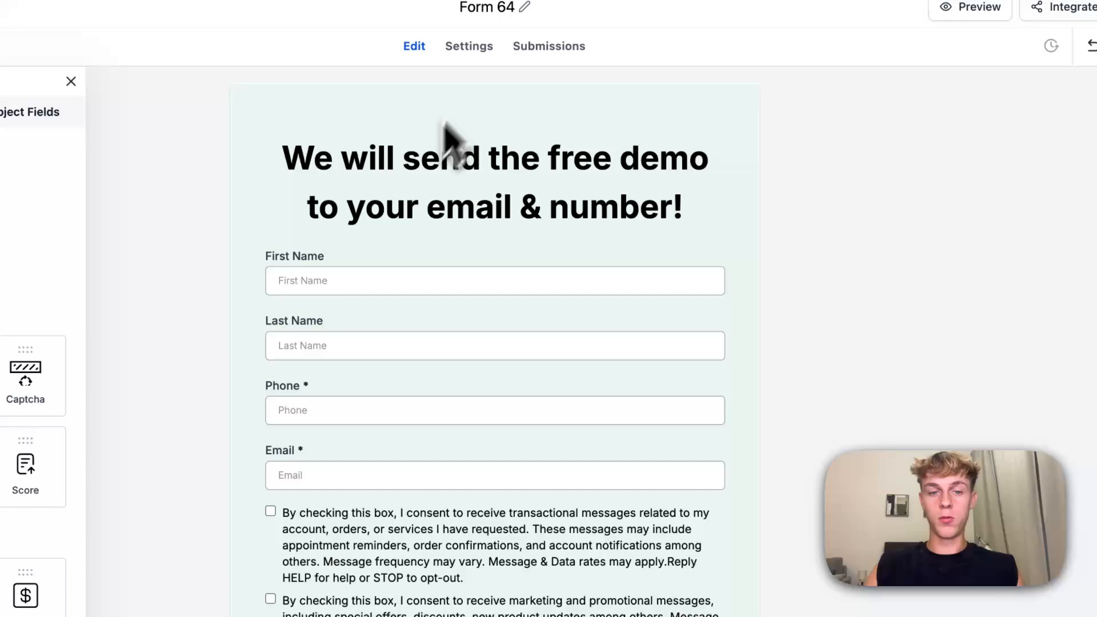
Step: Remove the Last Name field and consent checkboxes and relabel the submit button 'Get Free Demo Here>>'
left_click(495, 281)
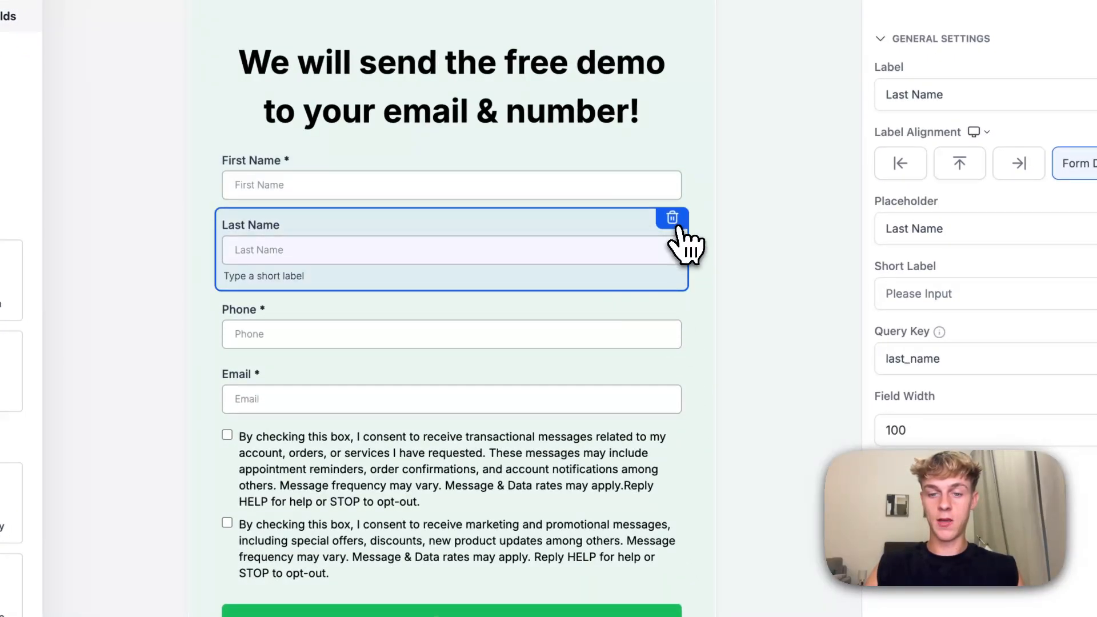
left_click(671, 217)
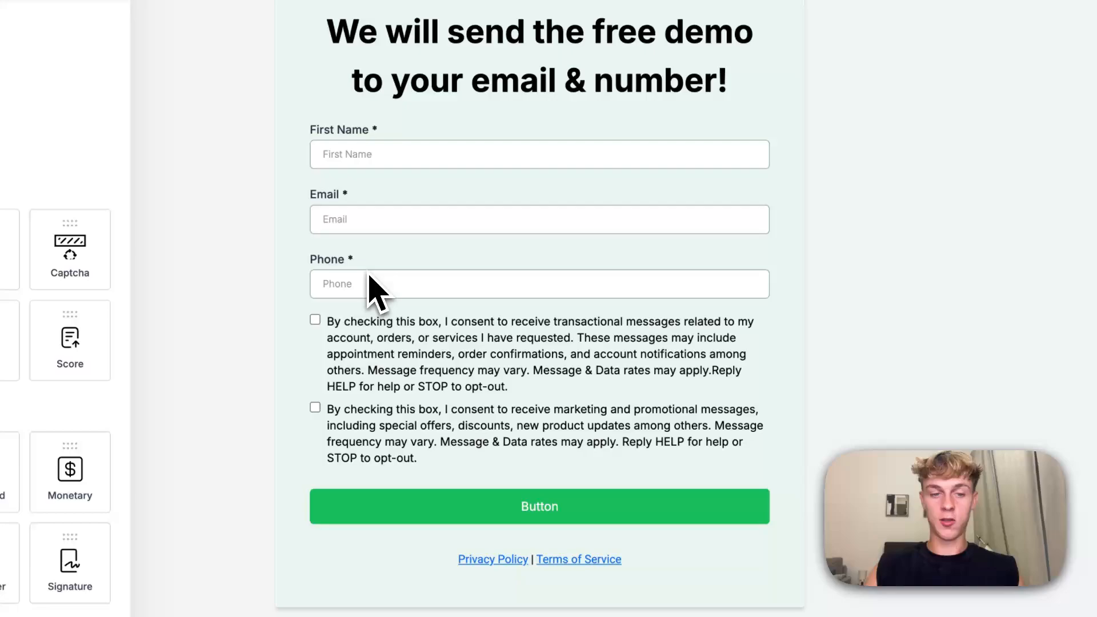
left_click(538, 220)
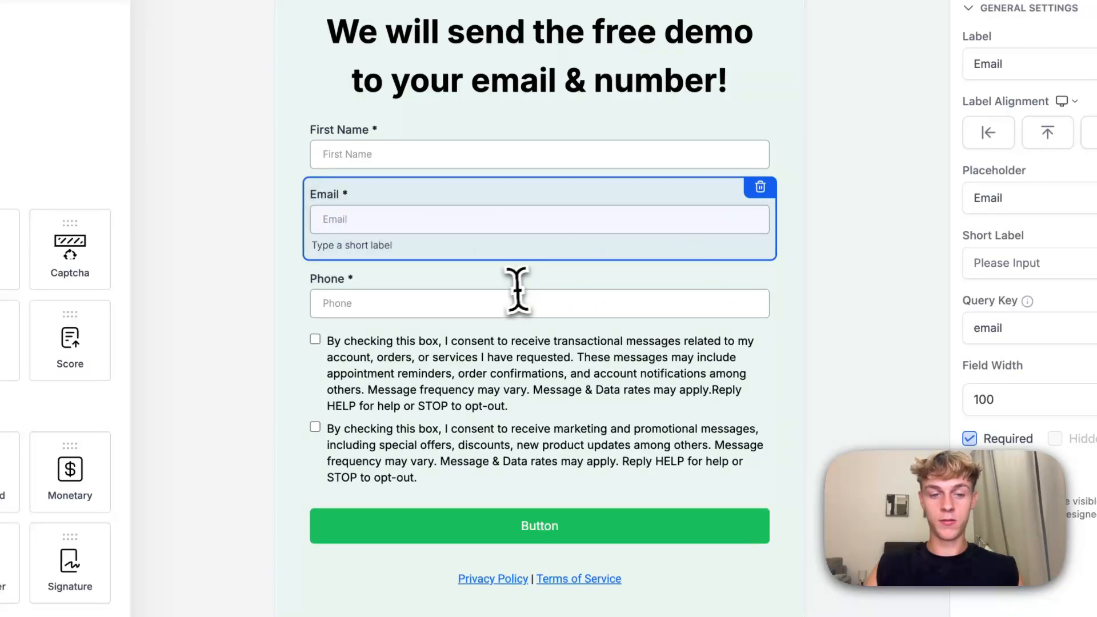
left_click(538, 303)
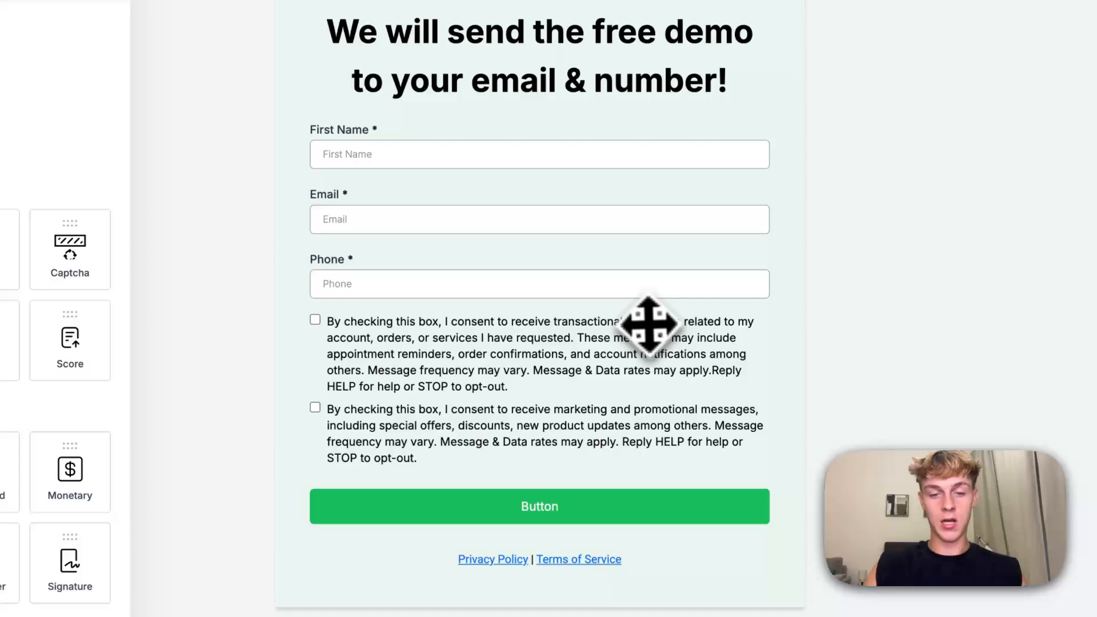
left_click(538, 363)
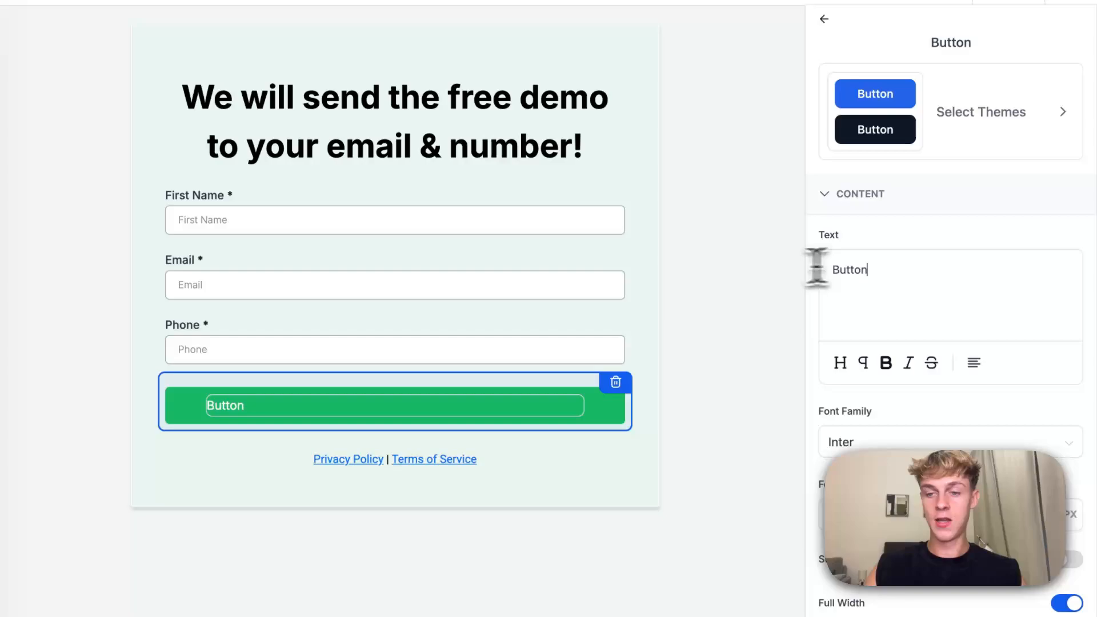
type("Get")
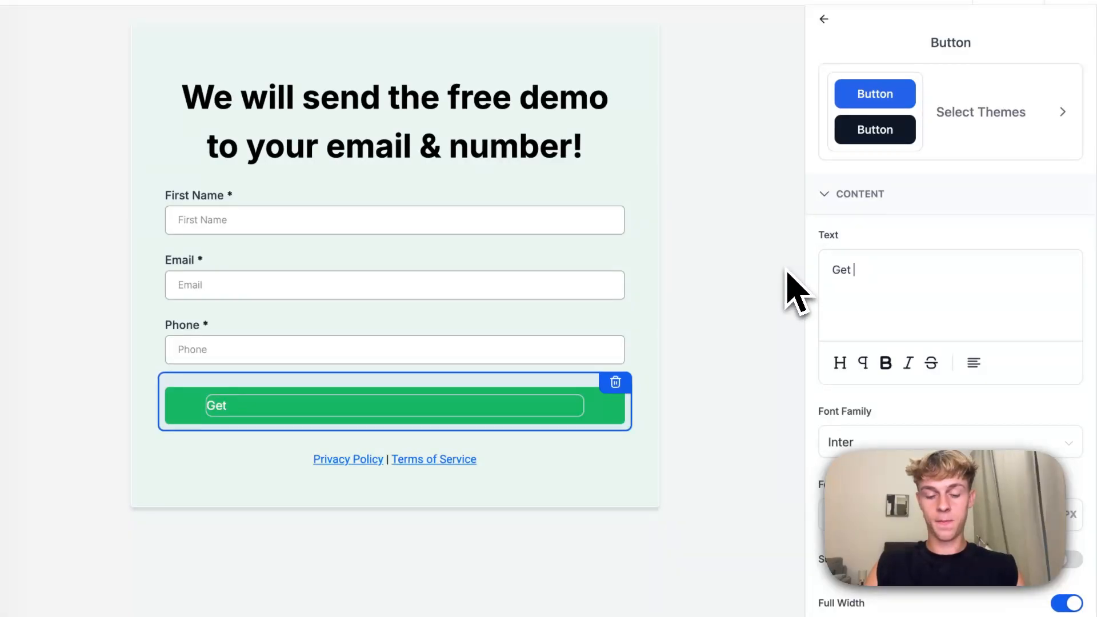
type("Free Demo Here>>")
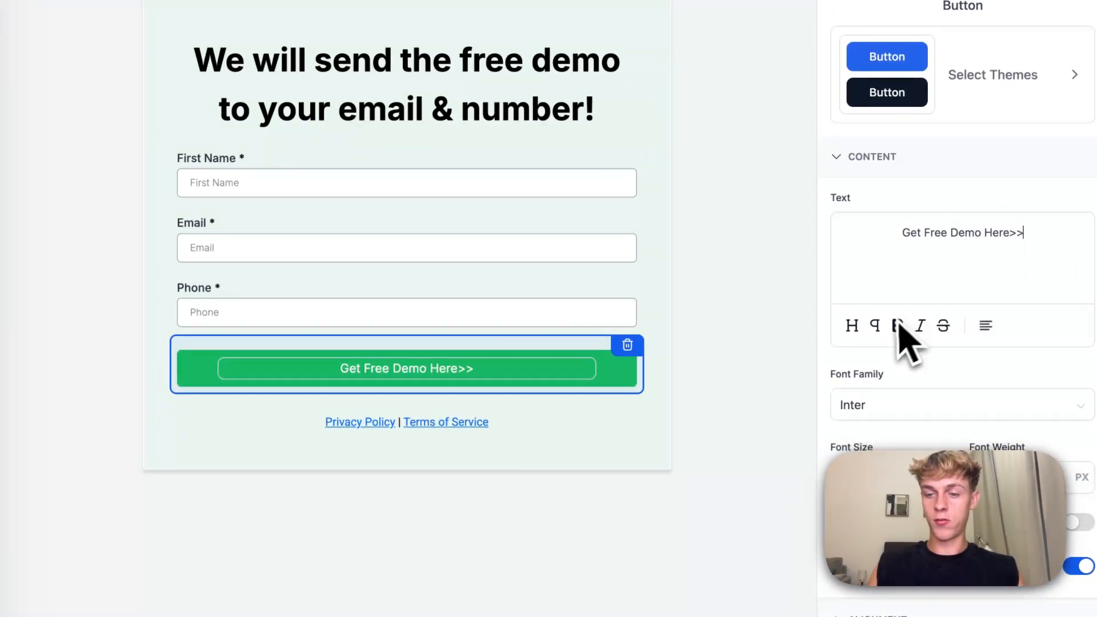
Step: Delete the Privacy Policy and Terms text from the form
left_click(897, 326)
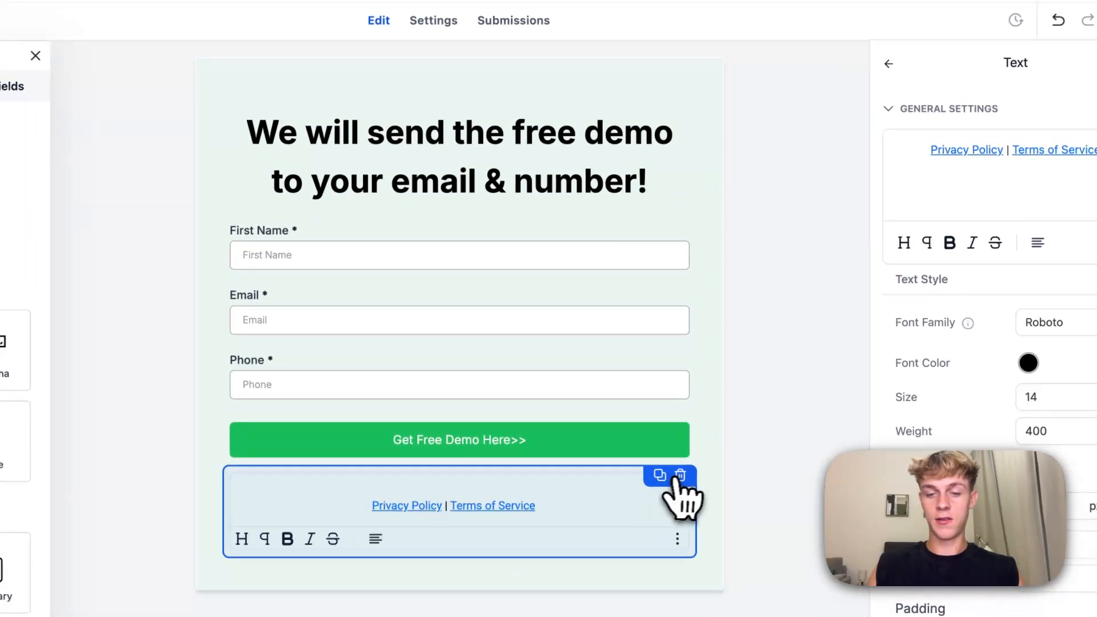
left_click(460, 439)
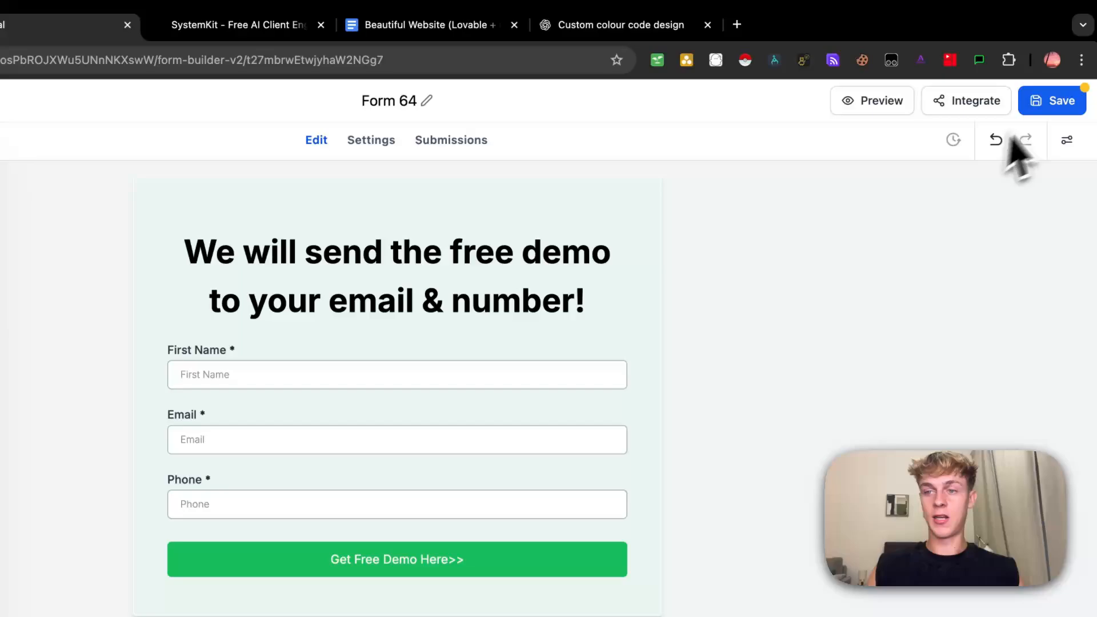
Step: Save the form and bring up its Embed or Share Form options via Integrate
left_click(1052, 100)
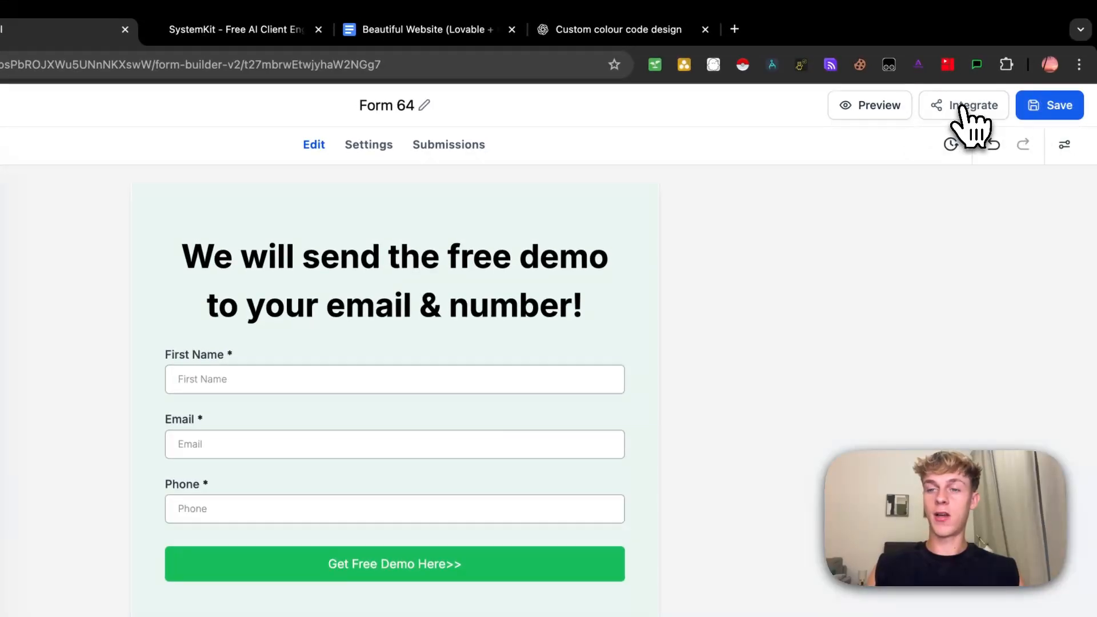
left_click(972, 105)
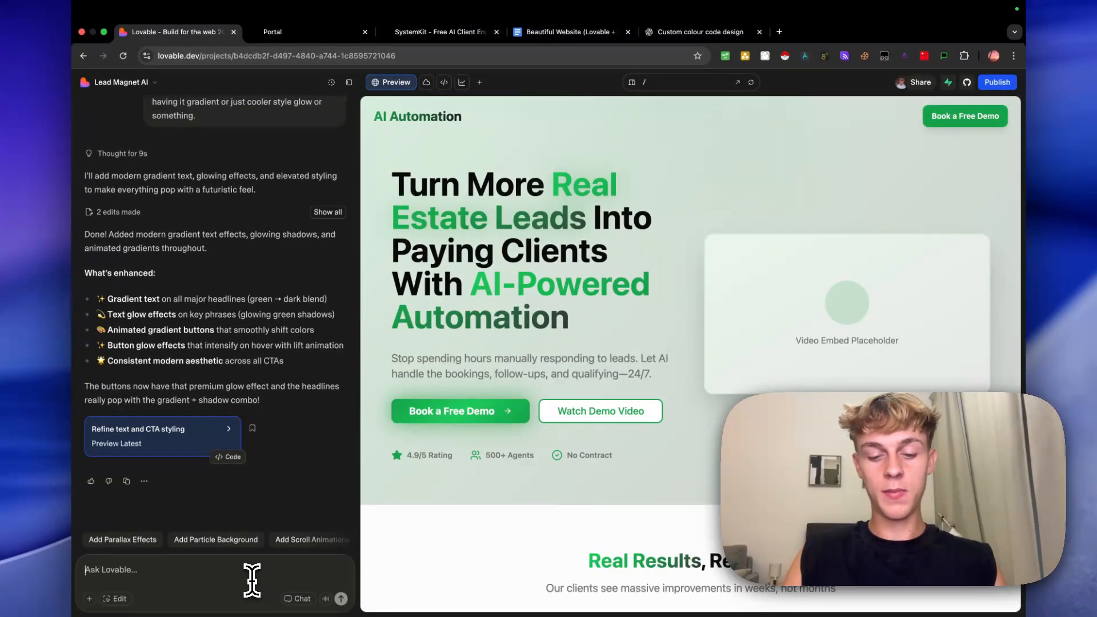
Step: Begin a chat prompt 'Please put...' asking the AI to add something to the landing page
type("Plase")
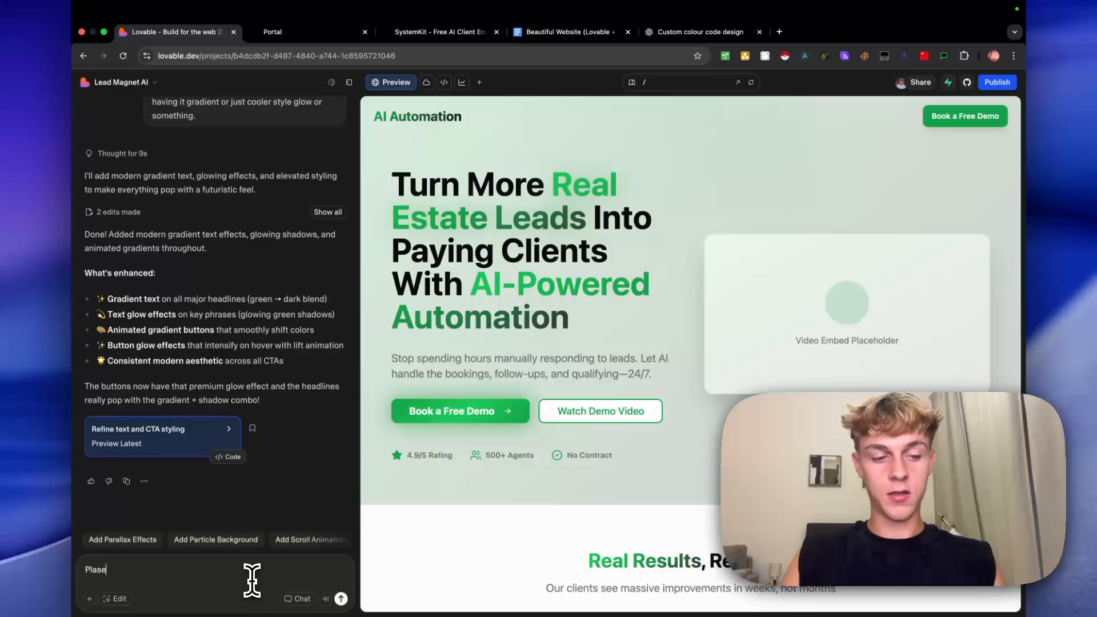
type("put h")
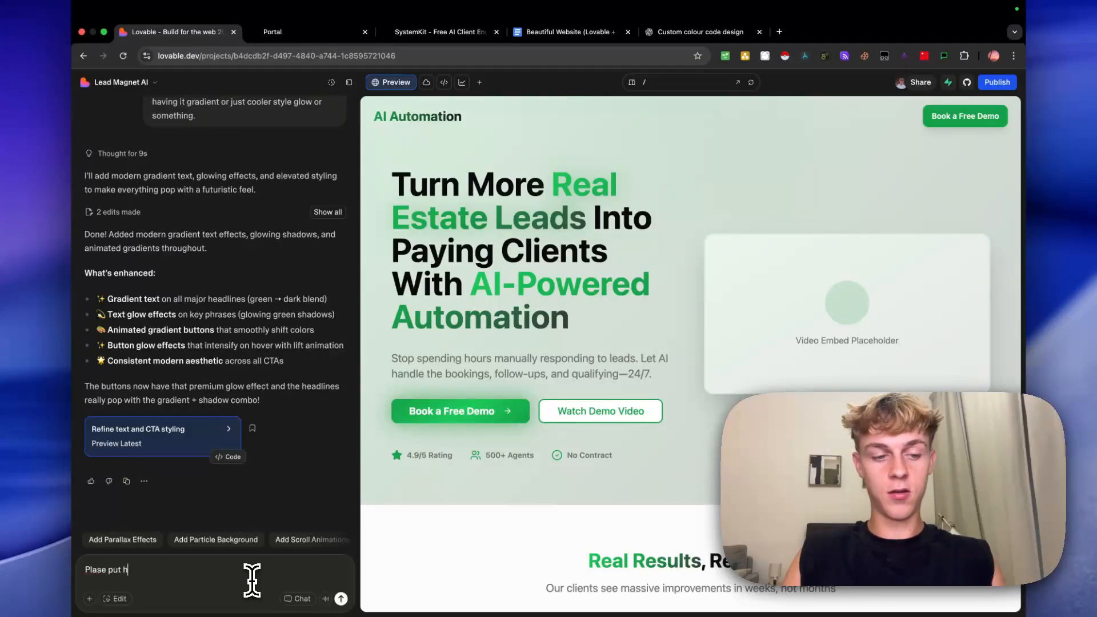
key("Backspace")
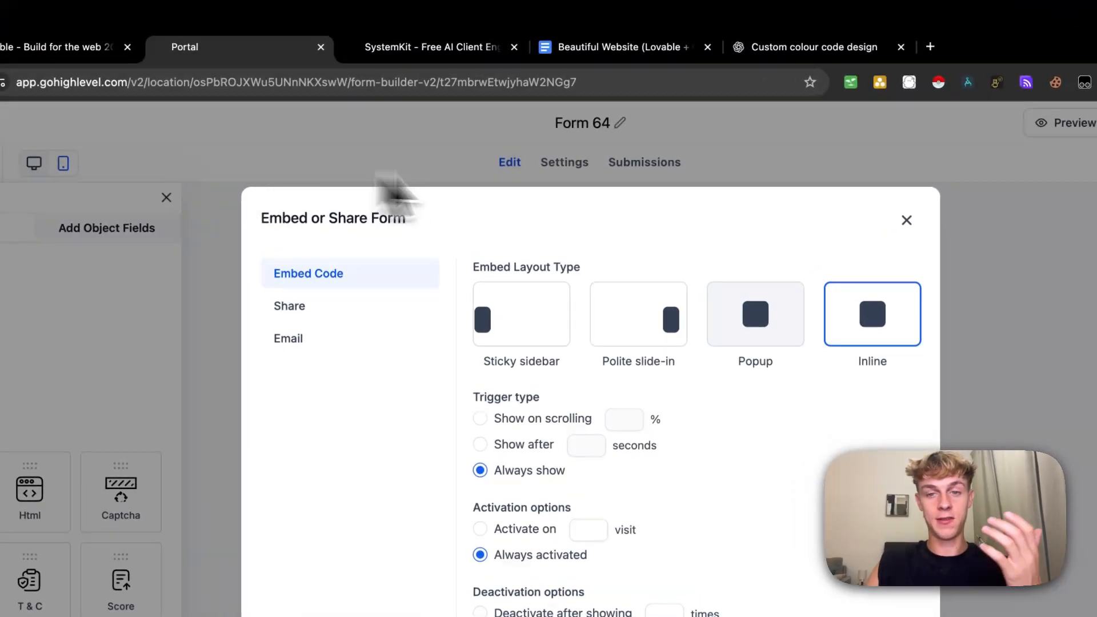
Step: Review the form's Embed Code options with the Inline layout selected
left_click(906, 221)
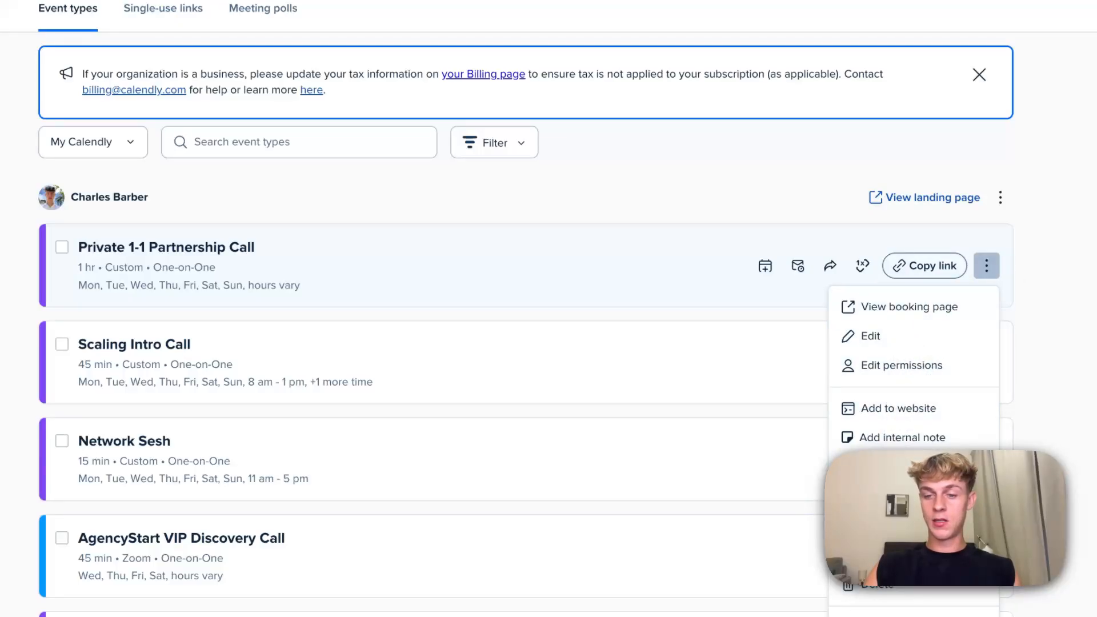
mouse_move(934, 419)
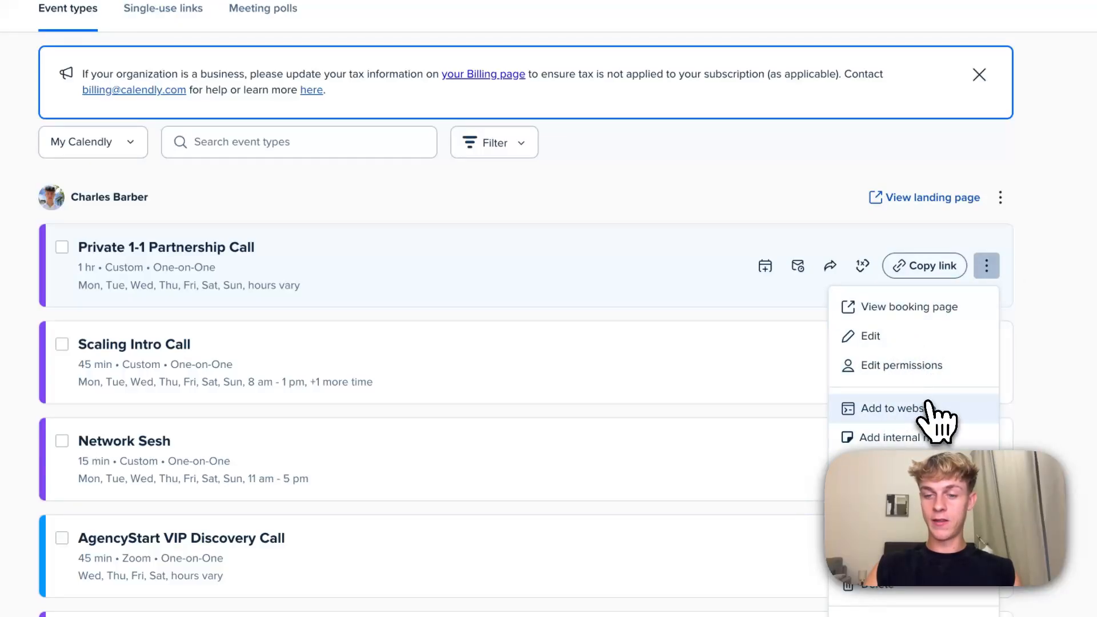
Step: Choose Inline embed for the Private 1-1 Partnership Call and generate its embed code
left_click(891, 408)
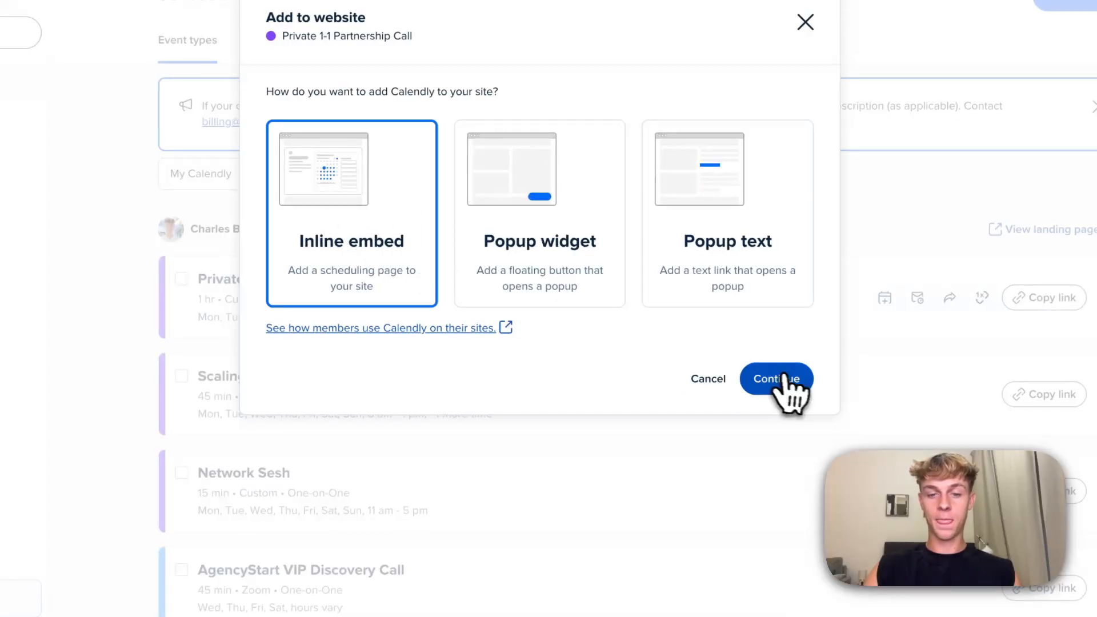
left_click(775, 379)
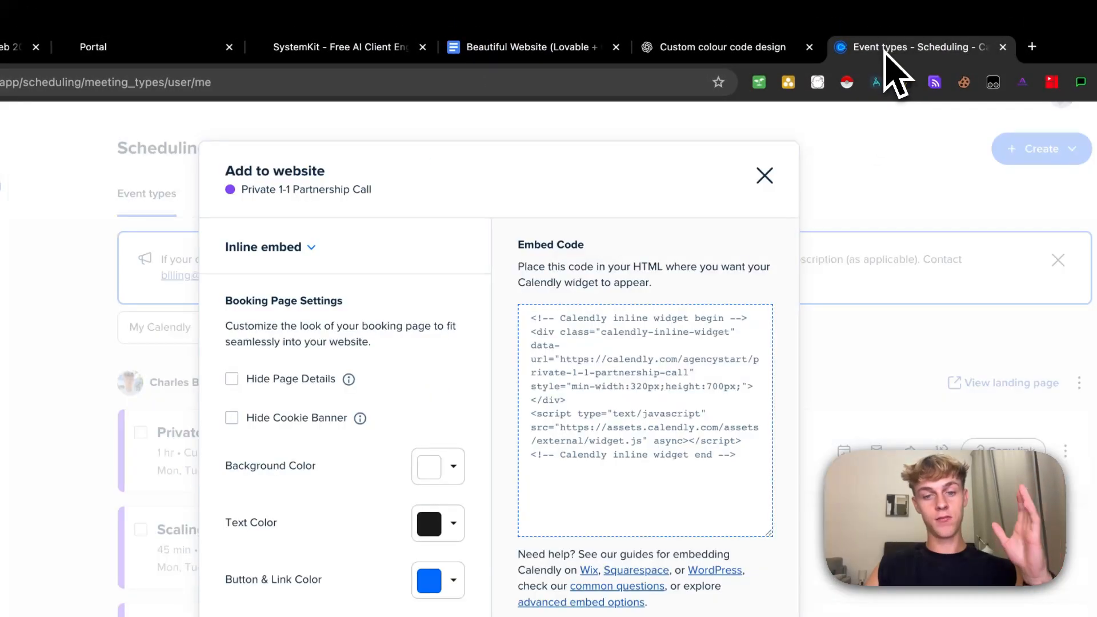
Step: Send the Calendly inline embed code to the chat asking to put it on the free demo CTA
left_click(140, 24)
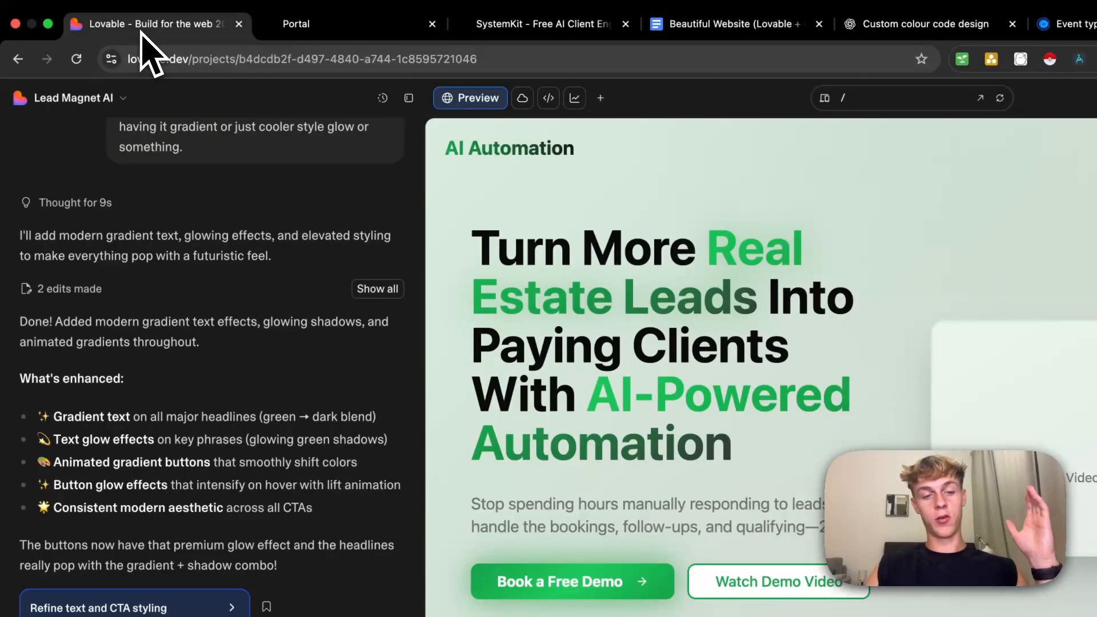
scroll("down", 3)
type("Put this booking on the free d")
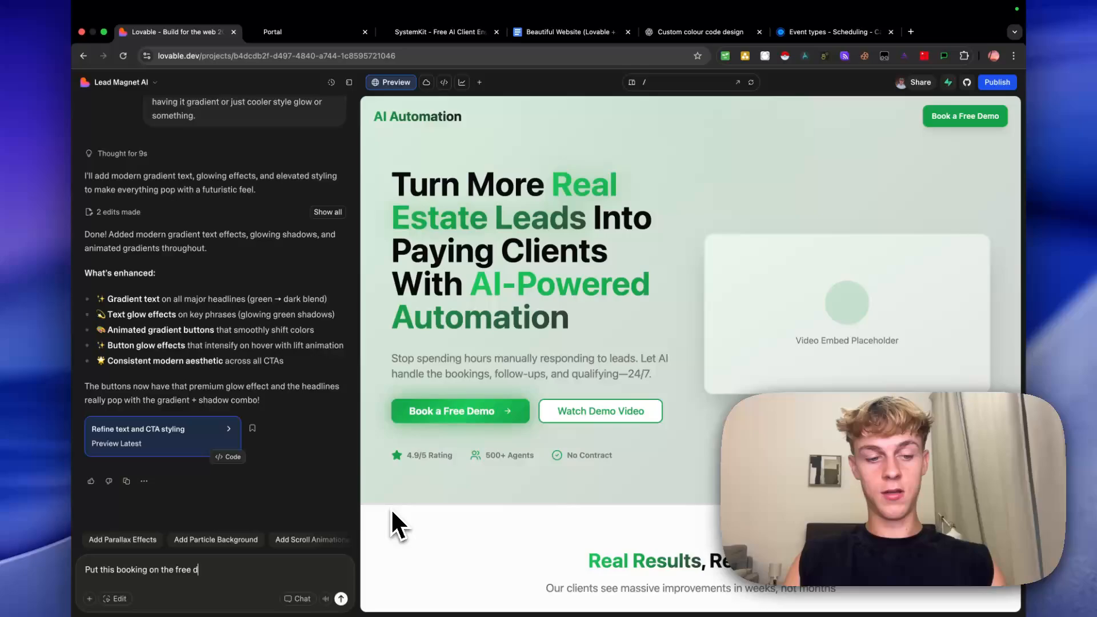
type("emo cta")
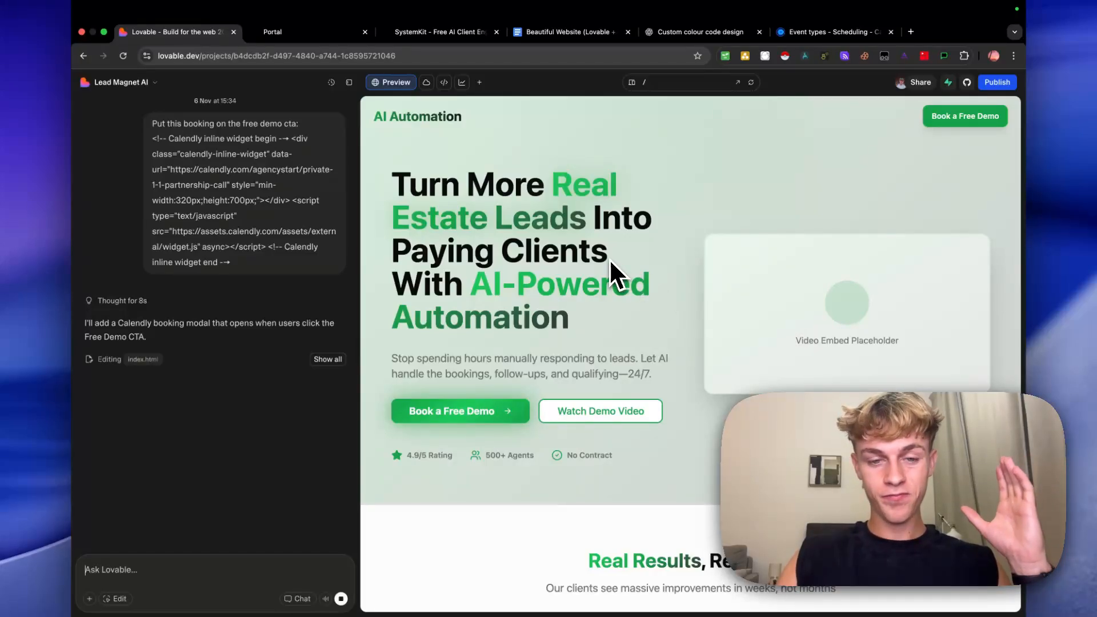
scroll("down", 3)
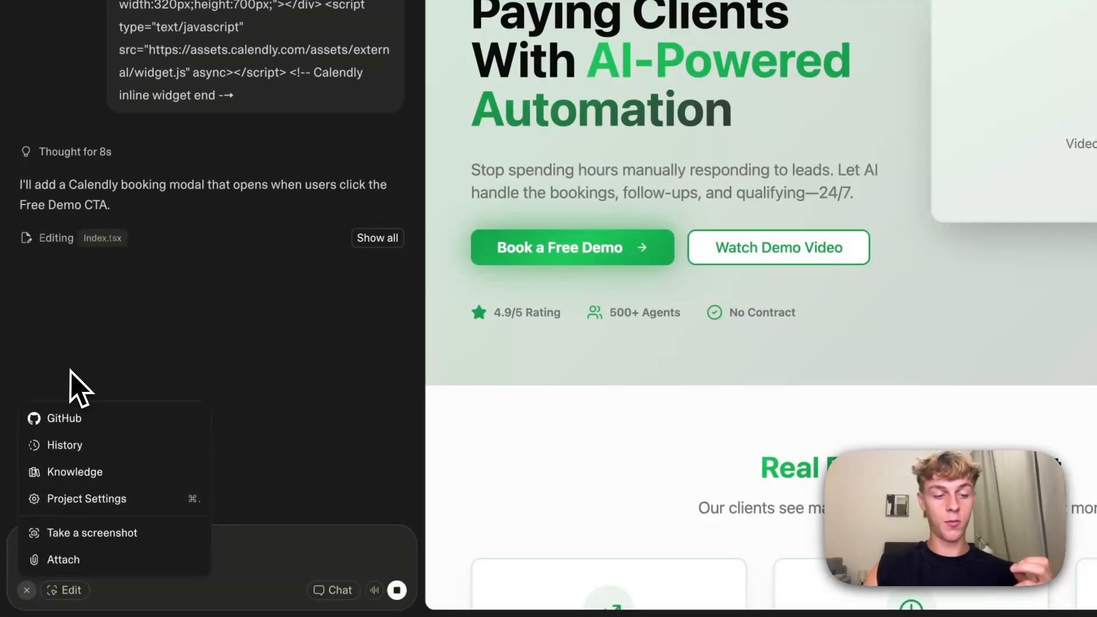
mouse_move(166, 396)
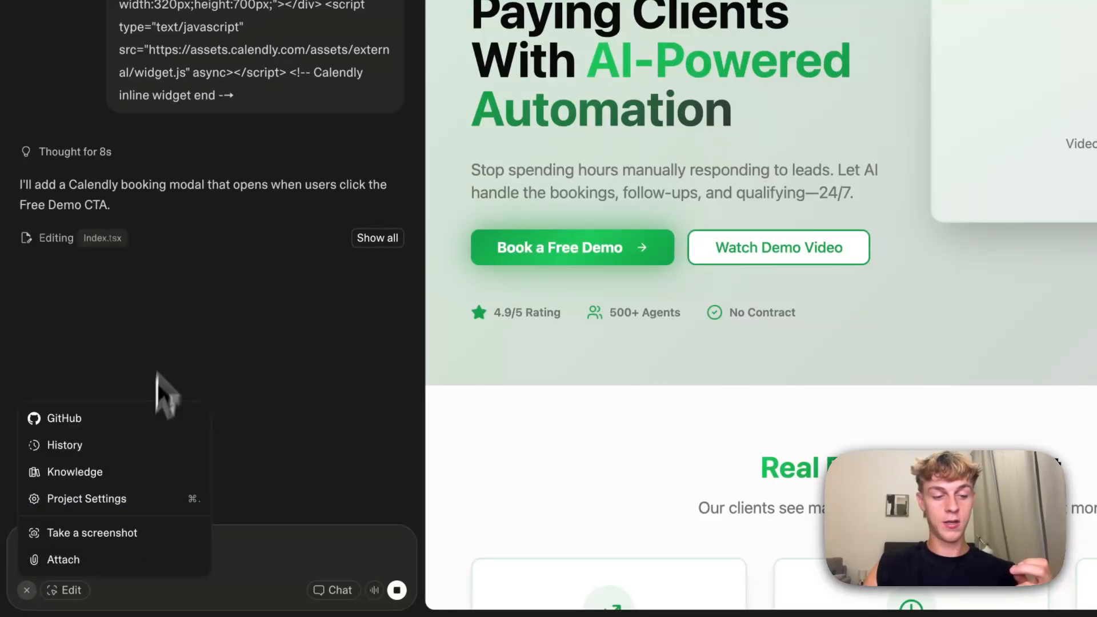
mouse_move(122, 594)
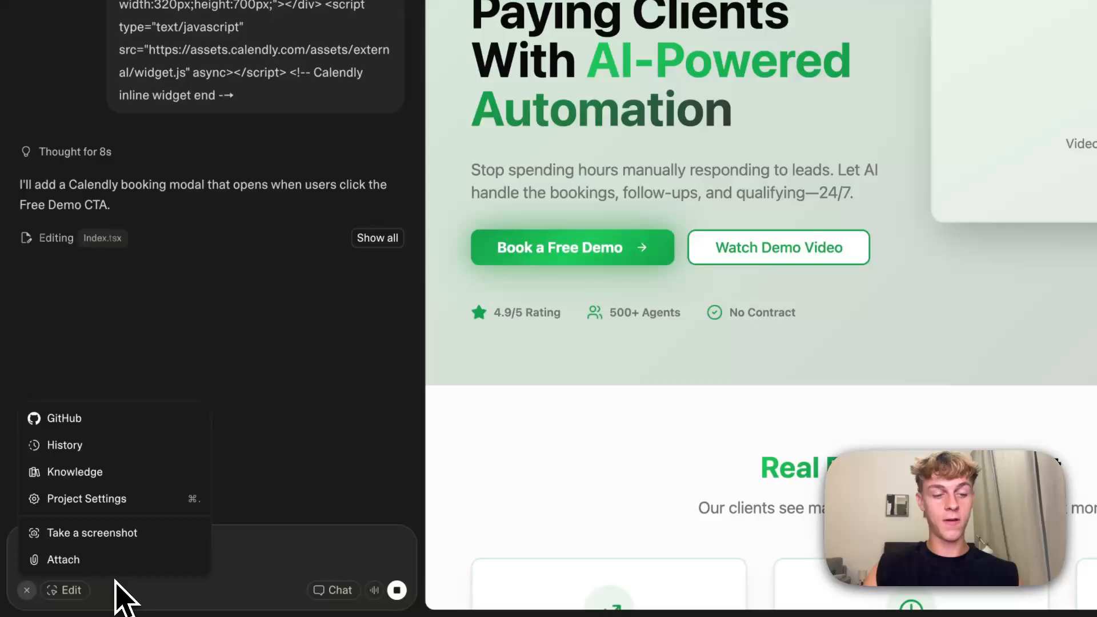
mouse_move(133, 367)
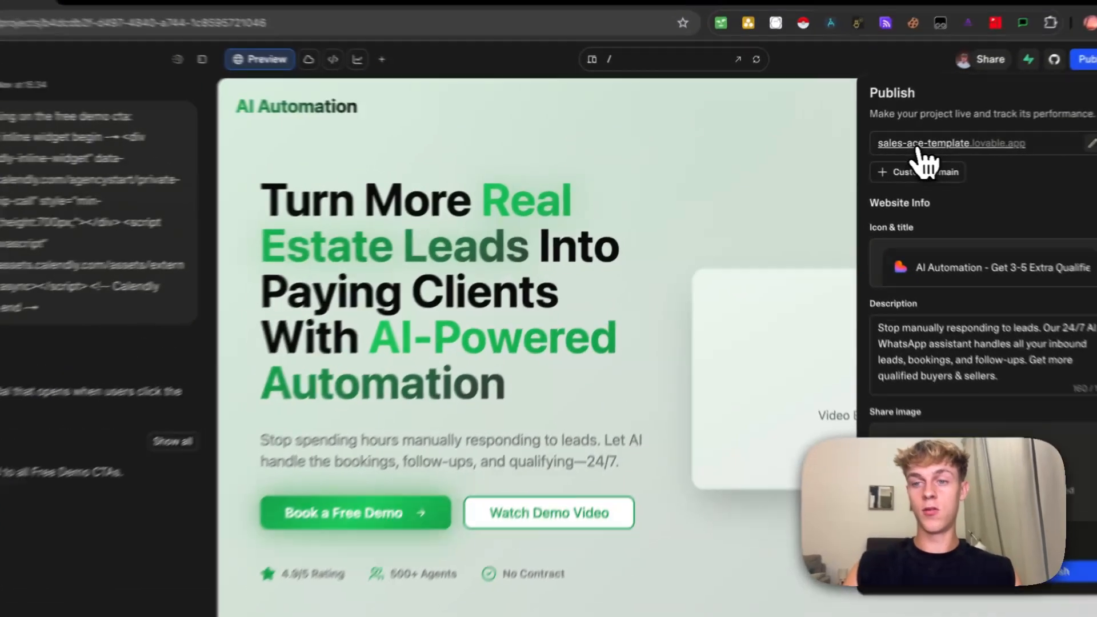
Step: Visit the live sales-ace-template.lovable.app site and scroll its Book a Free Demo Calendly scheduler
scroll("down", 3)
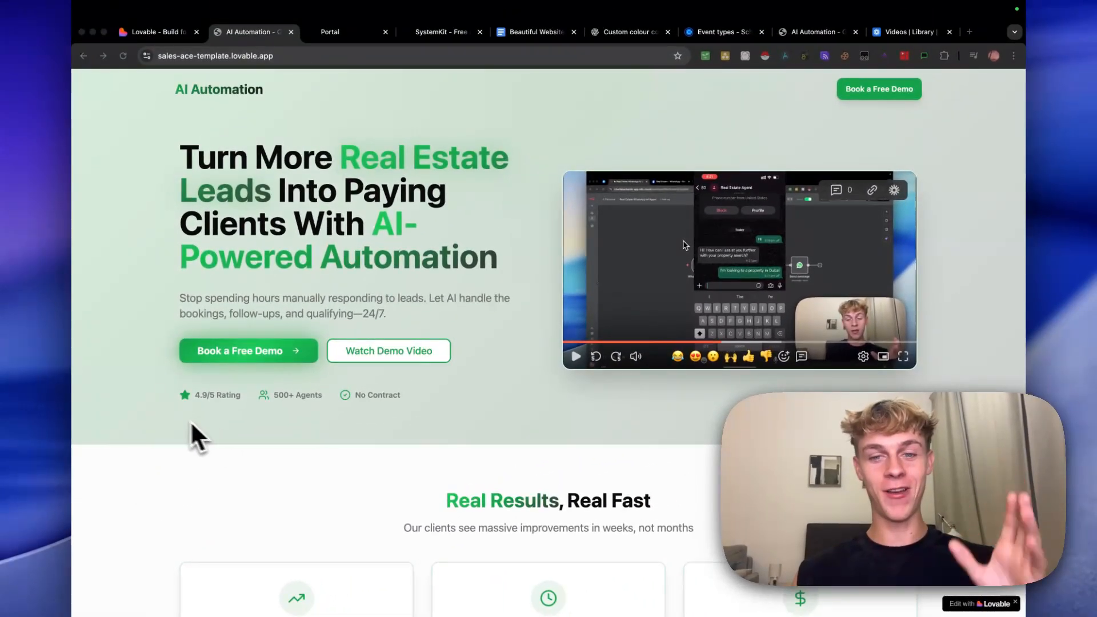
mouse_move(185, 426)
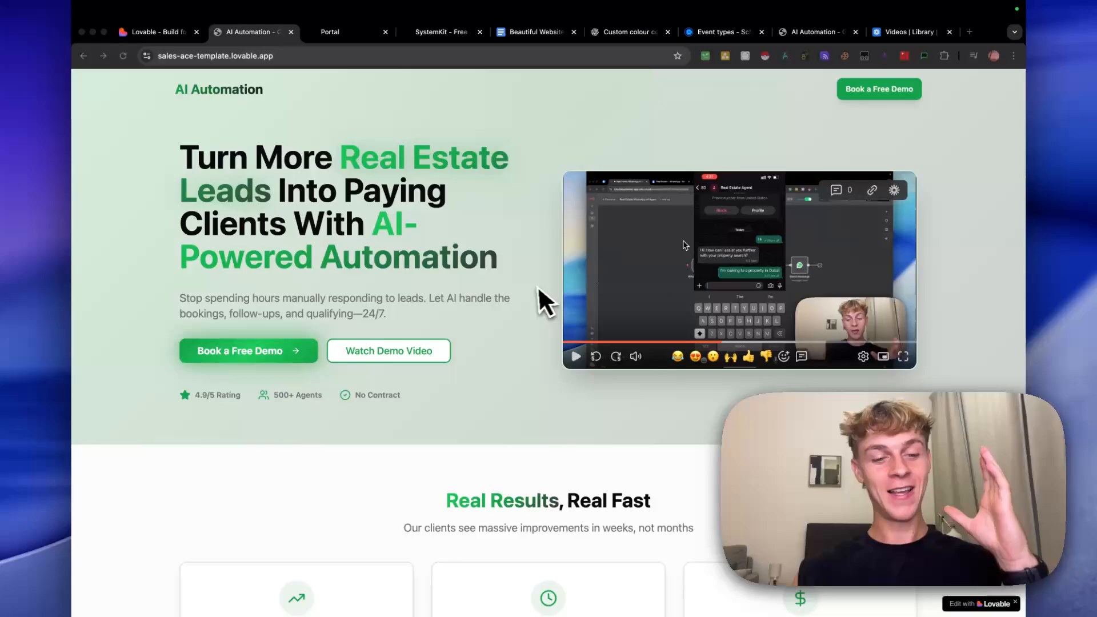
mouse_move(538, 304)
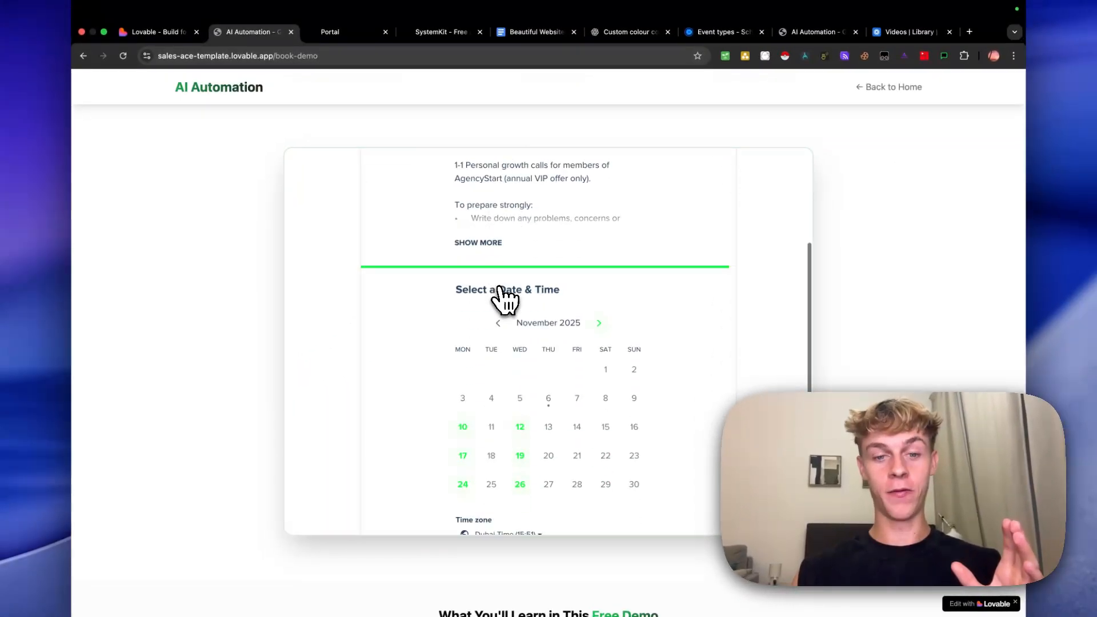
scroll("down", 3)
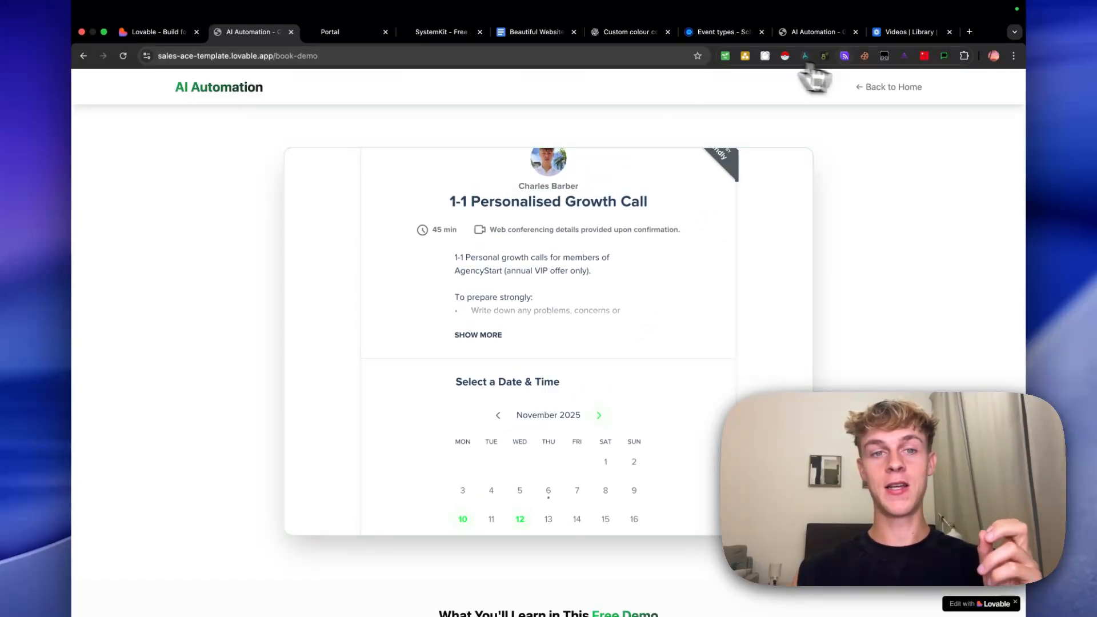
left_click(725, 32)
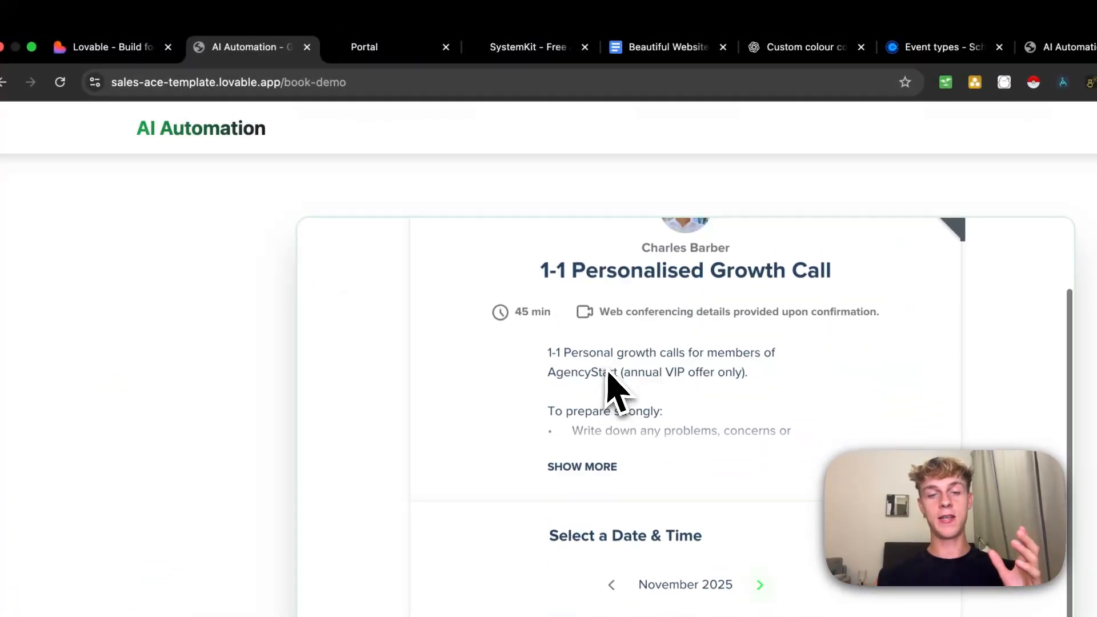
scroll("up", 3)
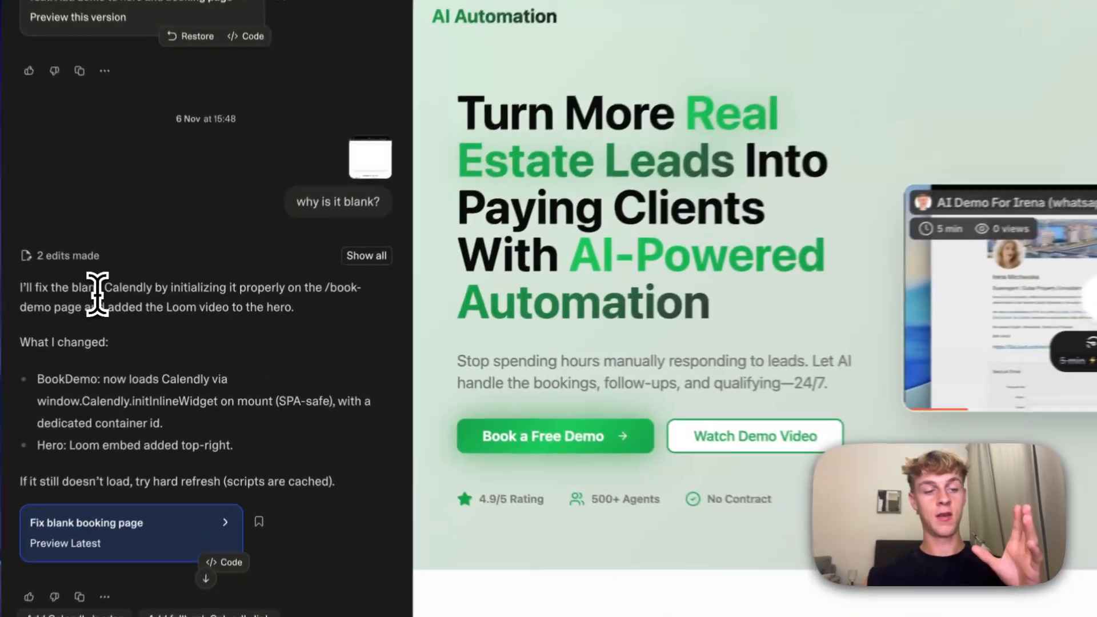
Step: Review the chat fix for the blank booking page and Loom hero embed, then head to project settings
scroll("down", 3)
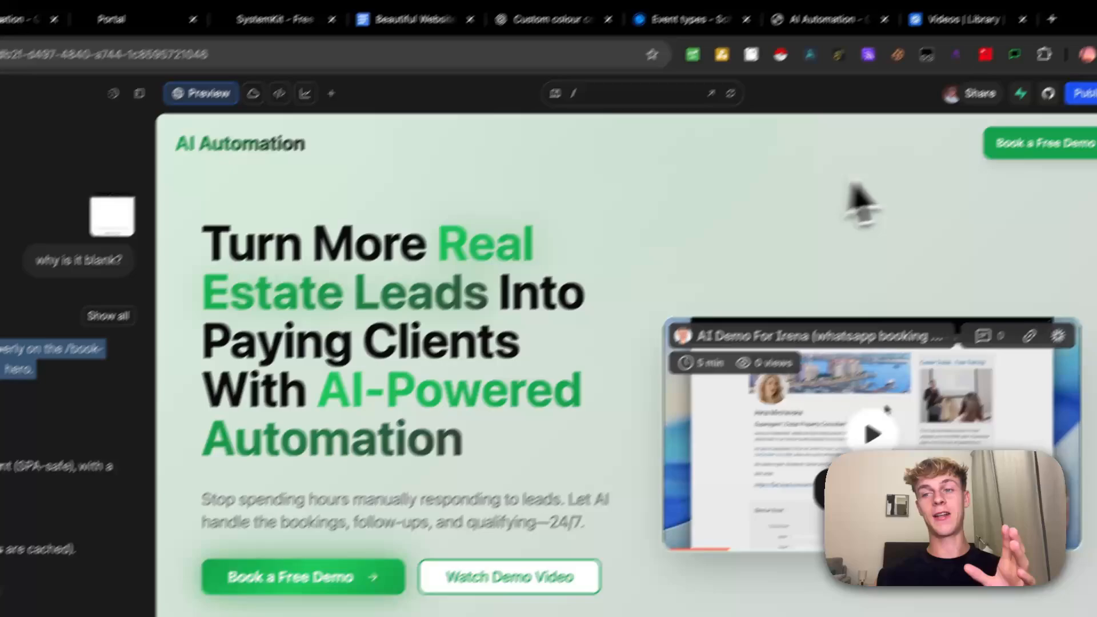
left_click(1055, 120)
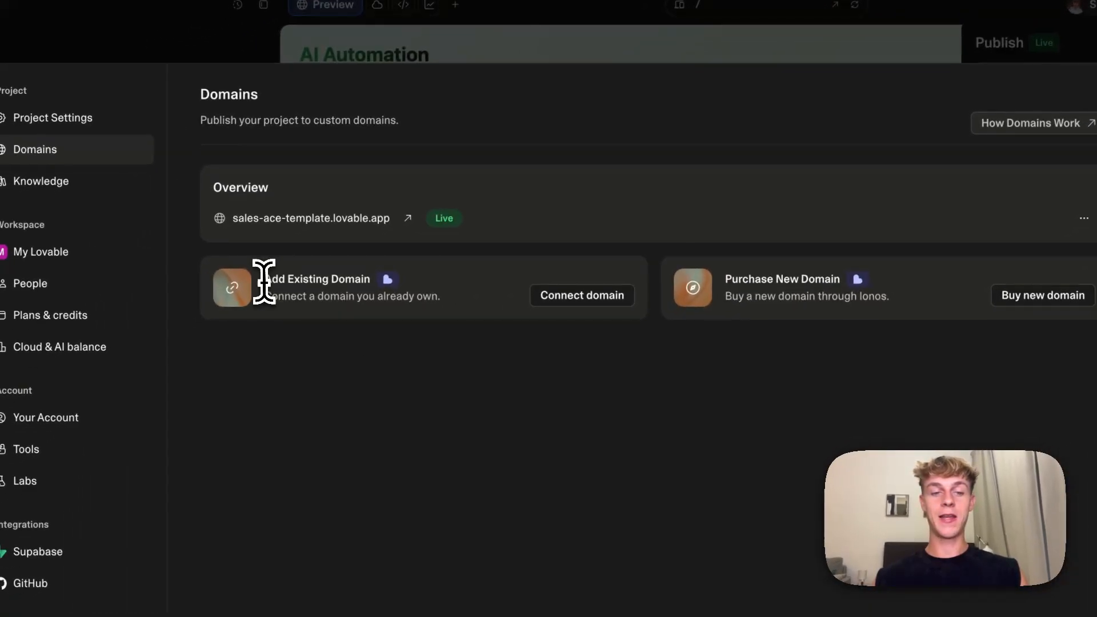
Step: In Domains settings, start connecting an existing custom domain to the project
double_click(766, 279)
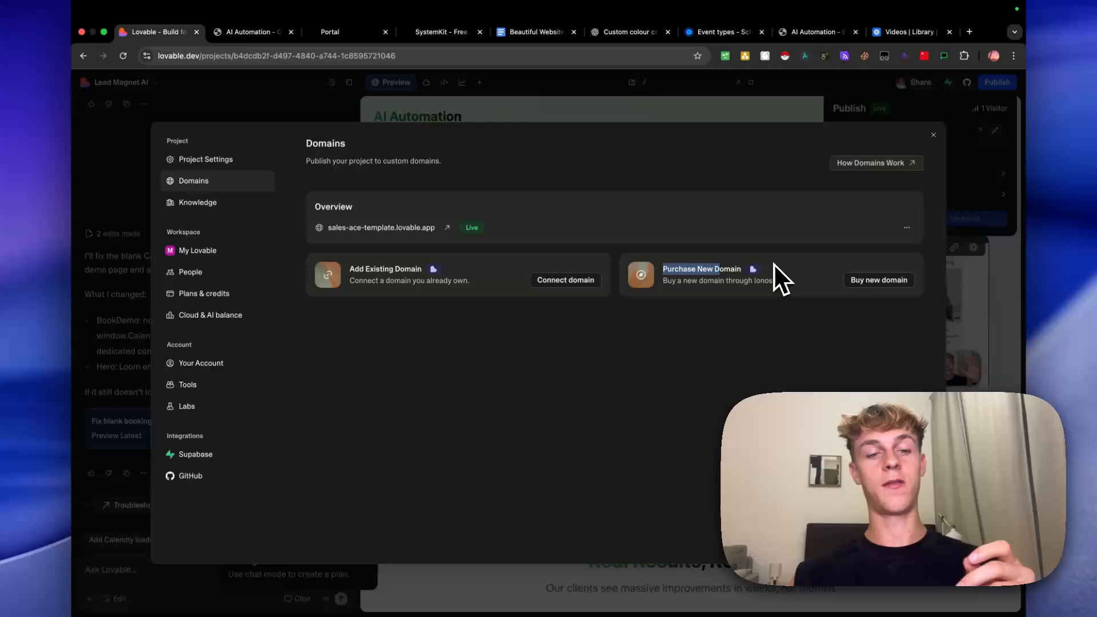
mouse_move(602, 343)
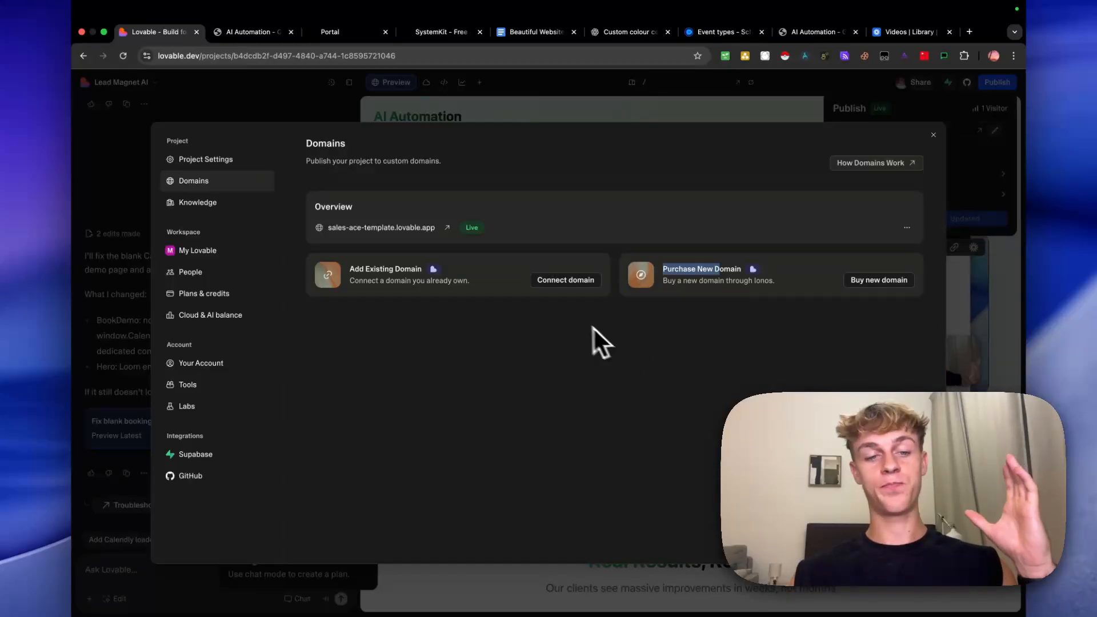
left_click(566, 280)
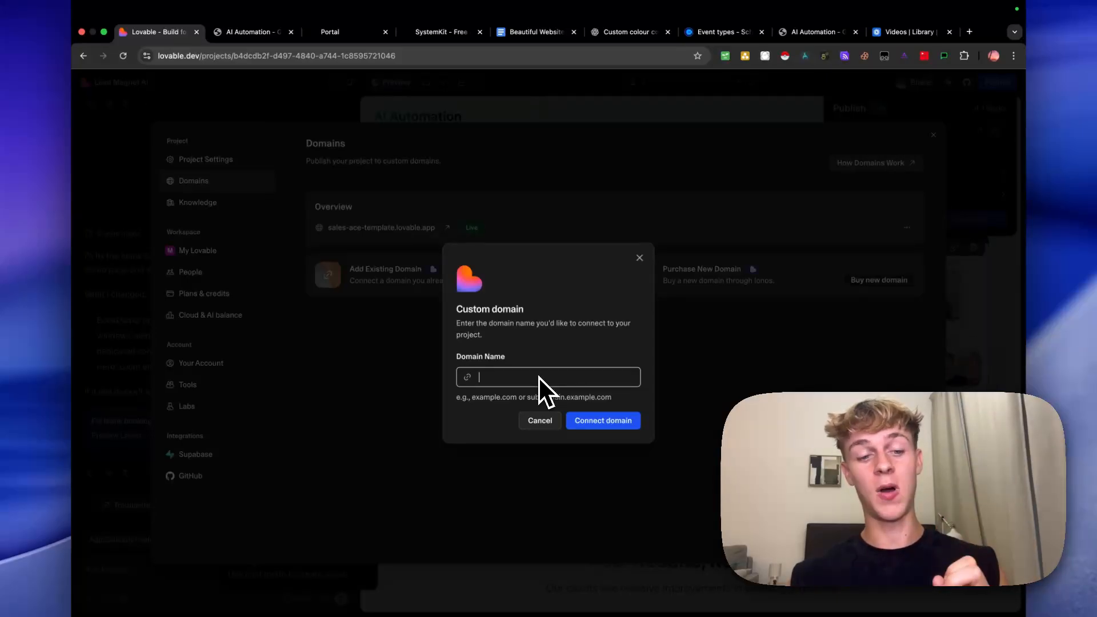
mouse_move(604, 359)
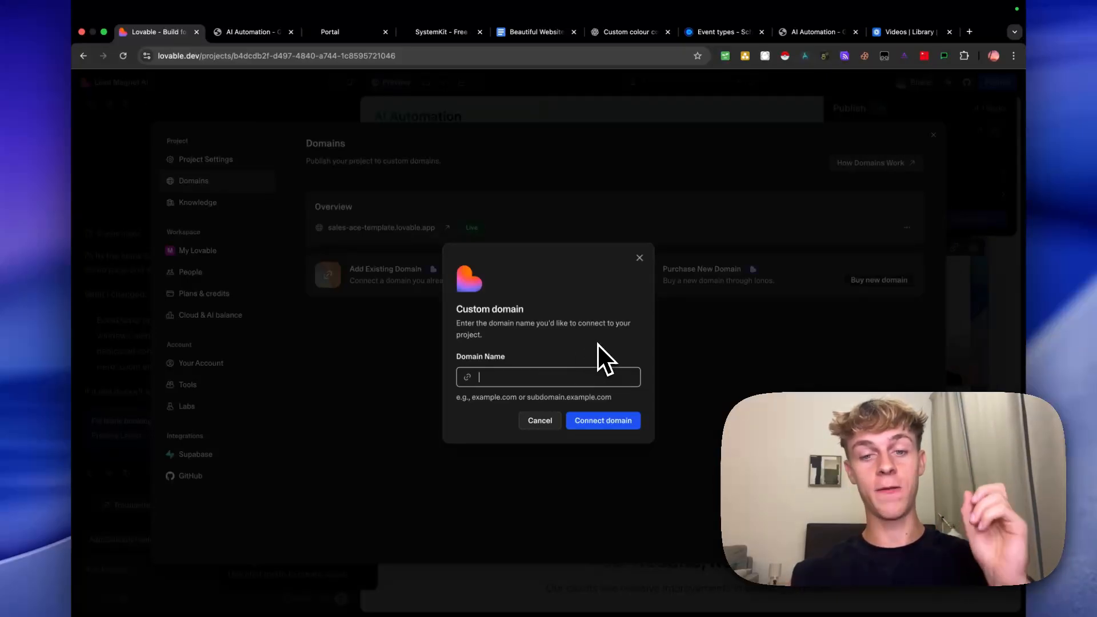
mouse_move(641, 272)
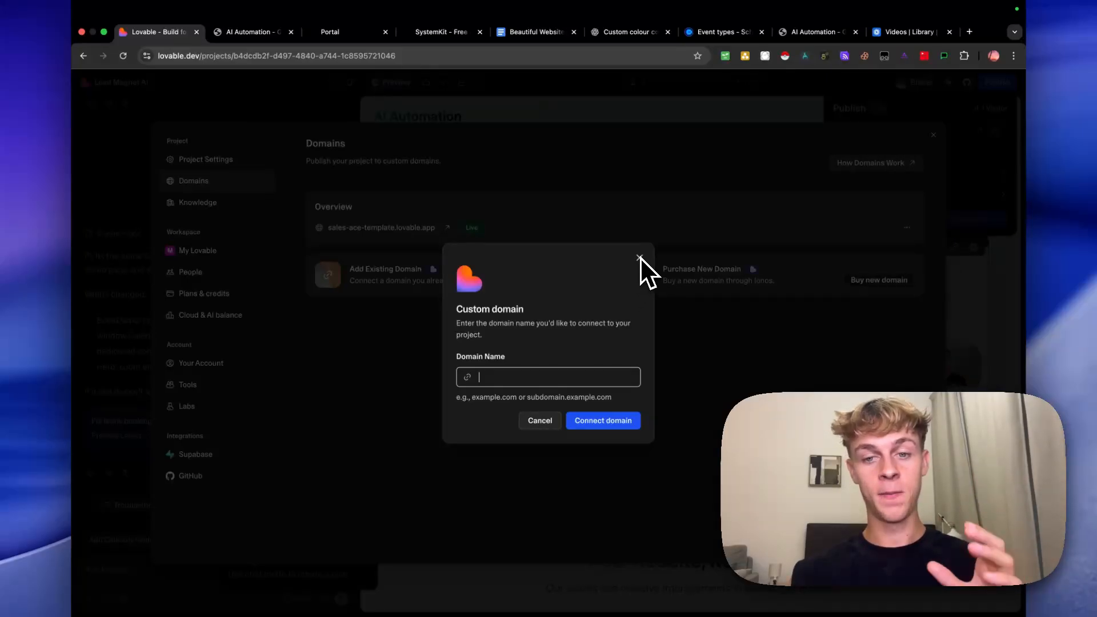
mouse_move(514, 388)
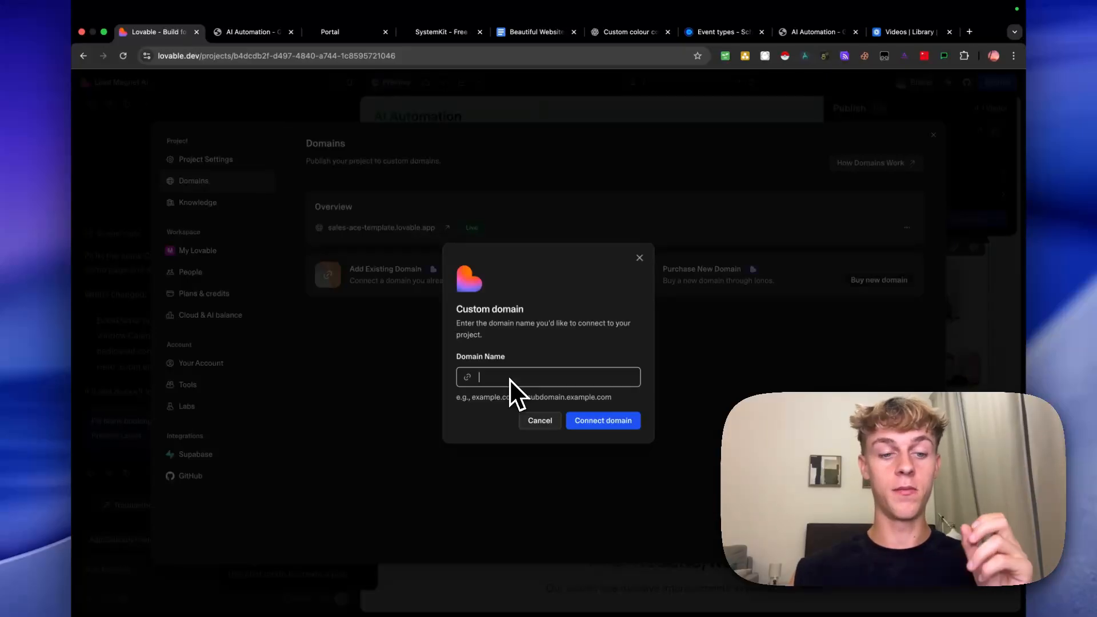
mouse_move(526, 389)
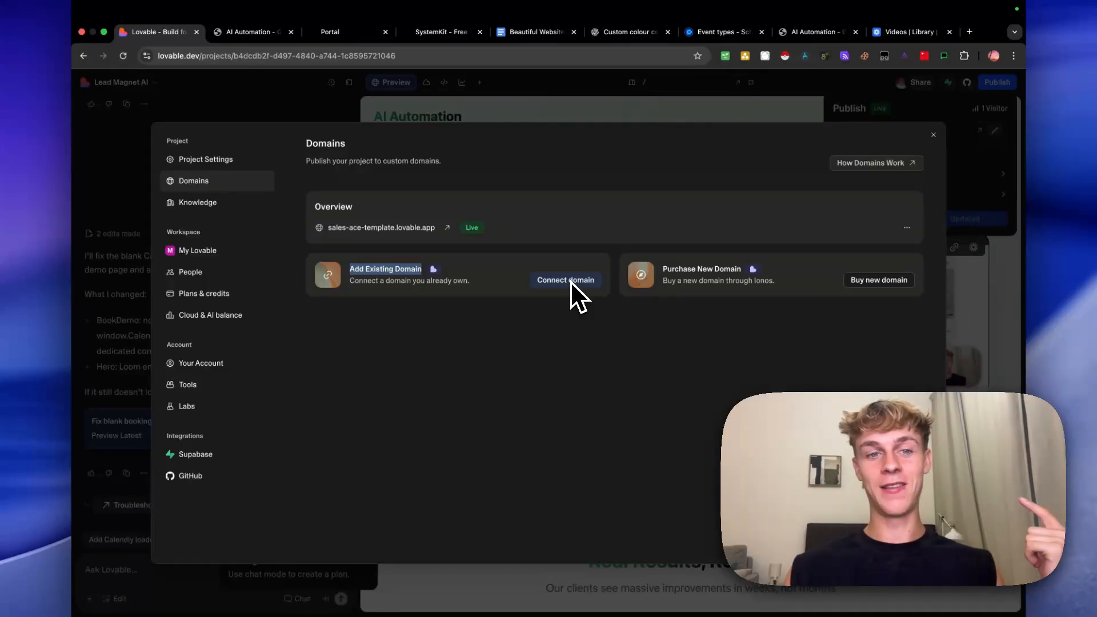
mouse_move(663, 123)
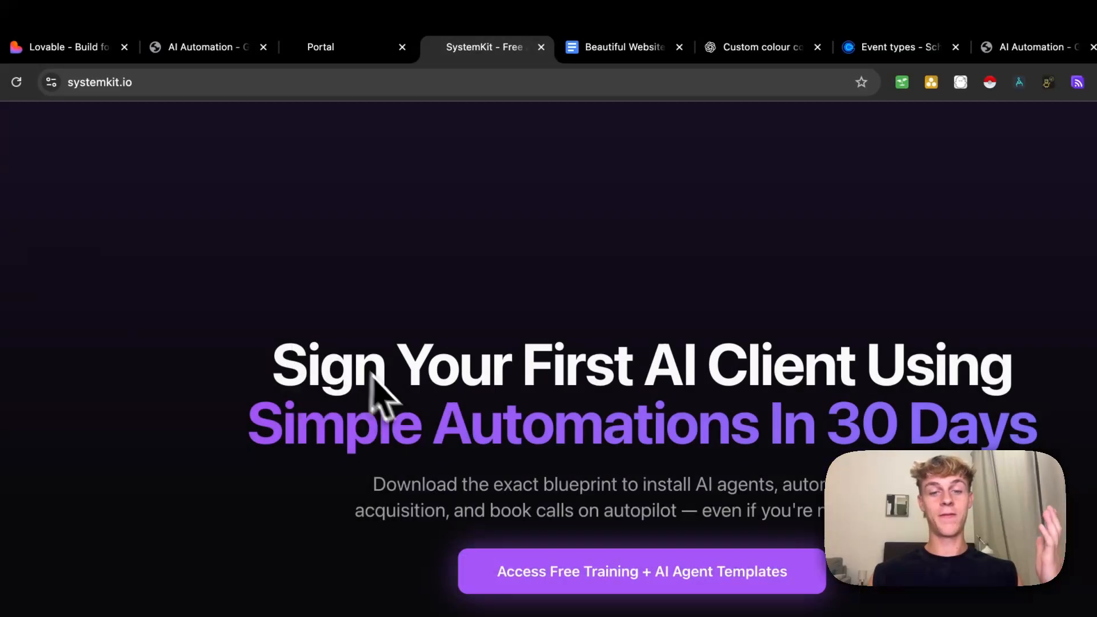
Step: Scroll the SystemKit page down to the numbered free-training steps list
scroll("down", 3)
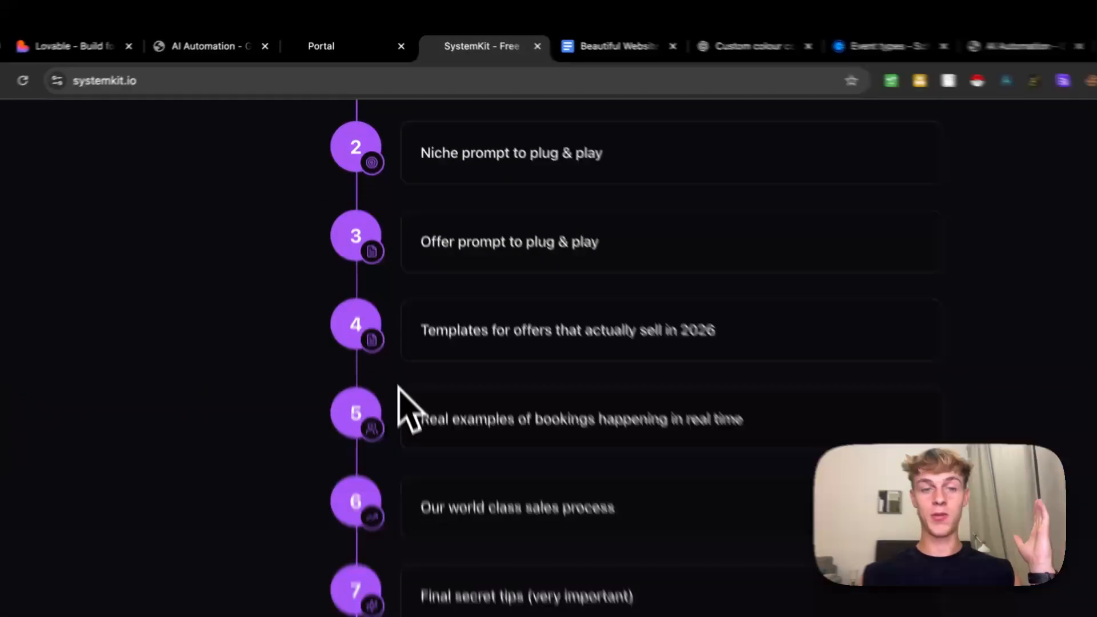